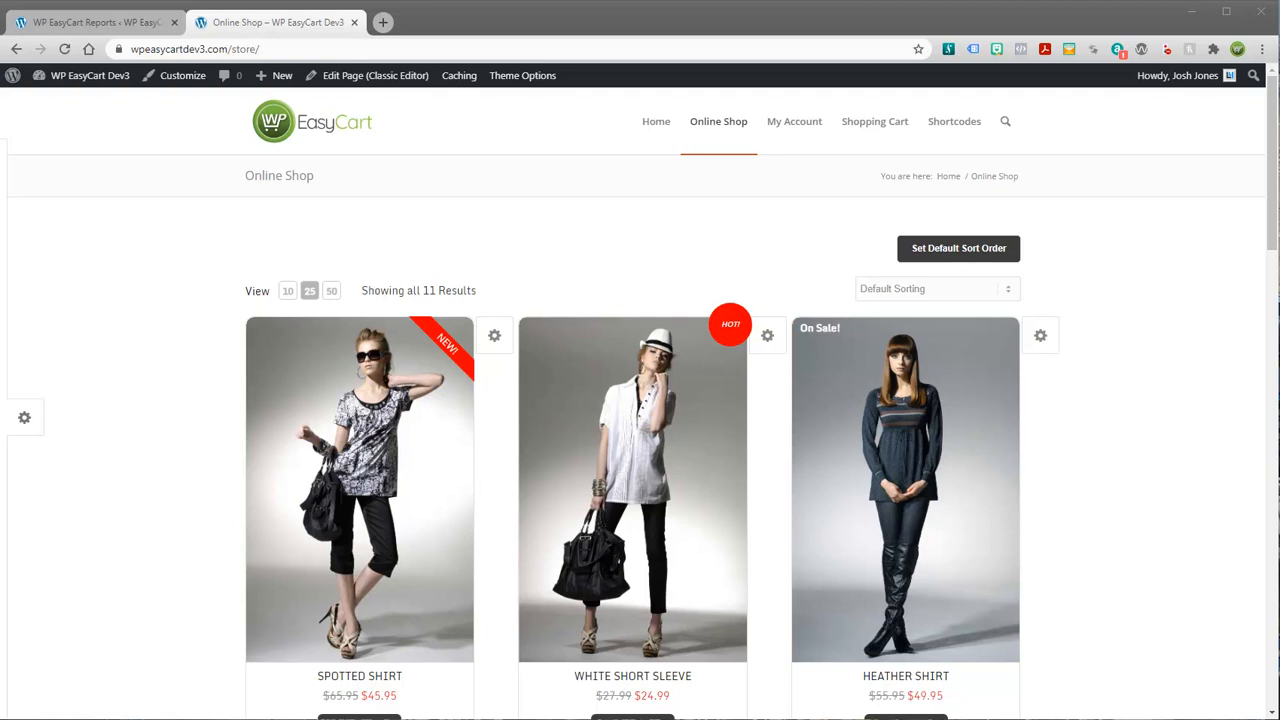
{"action": "mouse_move", "coordinate": [1130, 324]}
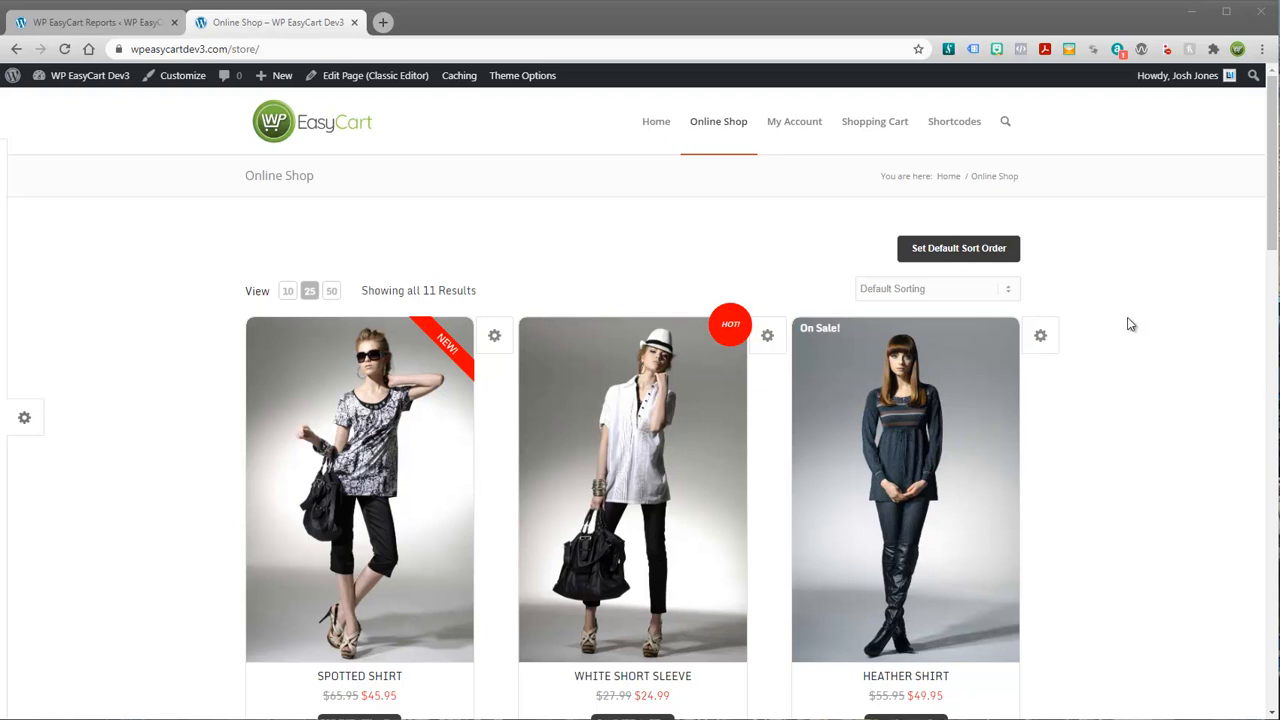
{"action": "mouse_move", "coordinate": [1125, 265]}
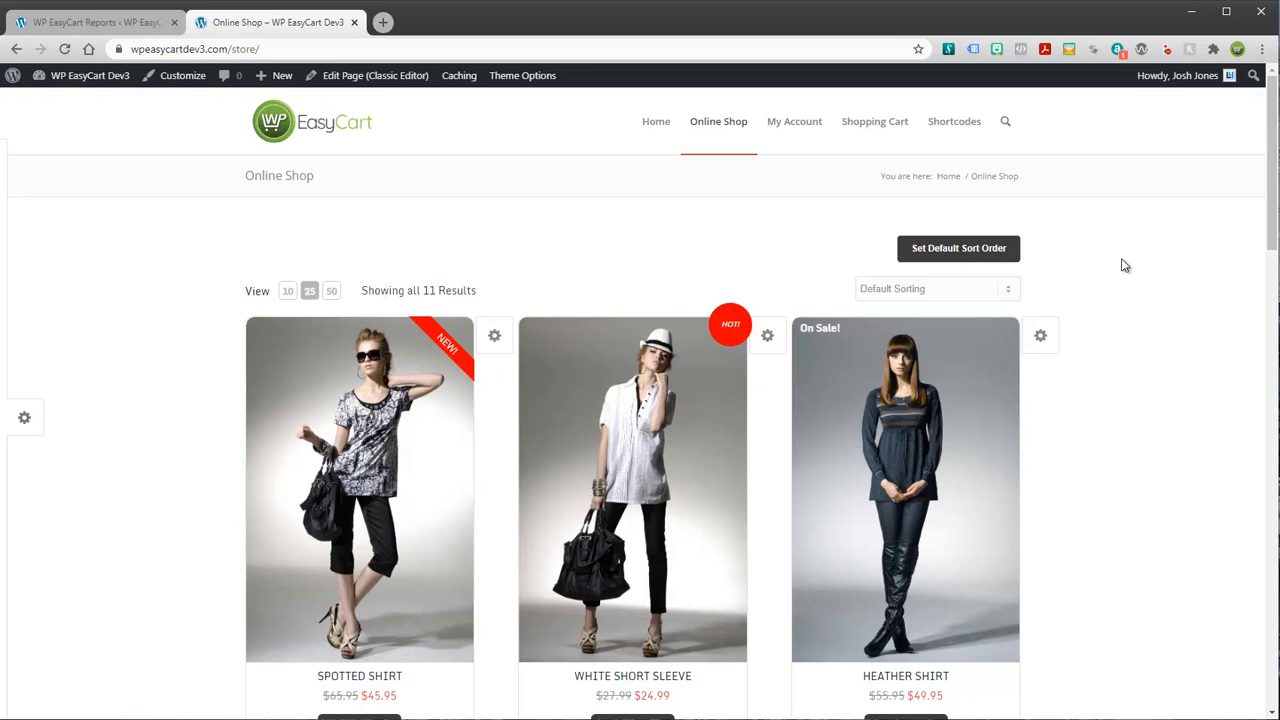
{"action": "mouse_move", "coordinate": [505, 177]}
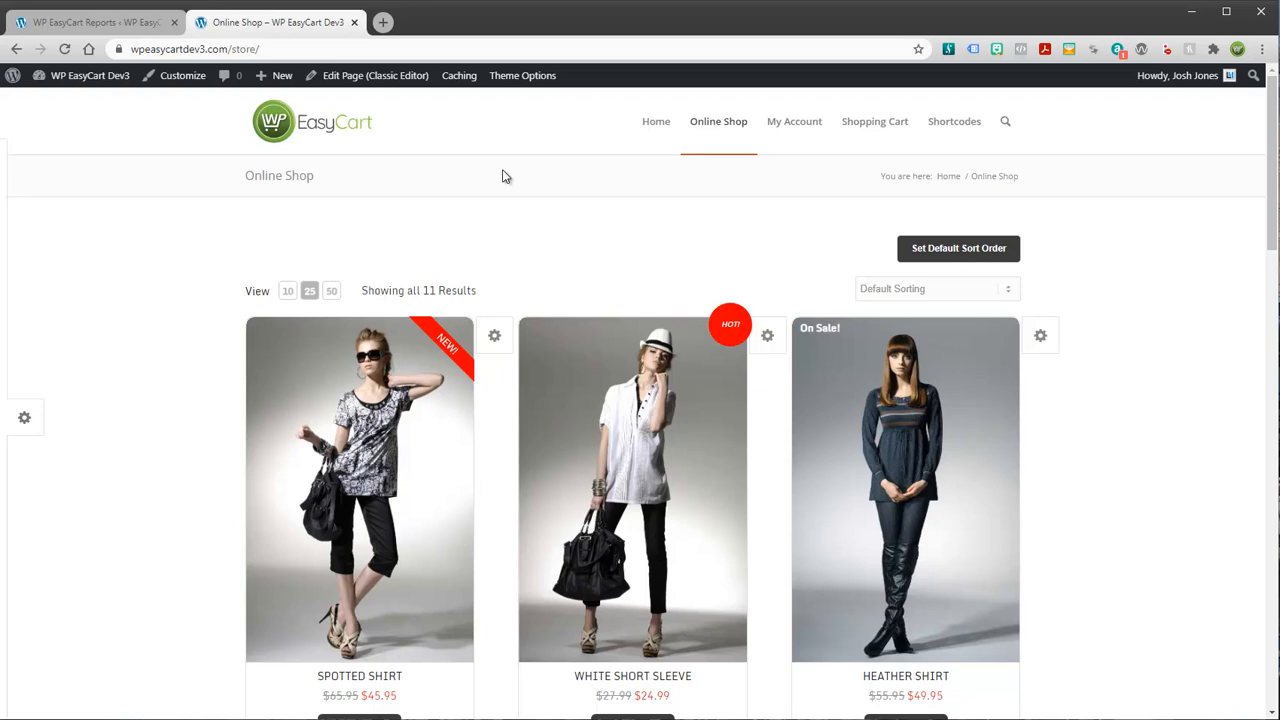
{"action": "mouse_move", "coordinate": [538, 282]}
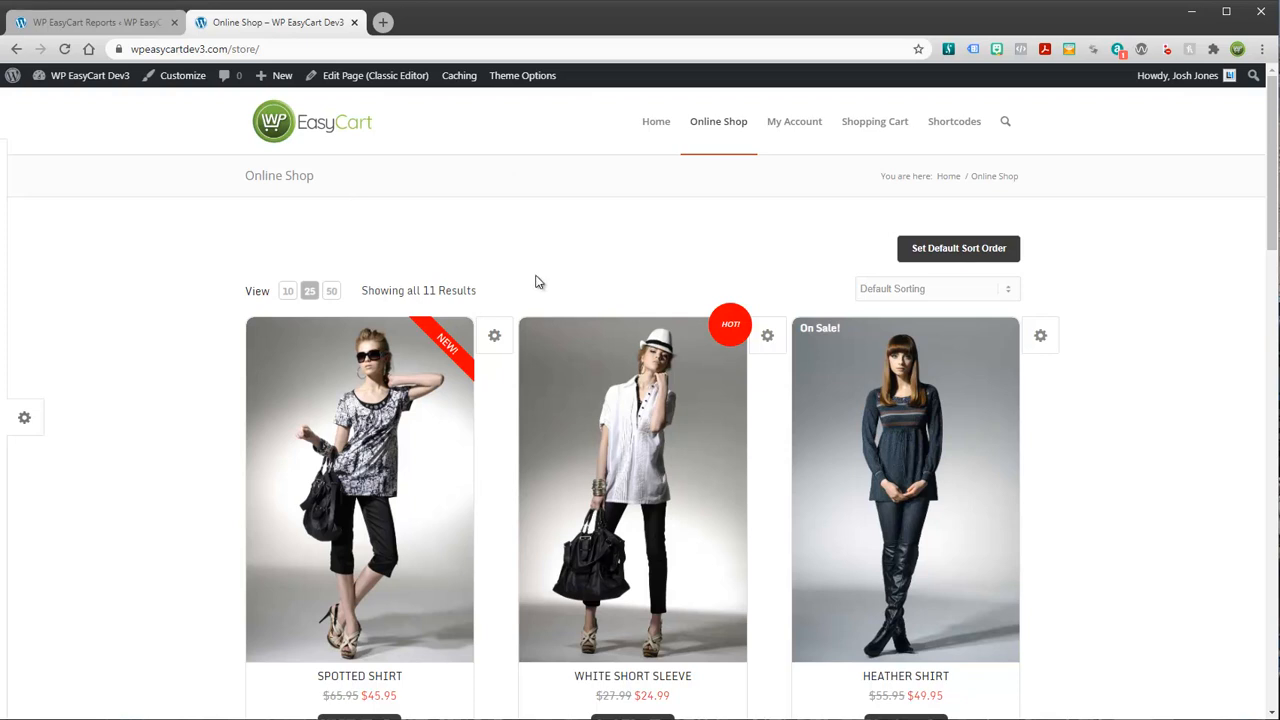
{"action": "mouse_move", "coordinate": [1073, 237]}
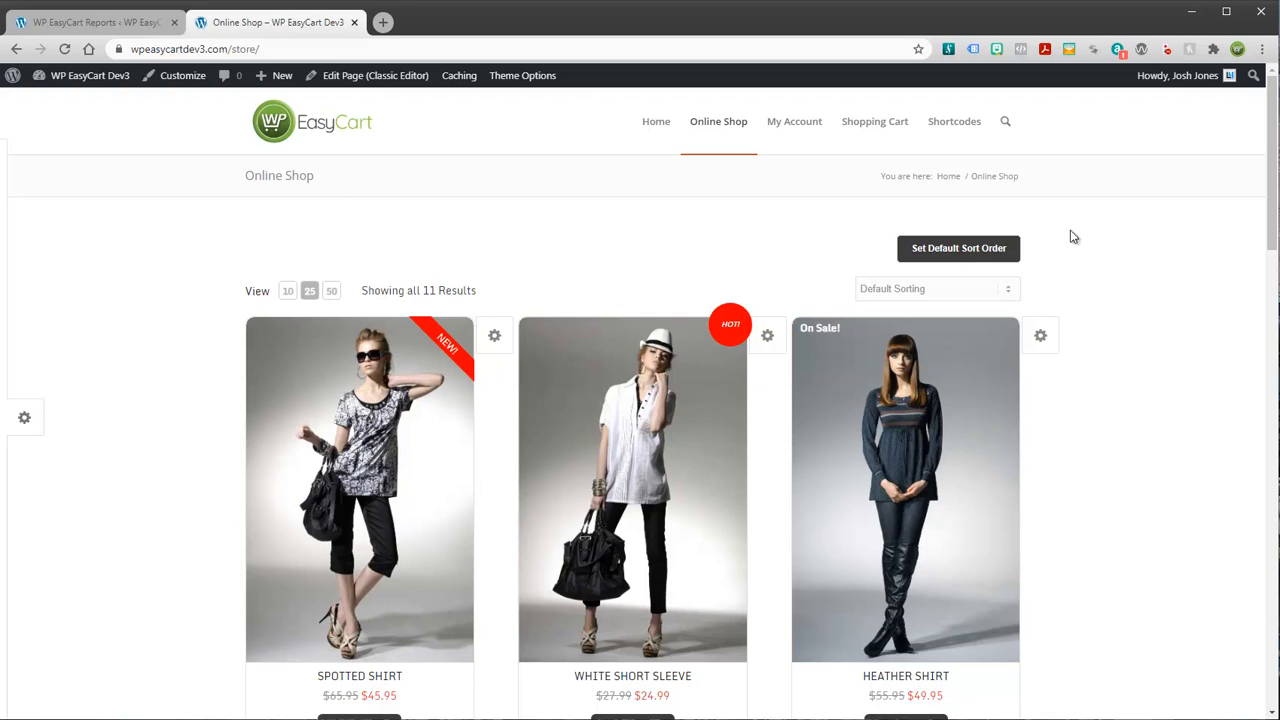
{"action": "mouse_move", "coordinate": [1211, 402]}
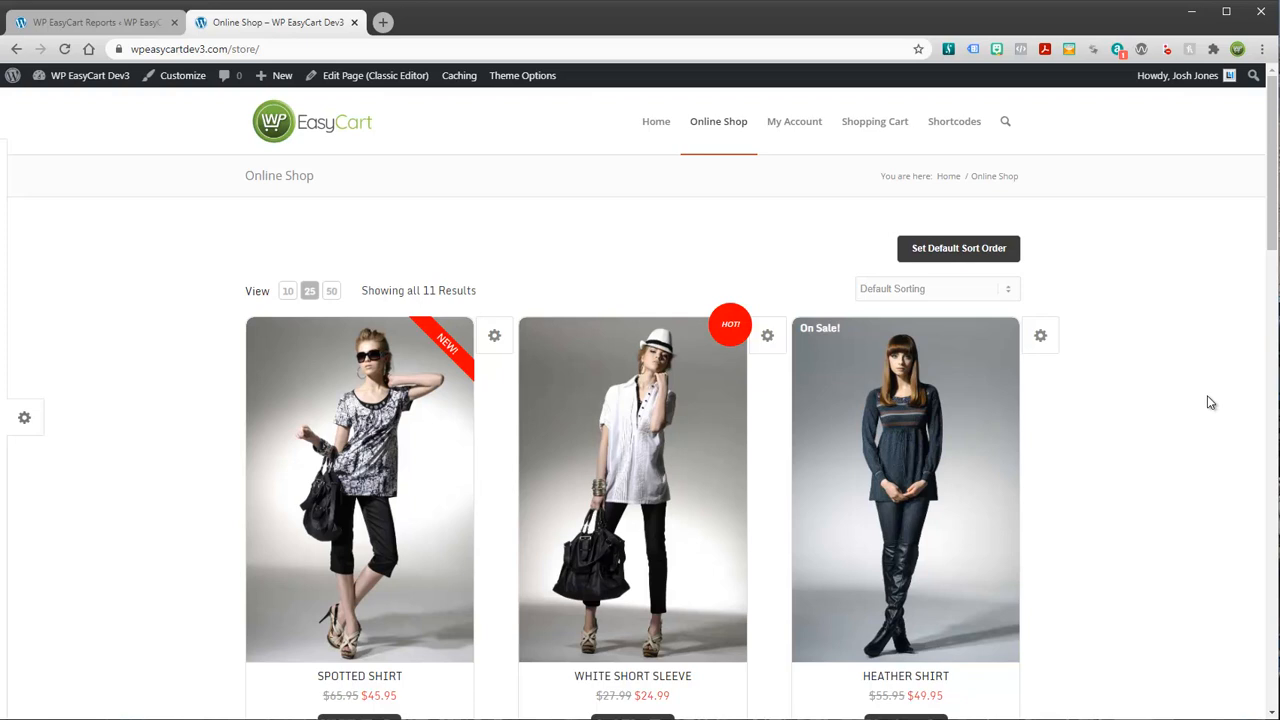
{"action": "mouse_move", "coordinate": [190, 196]}
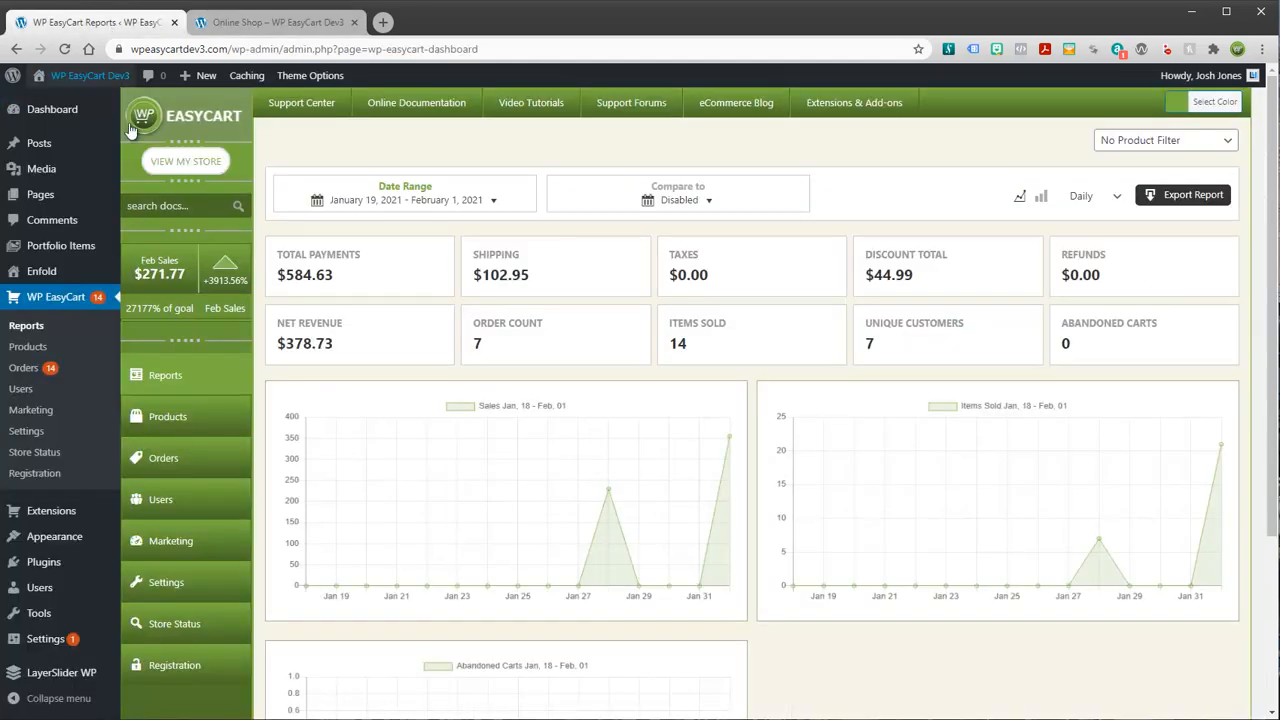
{"action": "mouse_move", "coordinate": [285, 455]}
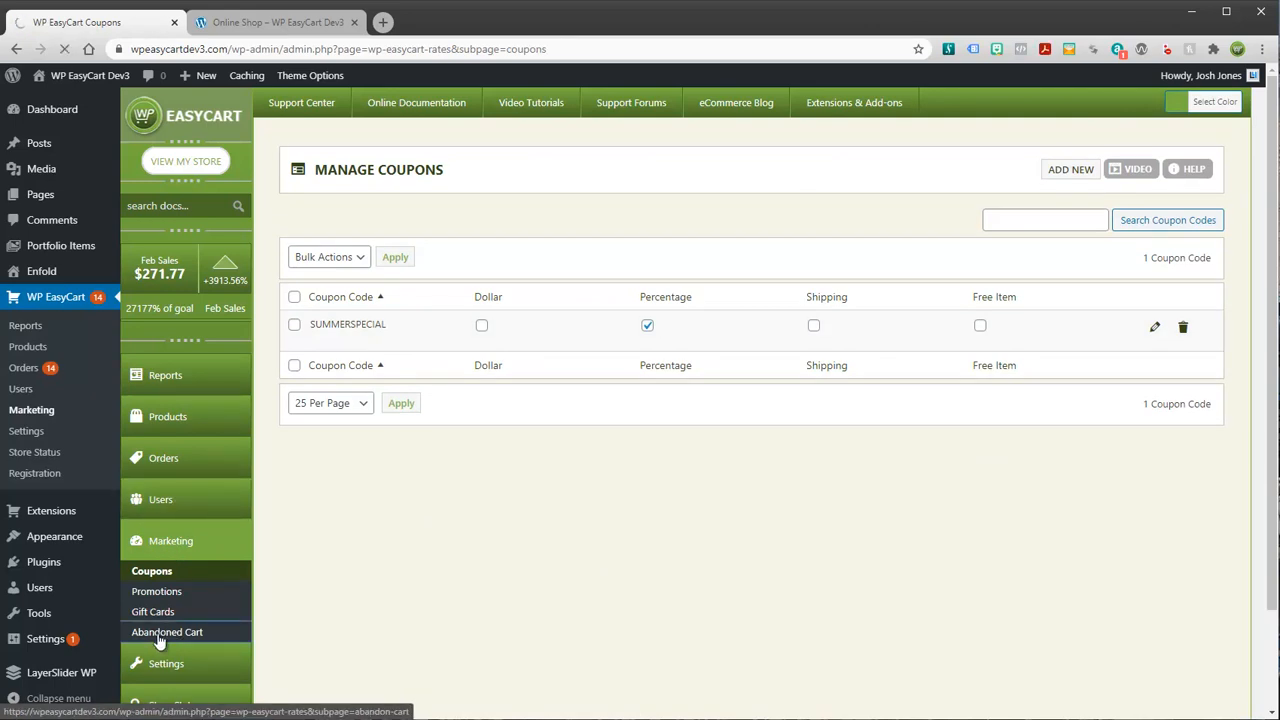
From the Abandoned Carts overview, toggle automatic abandoned cart emails off and back on.
{"action": "left_click", "coordinate": [167, 631]}
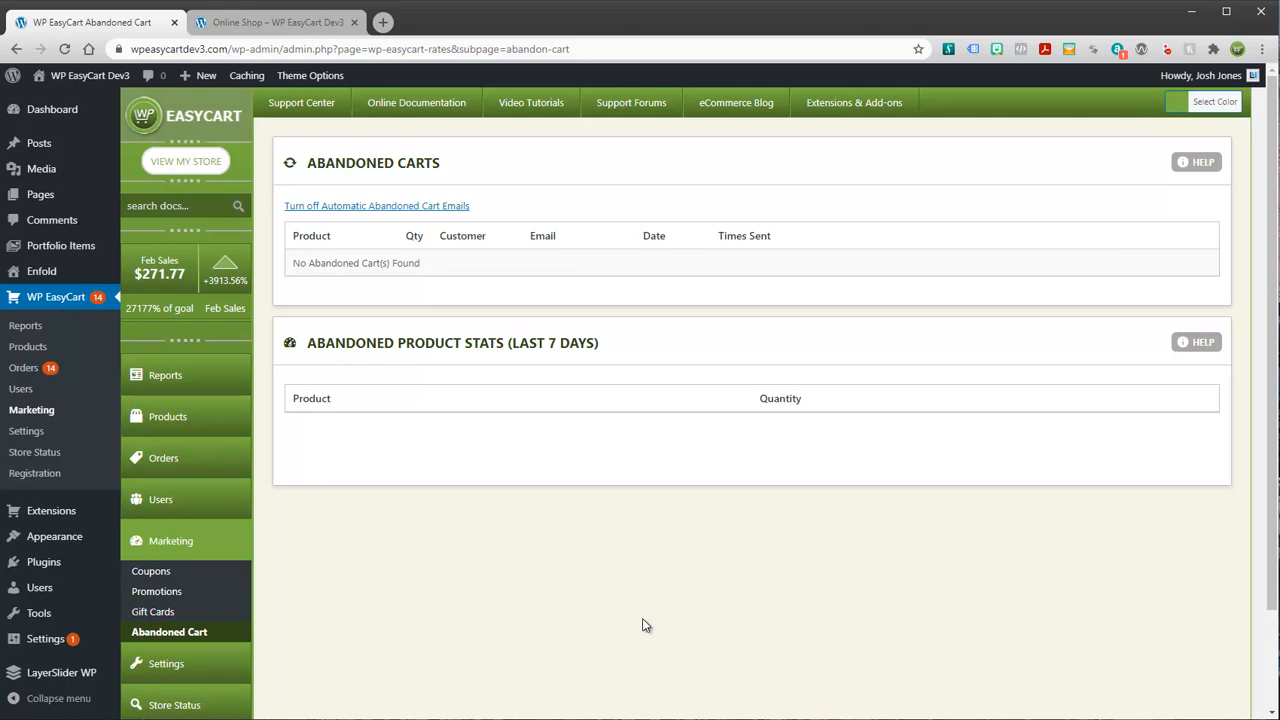
{"action": "mouse_move", "coordinate": [400, 205]}
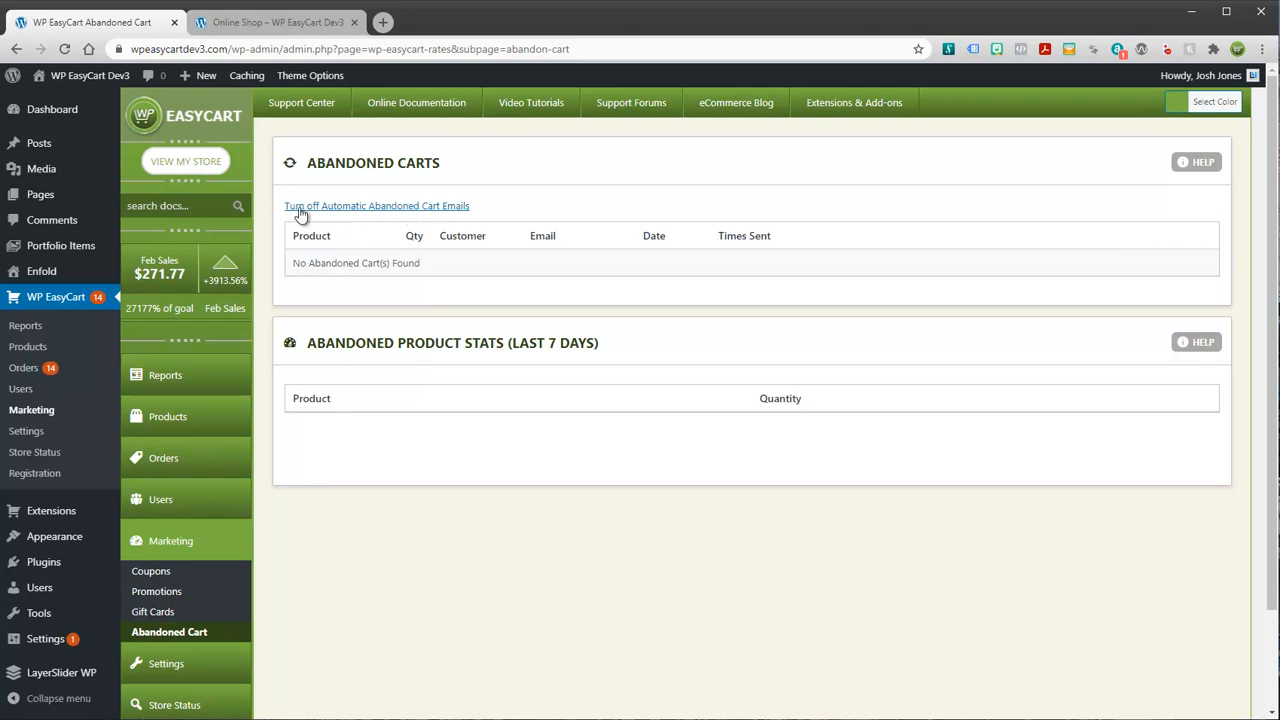
{"action": "mouse_move", "coordinate": [375, 213]}
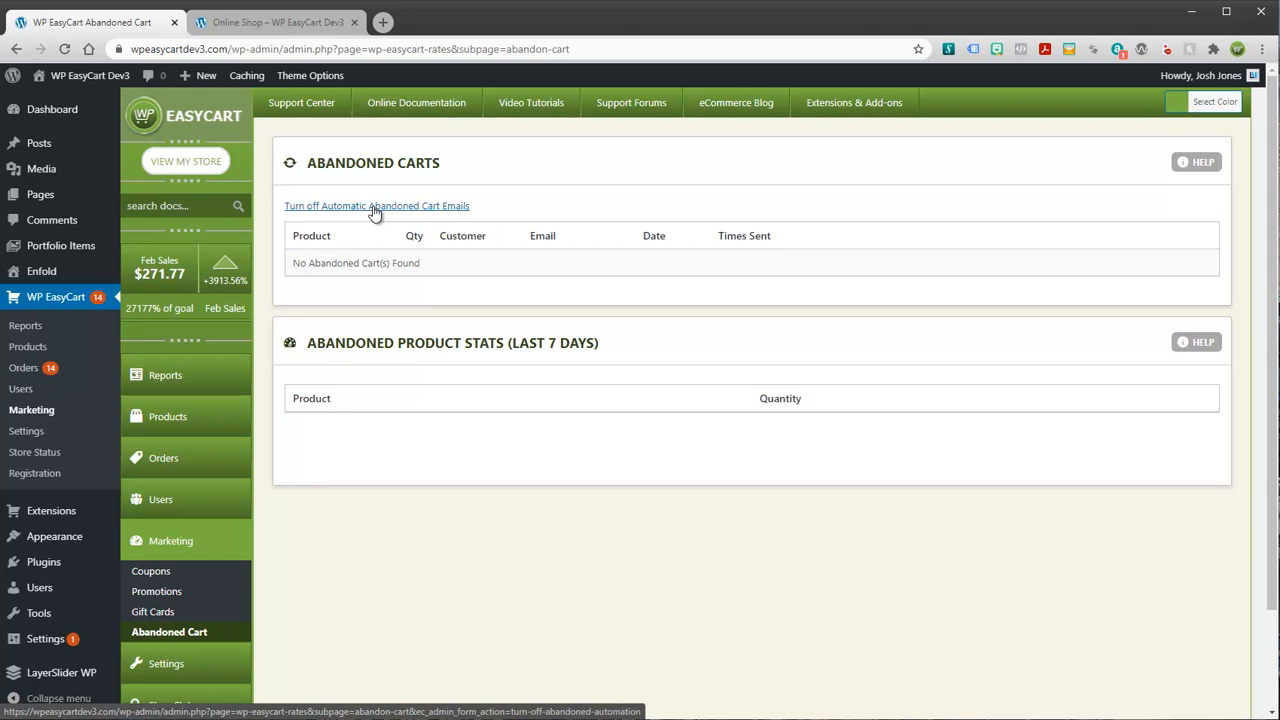
{"action": "mouse_move", "coordinate": [320, 218]}
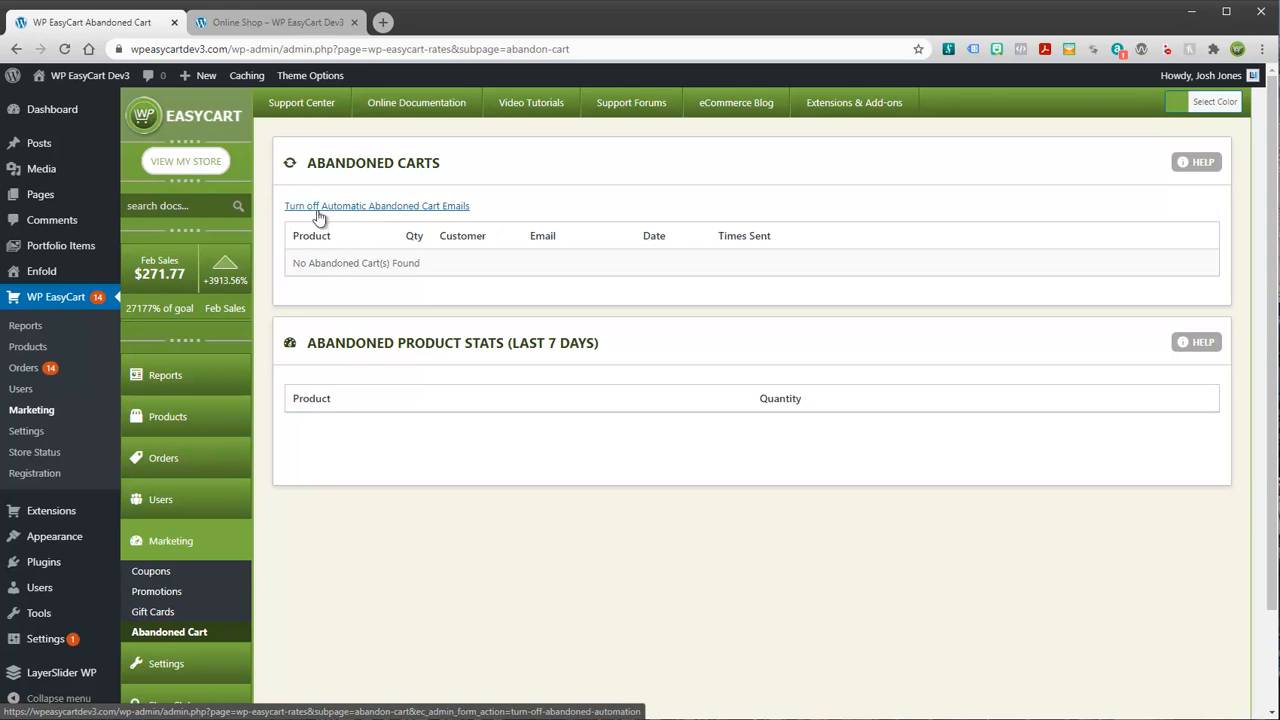
{"action": "mouse_move", "coordinate": [383, 212]}
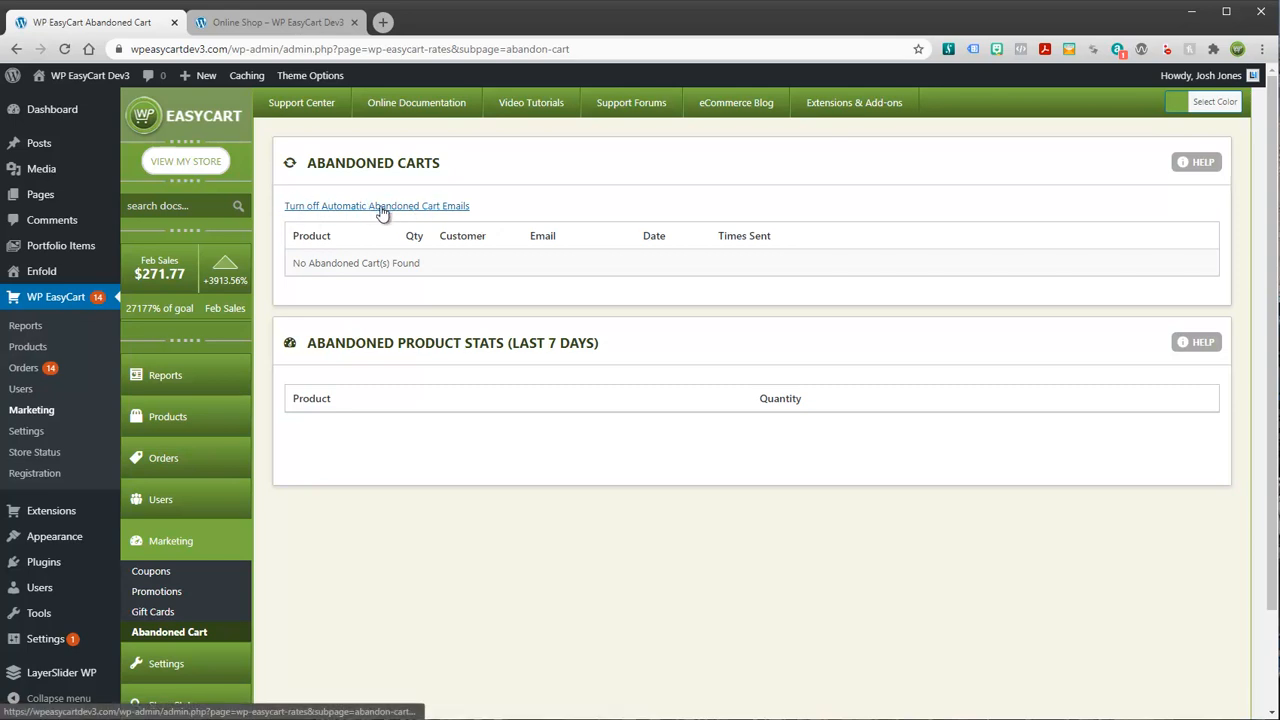
{"action": "left_click", "coordinate": [376, 205]}
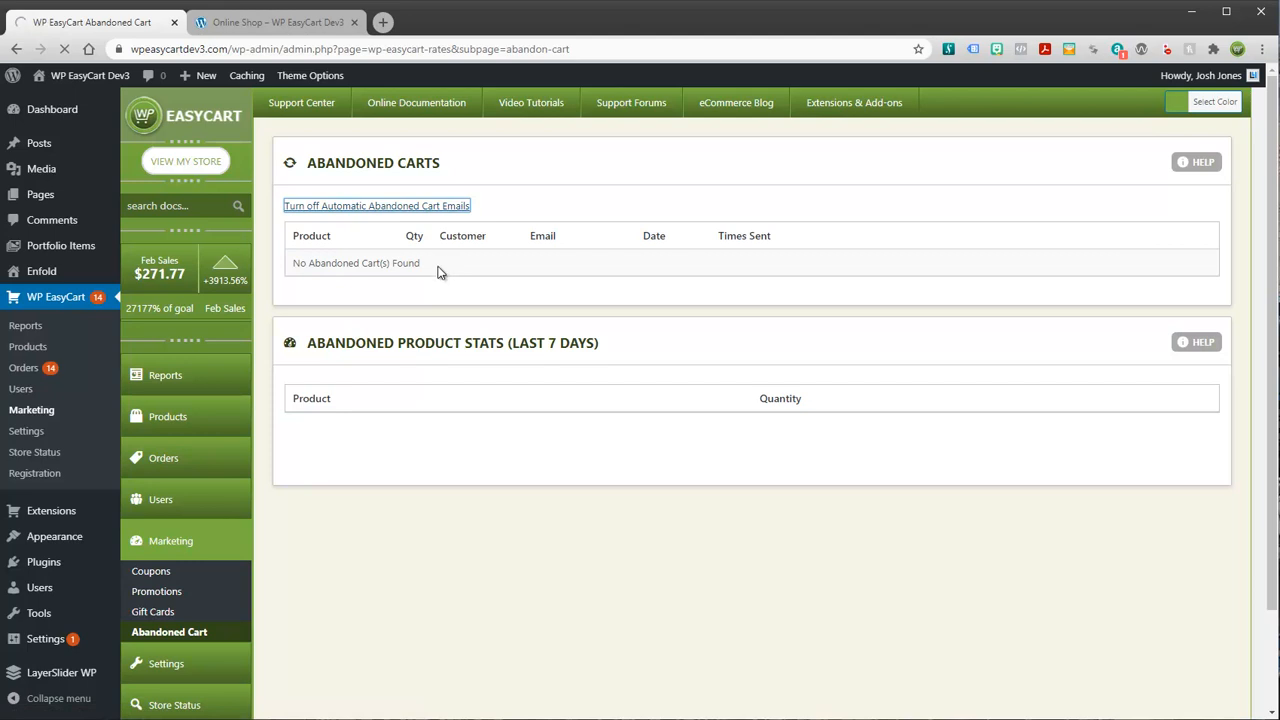
{"action": "left_click", "coordinate": [376, 205]}
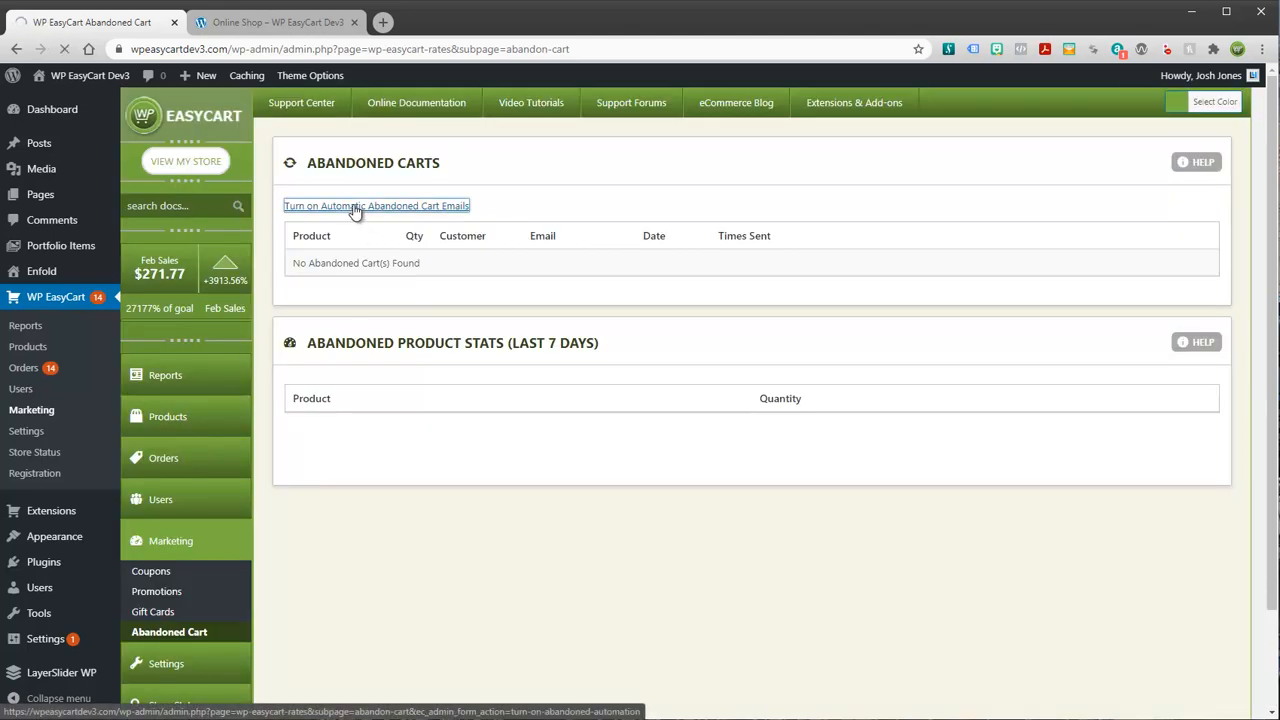
{"action": "left_click", "coordinate": [376, 205]}
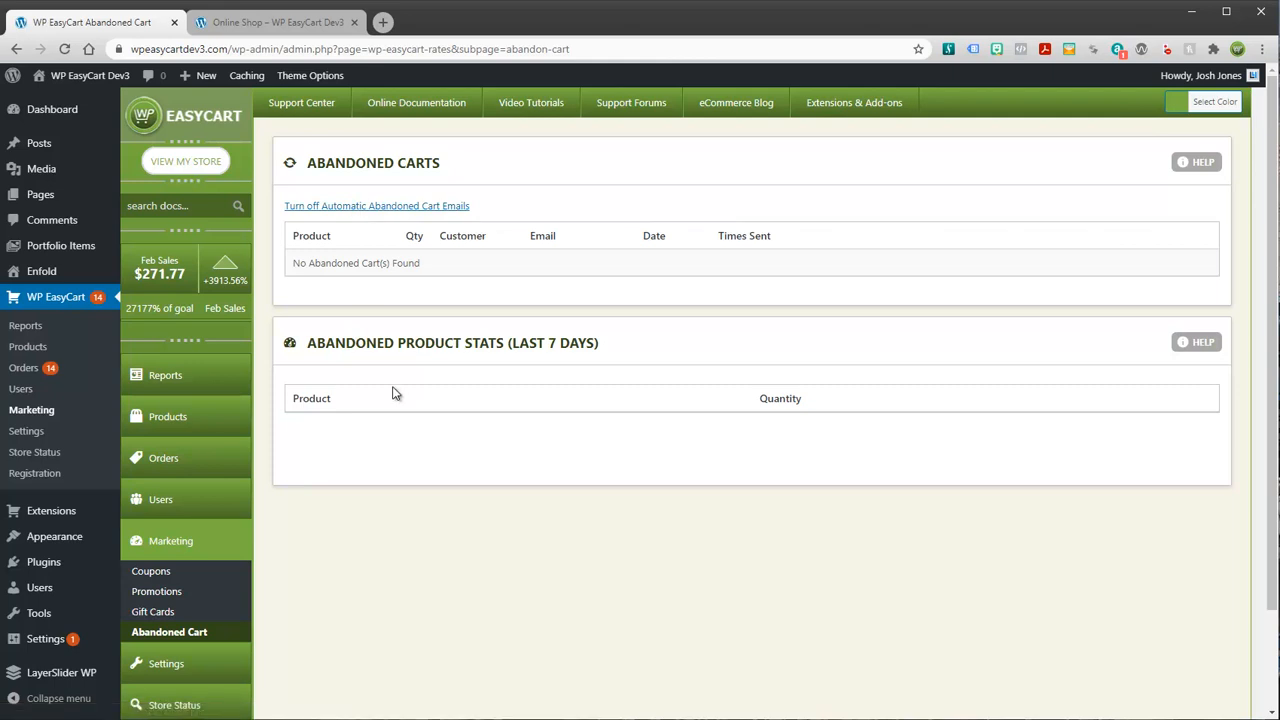
Add a red Heather Shirt to the storefront cart and start checkout.
{"action": "left_click", "coordinate": [278, 22]}
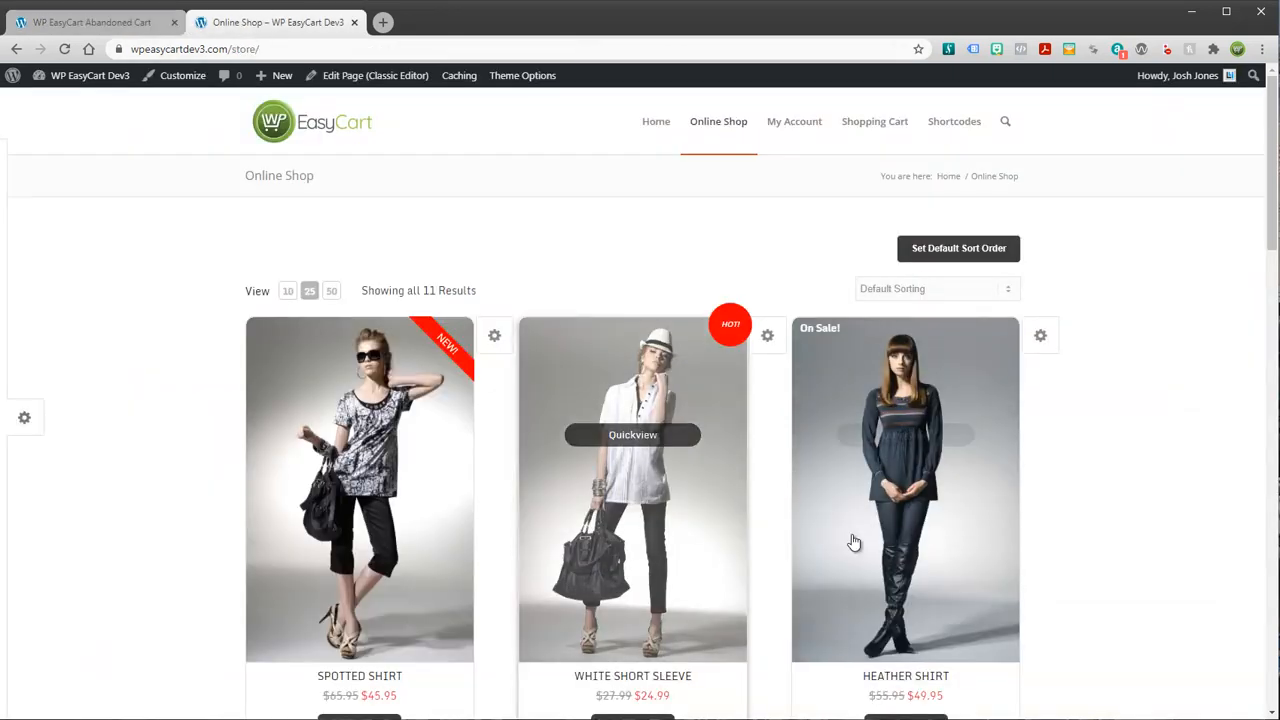
{"action": "left_click", "coordinate": [905, 490]}
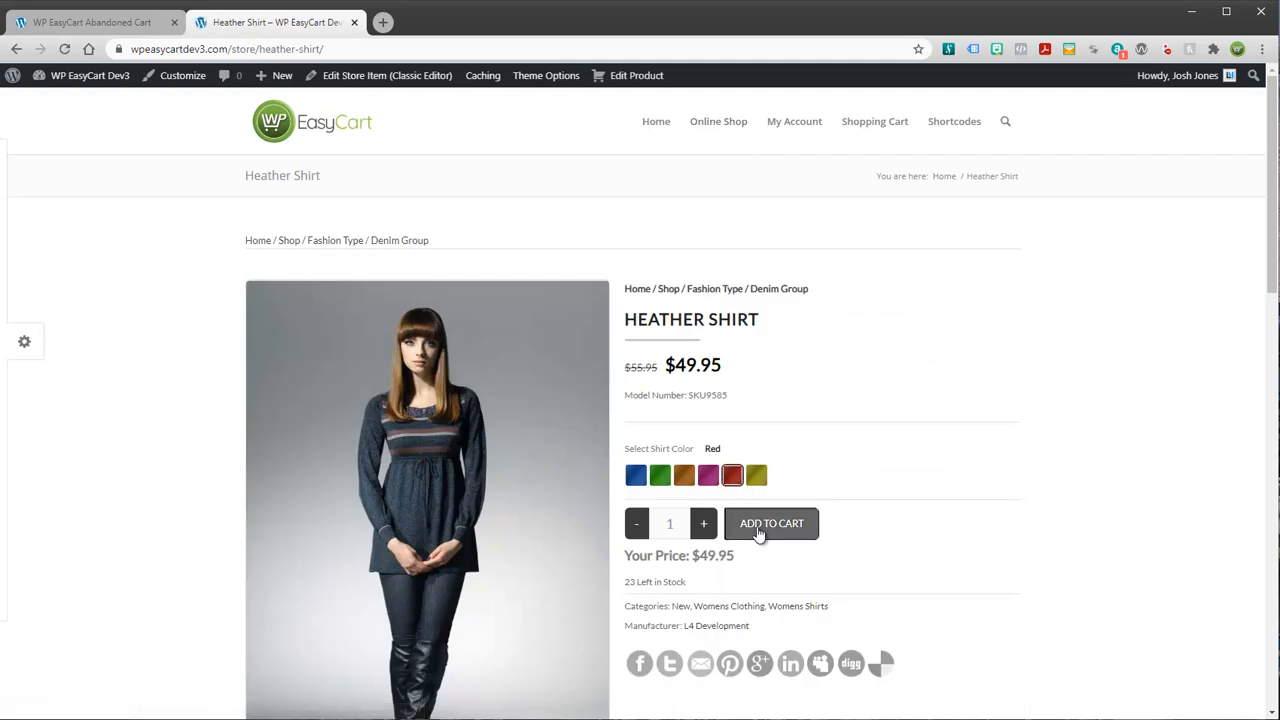
{"action": "left_click", "coordinate": [771, 523]}
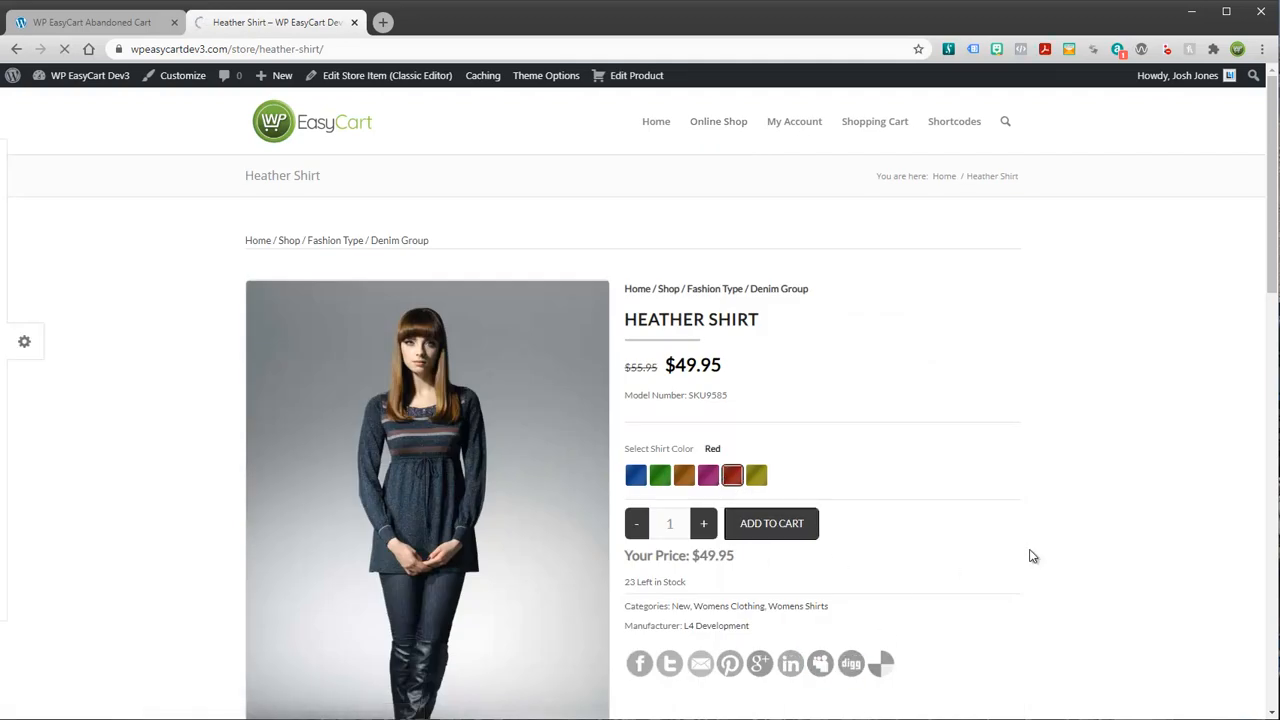
{"action": "left_click", "coordinate": [771, 523]}
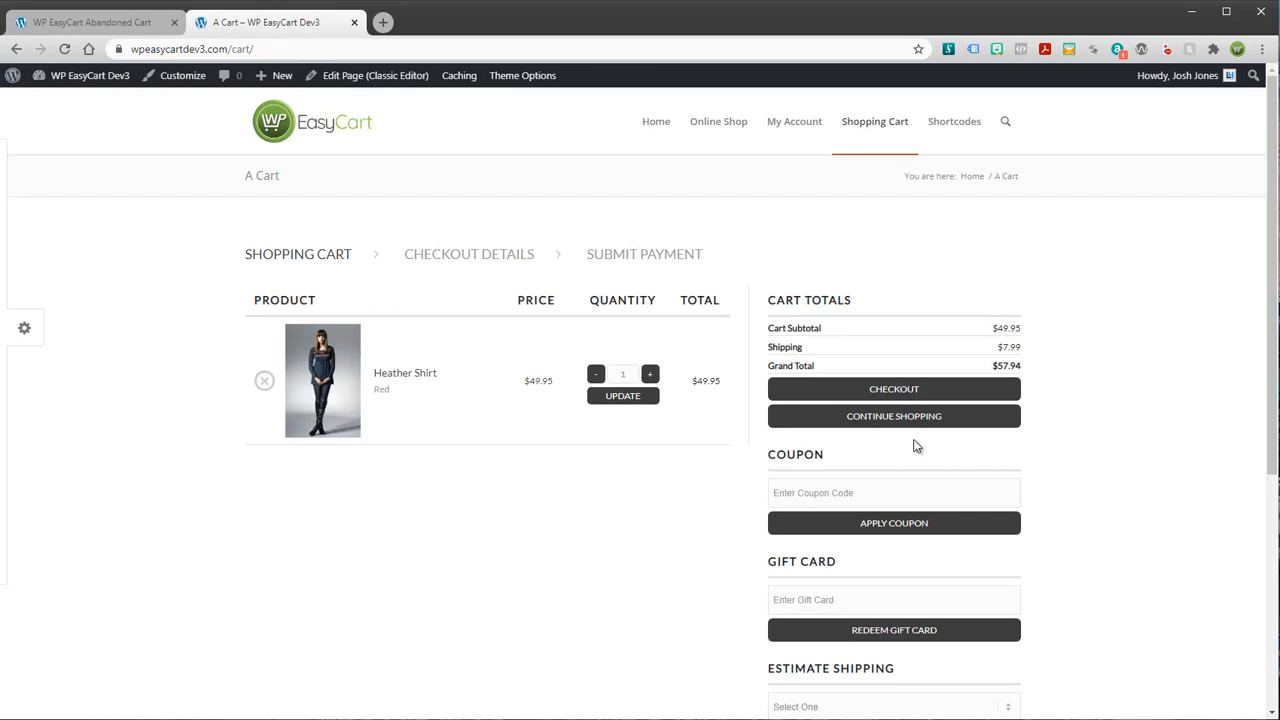
{"action": "left_click", "coordinate": [893, 388]}
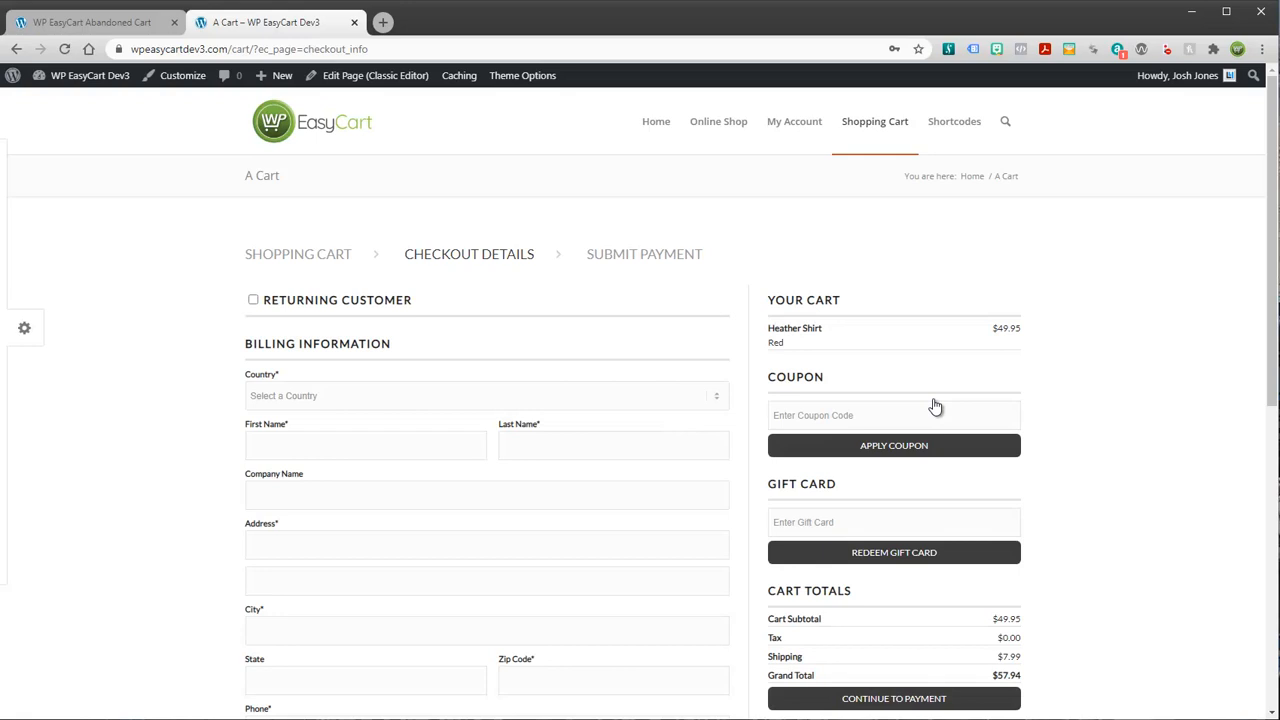
{"action": "mouse_move", "coordinate": [410, 255]}
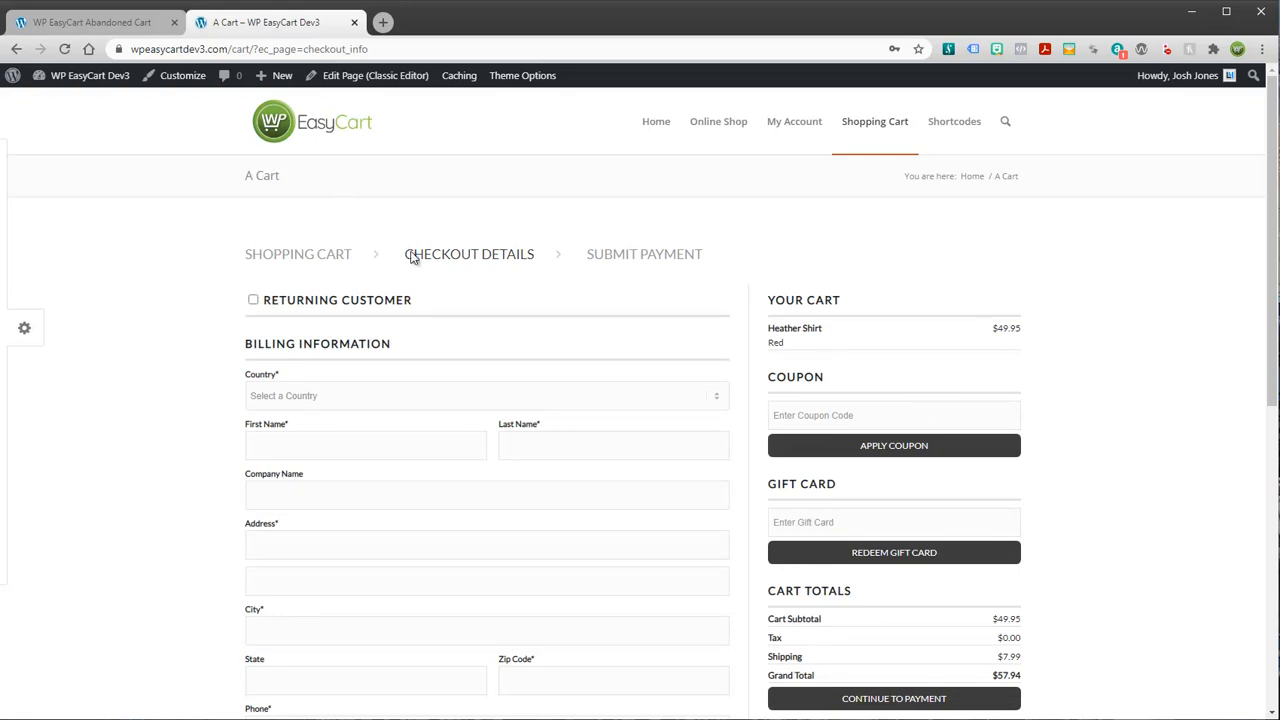
Set billing country to United States, continue to payment, and select the Card number field.
{"action": "left_click", "coordinate": [485, 395]}
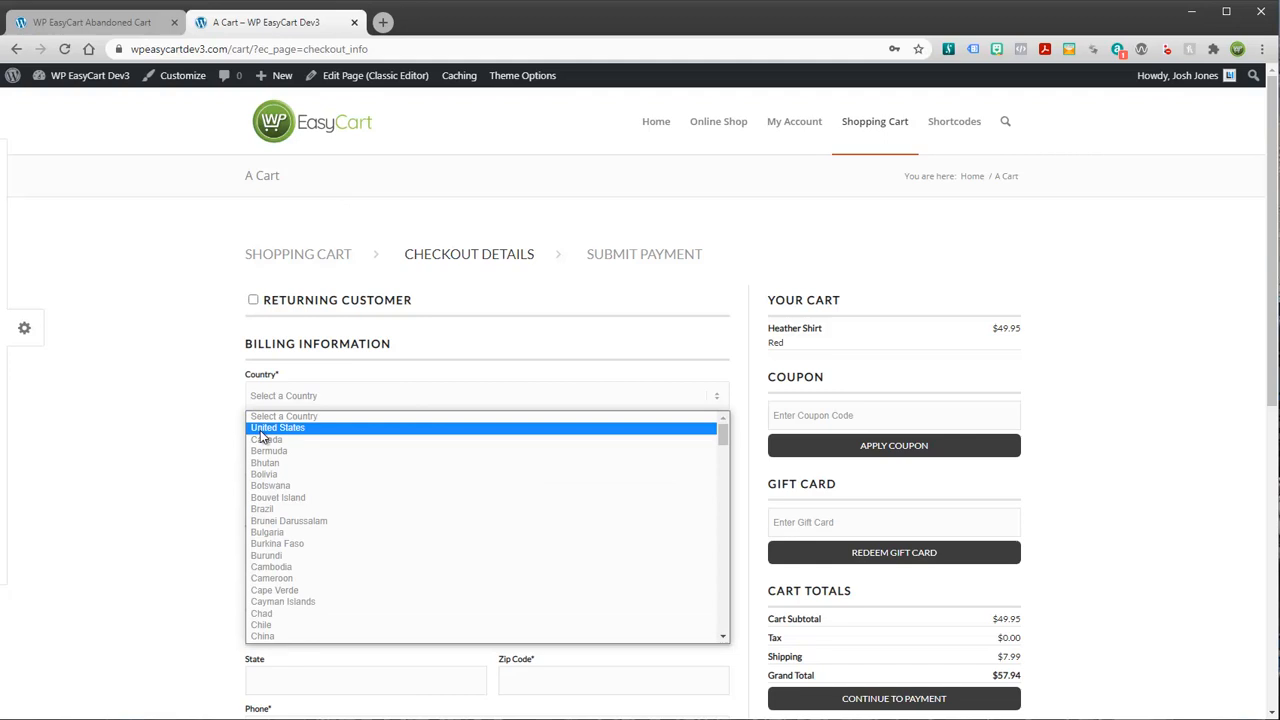
{"action": "left_click", "coordinate": [277, 427]}
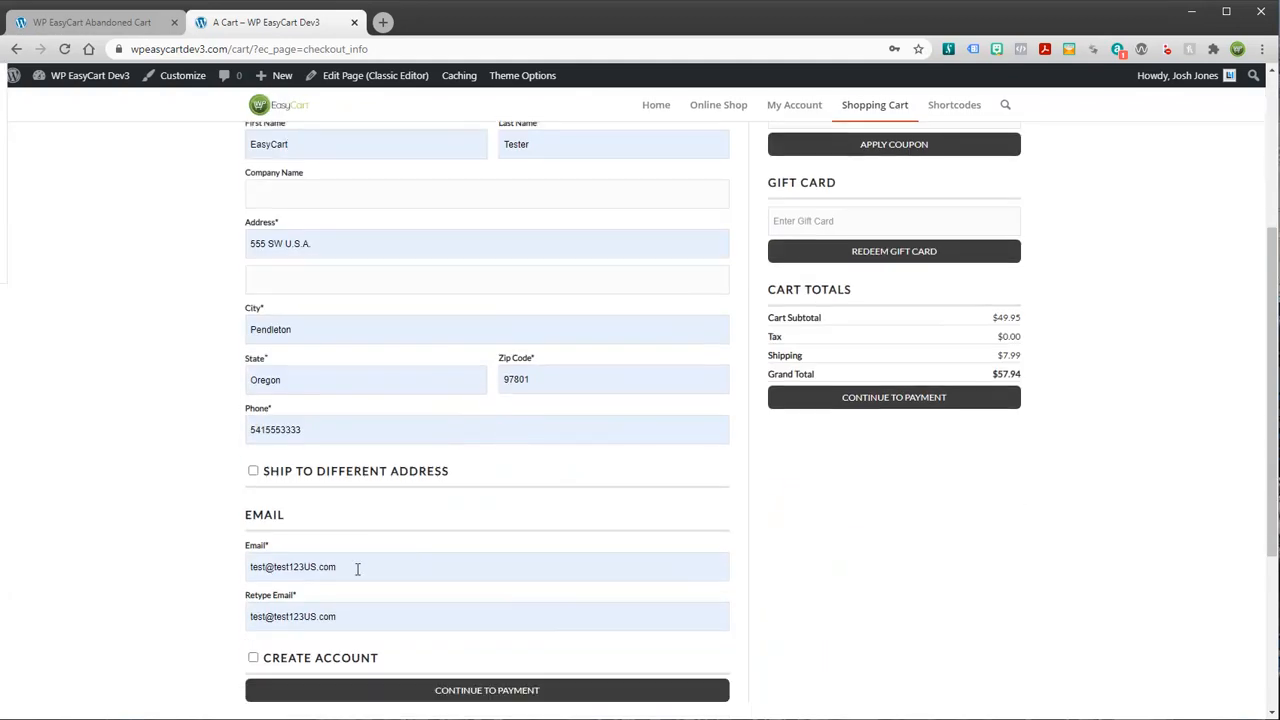
{"action": "mouse_move", "coordinate": [555, 597]}
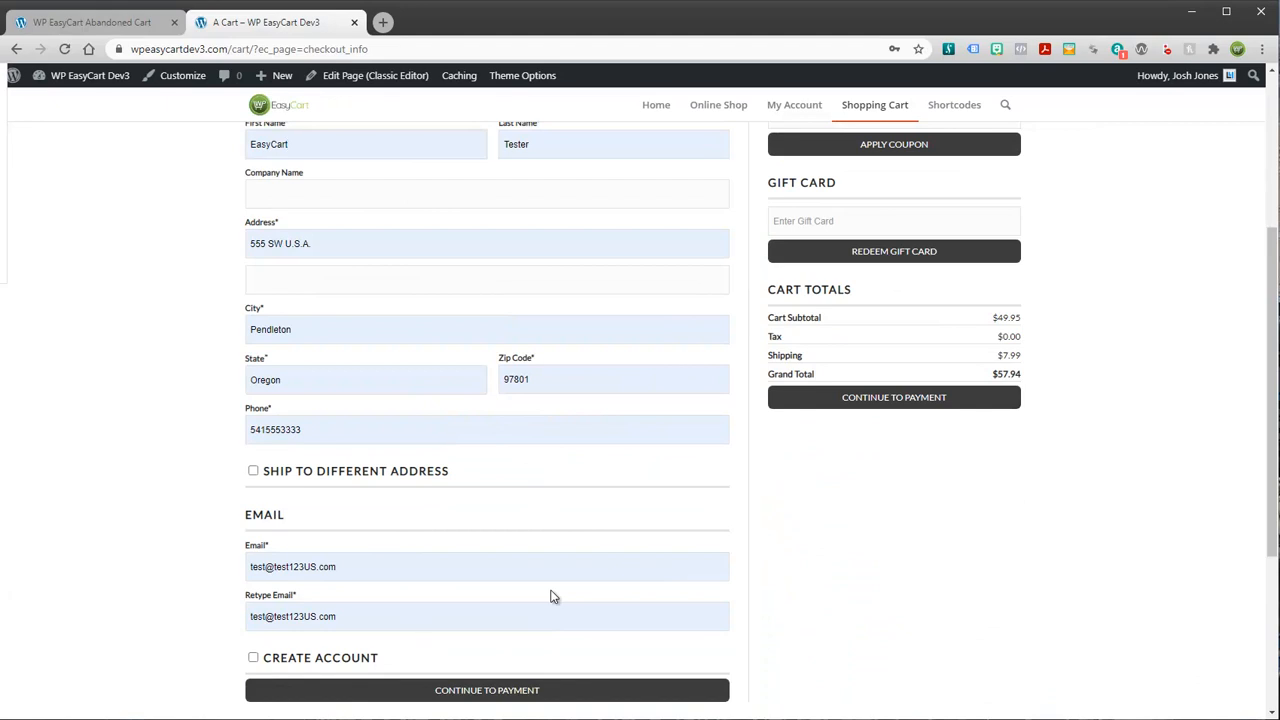
{"action": "left_click", "coordinate": [487, 690]}
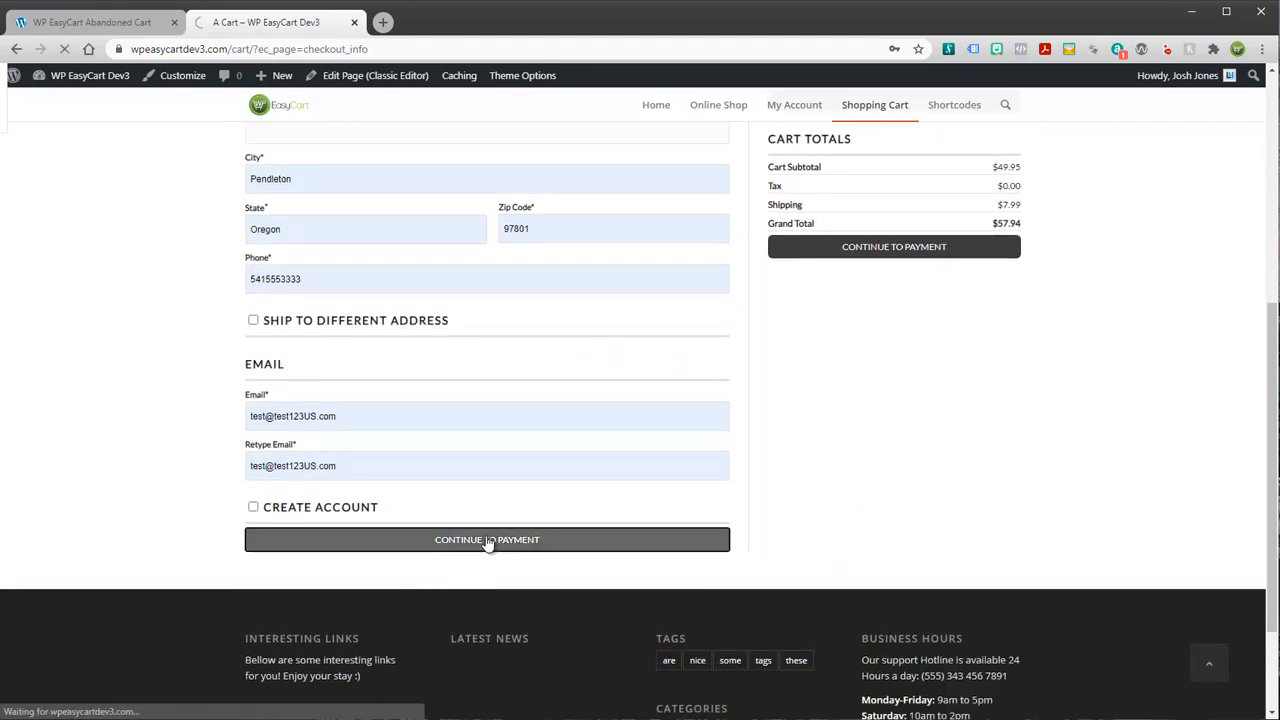
{"action": "left_click", "coordinate": [487, 539]}
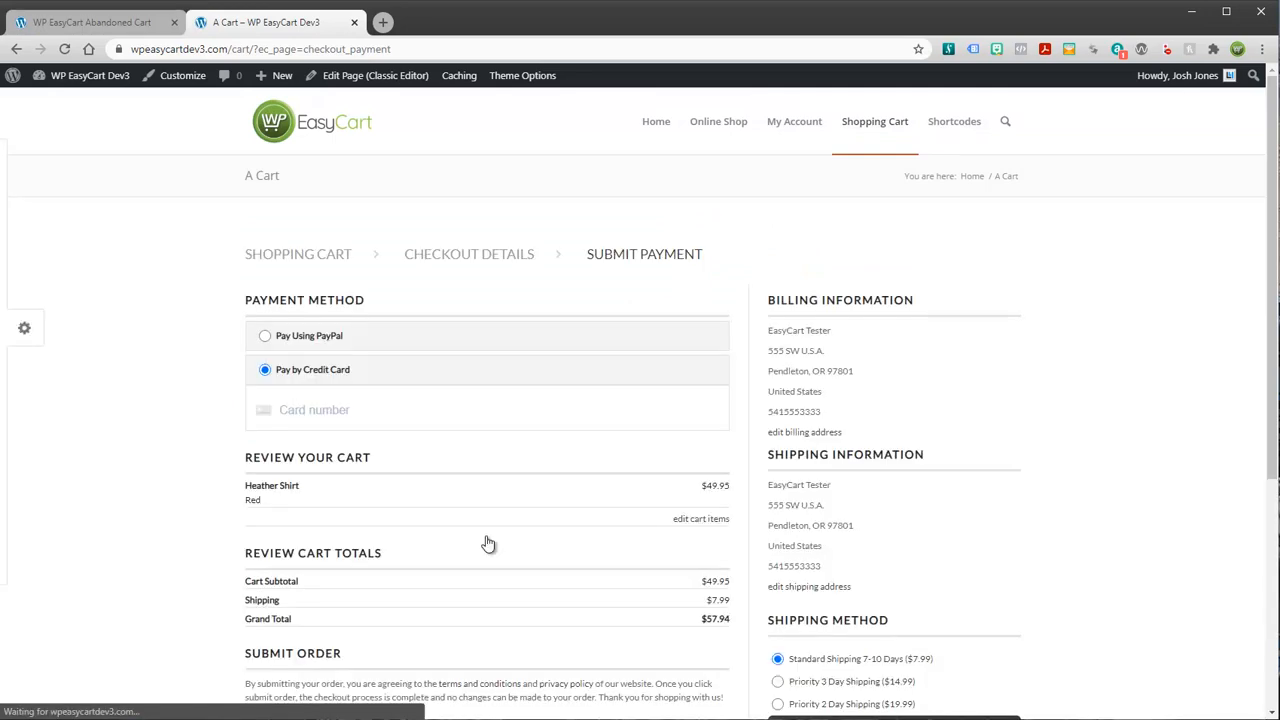
{"action": "scroll", "scroll_direction": "down", "scroll_amount": 3}
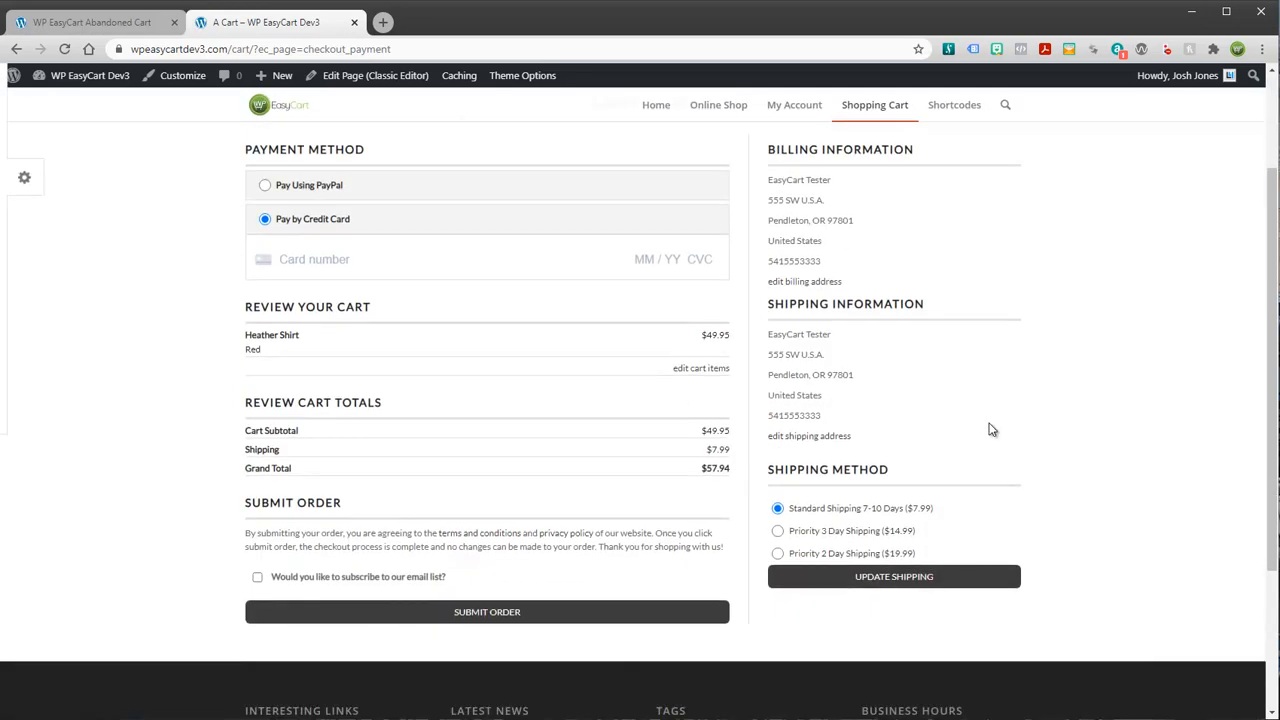
{"action": "left_click", "coordinate": [400, 259]}
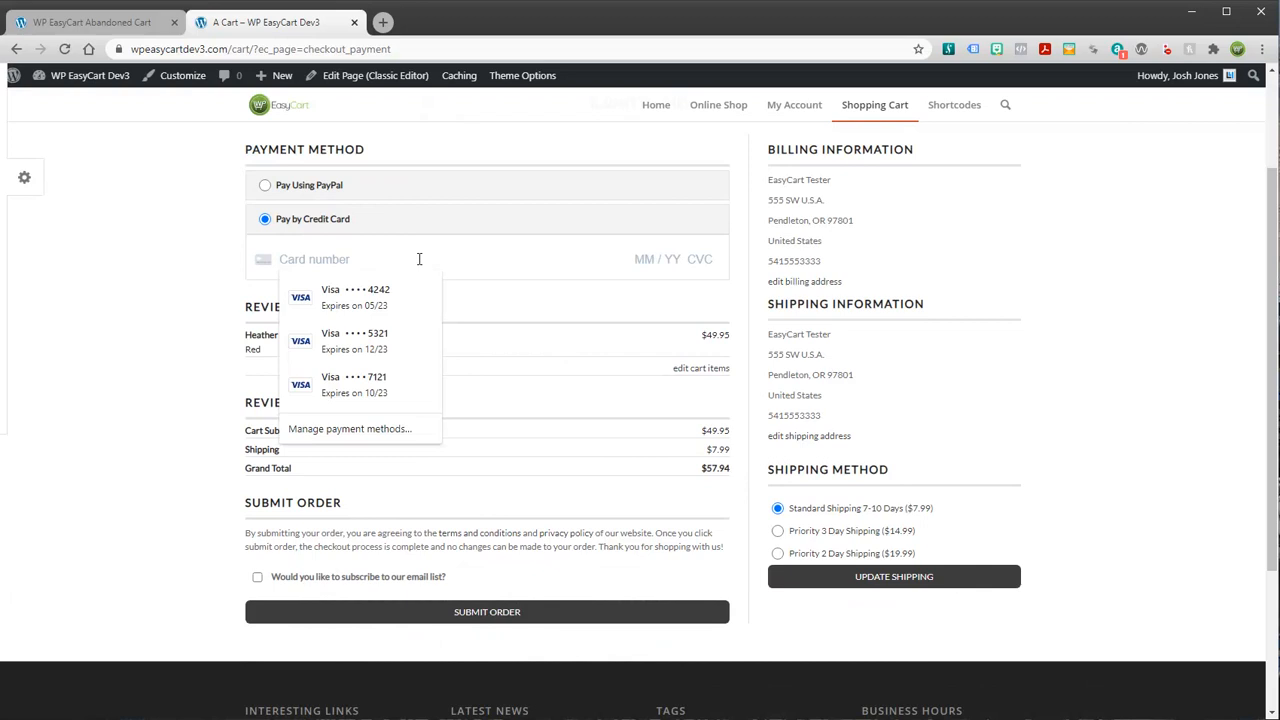
{"action": "mouse_move", "coordinate": [924, 502]}
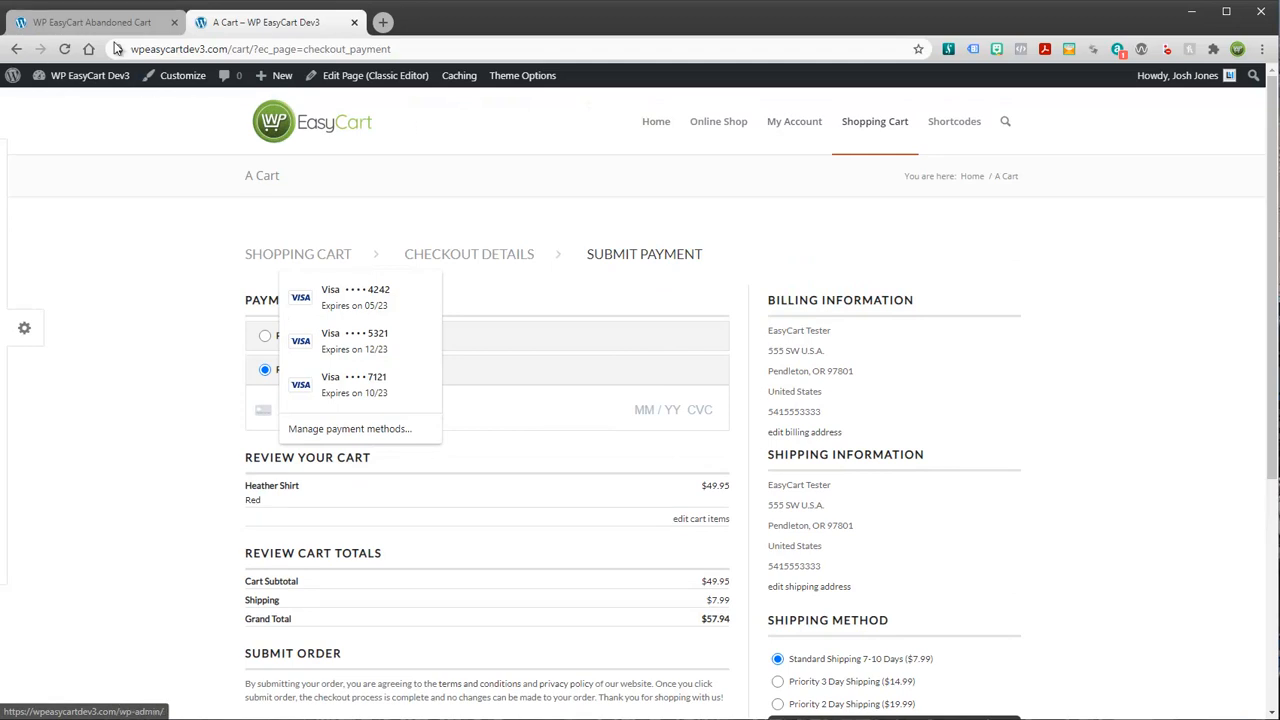
Switch to the Abandoned Carts admin tab to review the Heather Shirt cart row.
{"action": "left_click", "coordinate": [90, 22]}
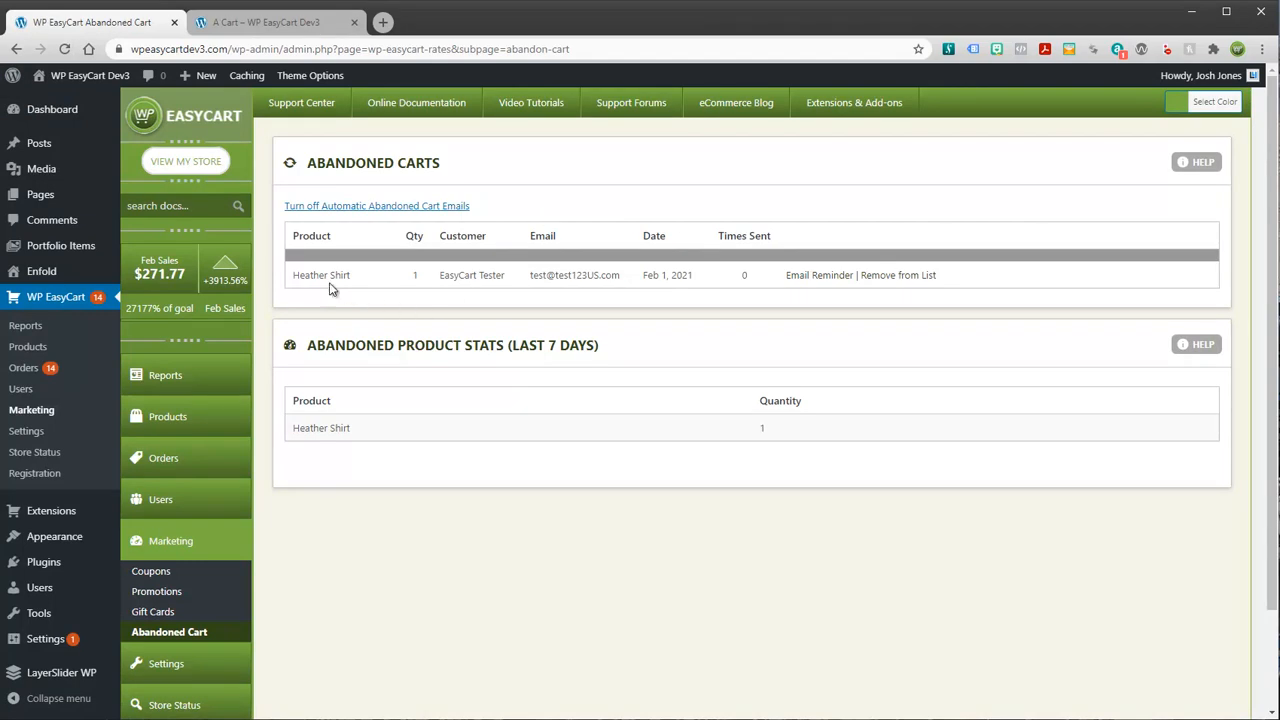
{"action": "mouse_move", "coordinate": [385, 288]}
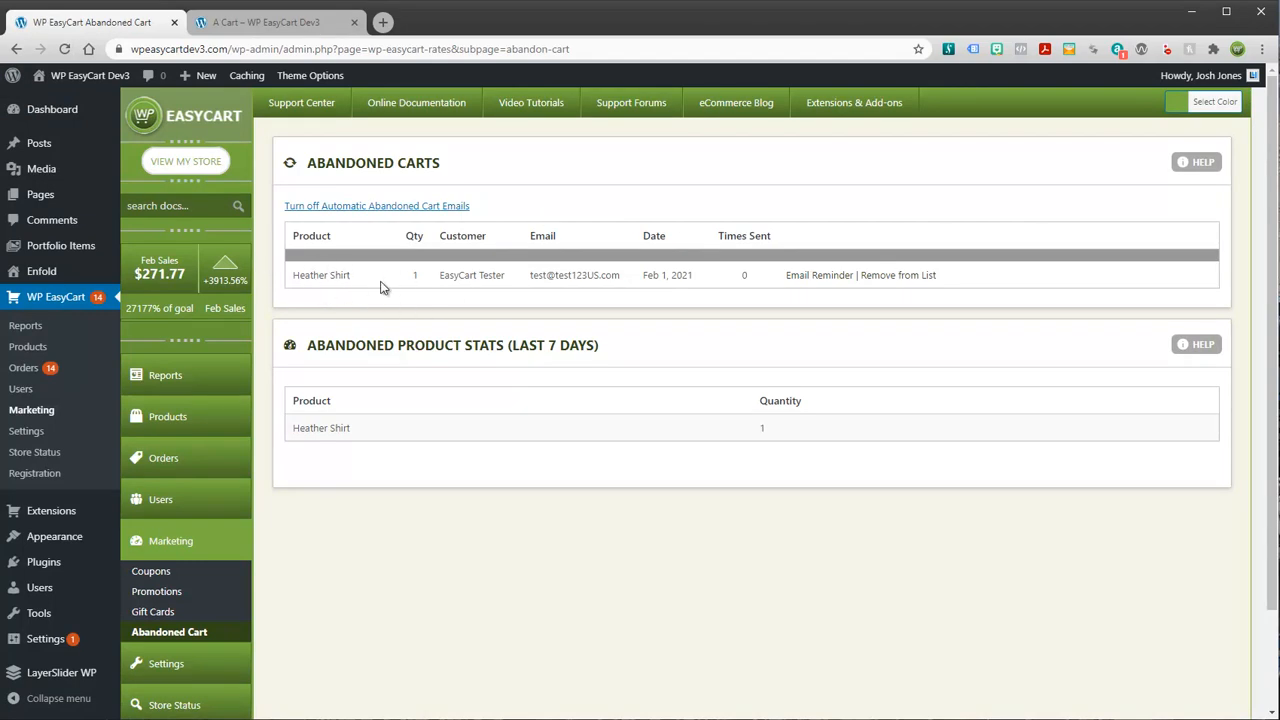
{"action": "mouse_move", "coordinate": [625, 290]}
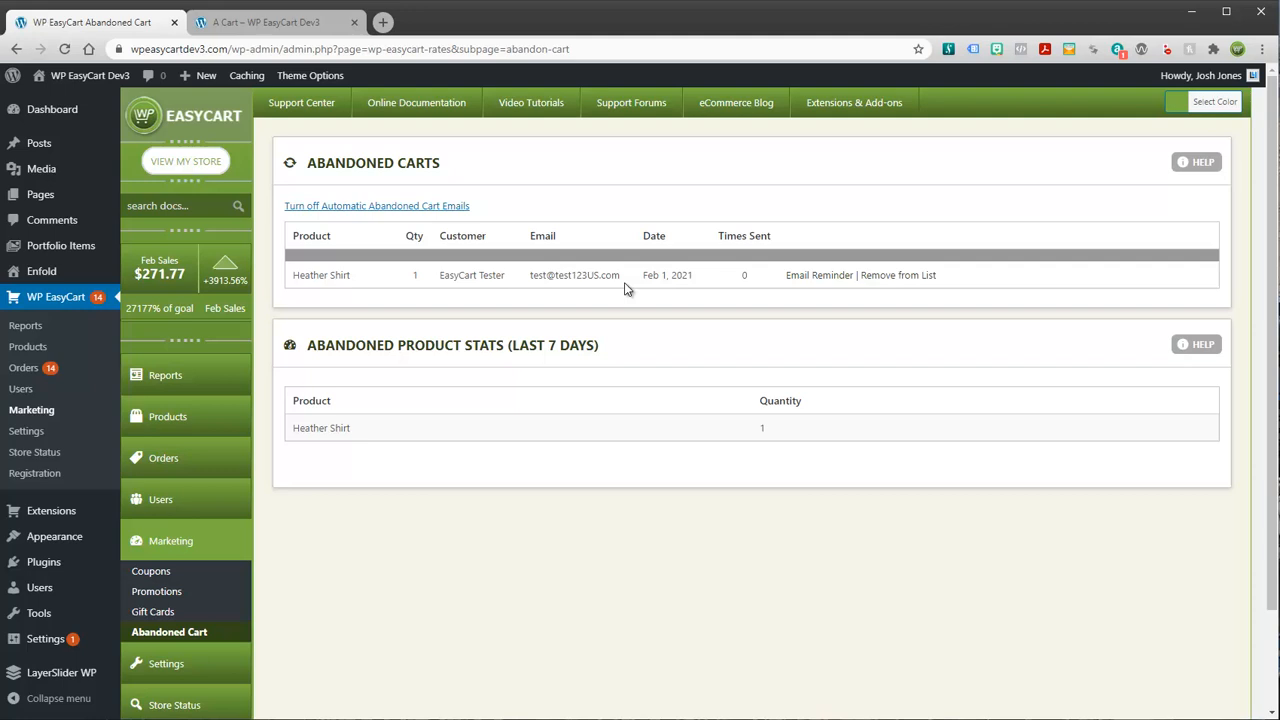
{"action": "mouse_move", "coordinate": [677, 275]}
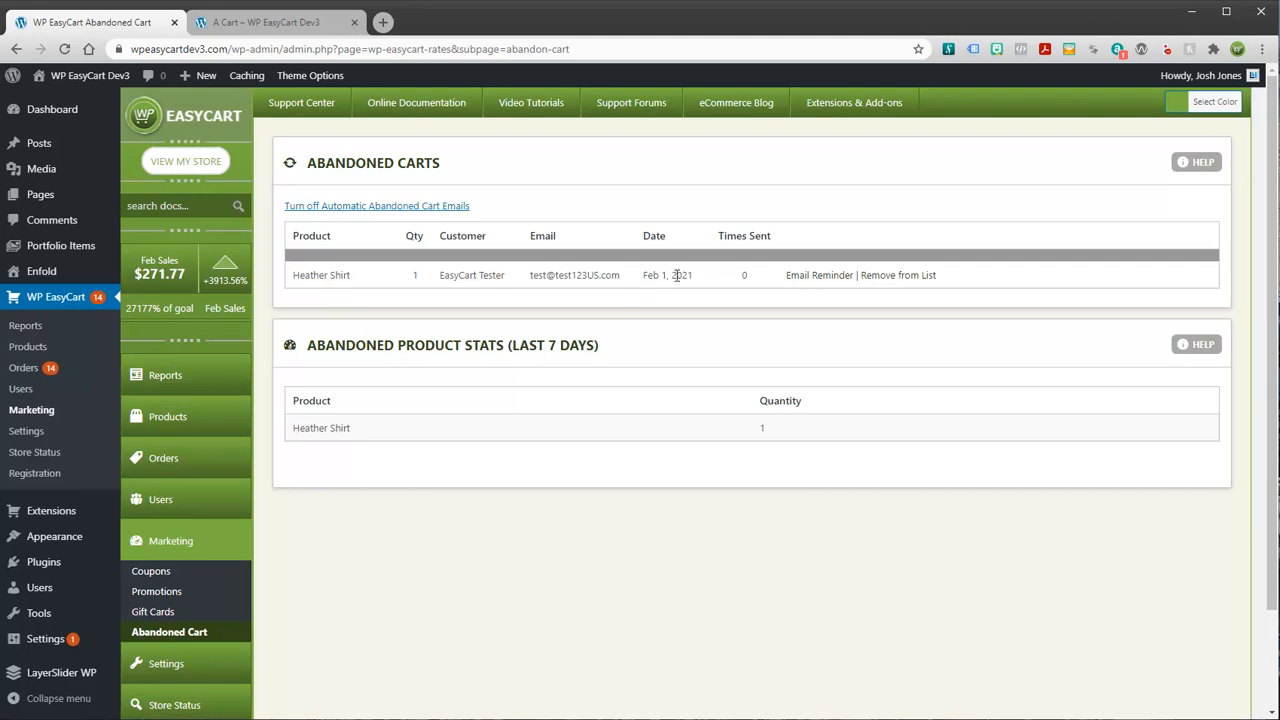
{"action": "mouse_move", "coordinate": [703, 273]}
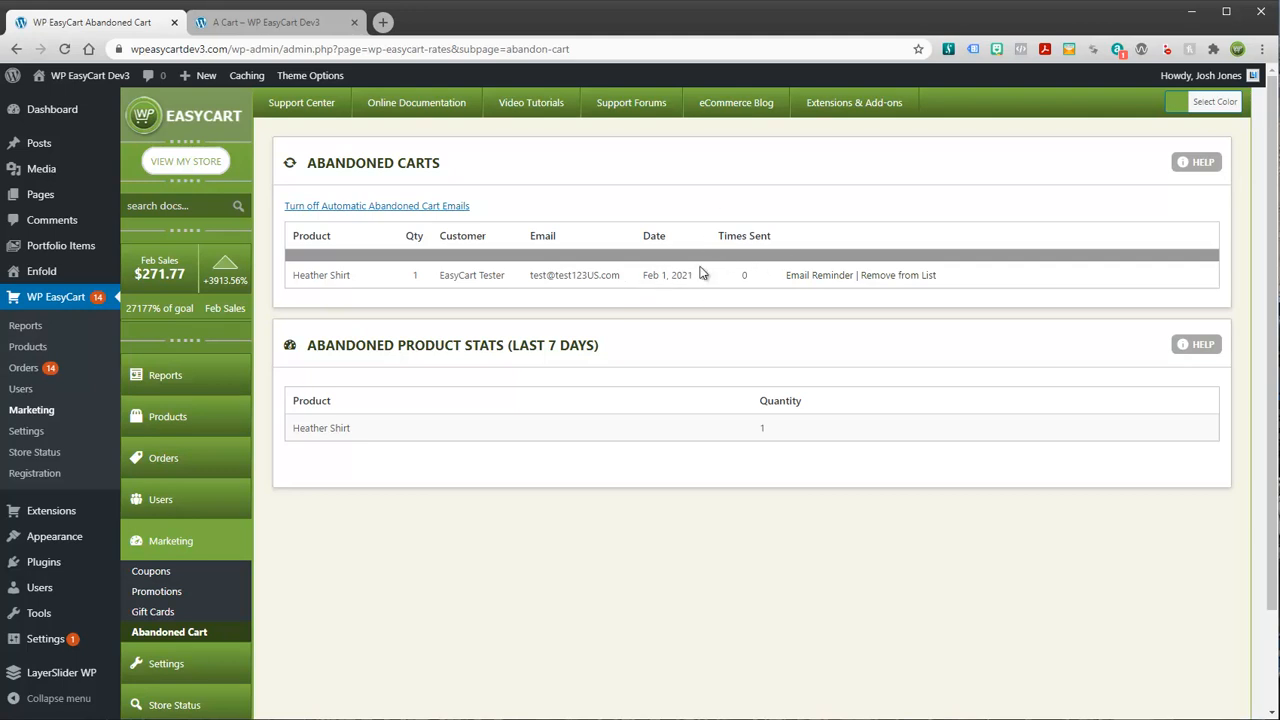
{"action": "mouse_move", "coordinate": [810, 275]}
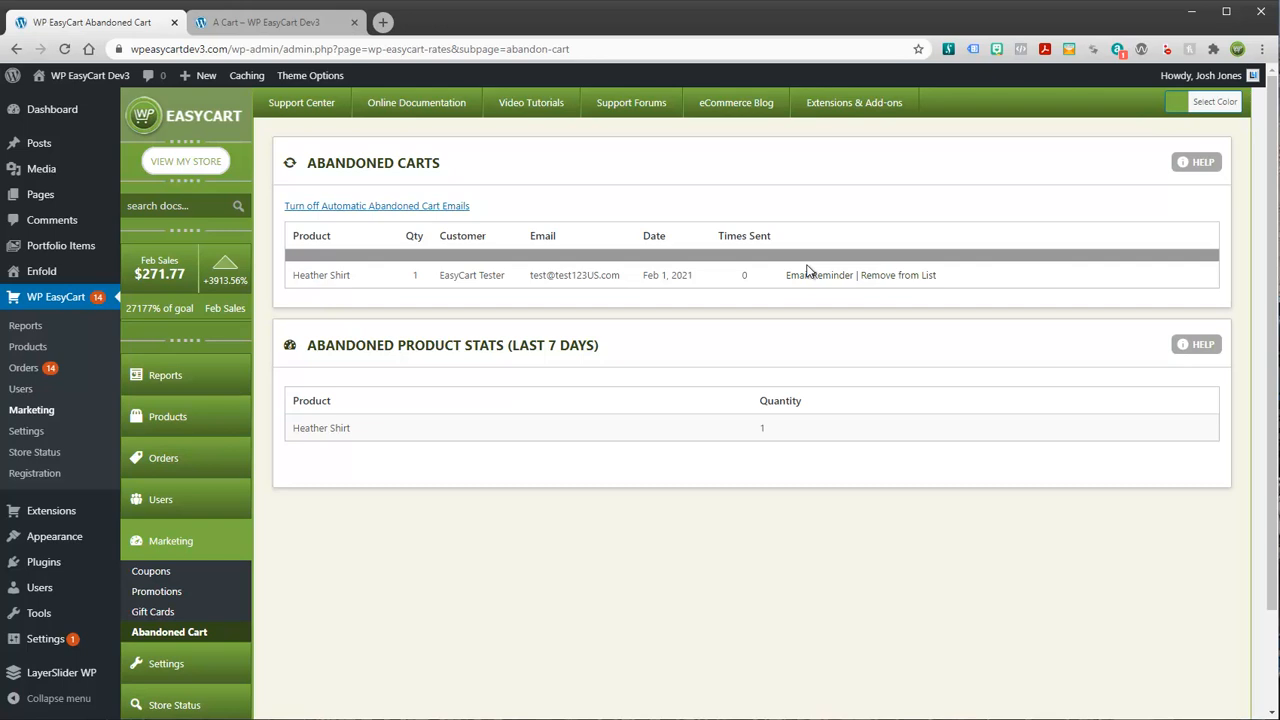
{"action": "mouse_move", "coordinate": [798, 577]}
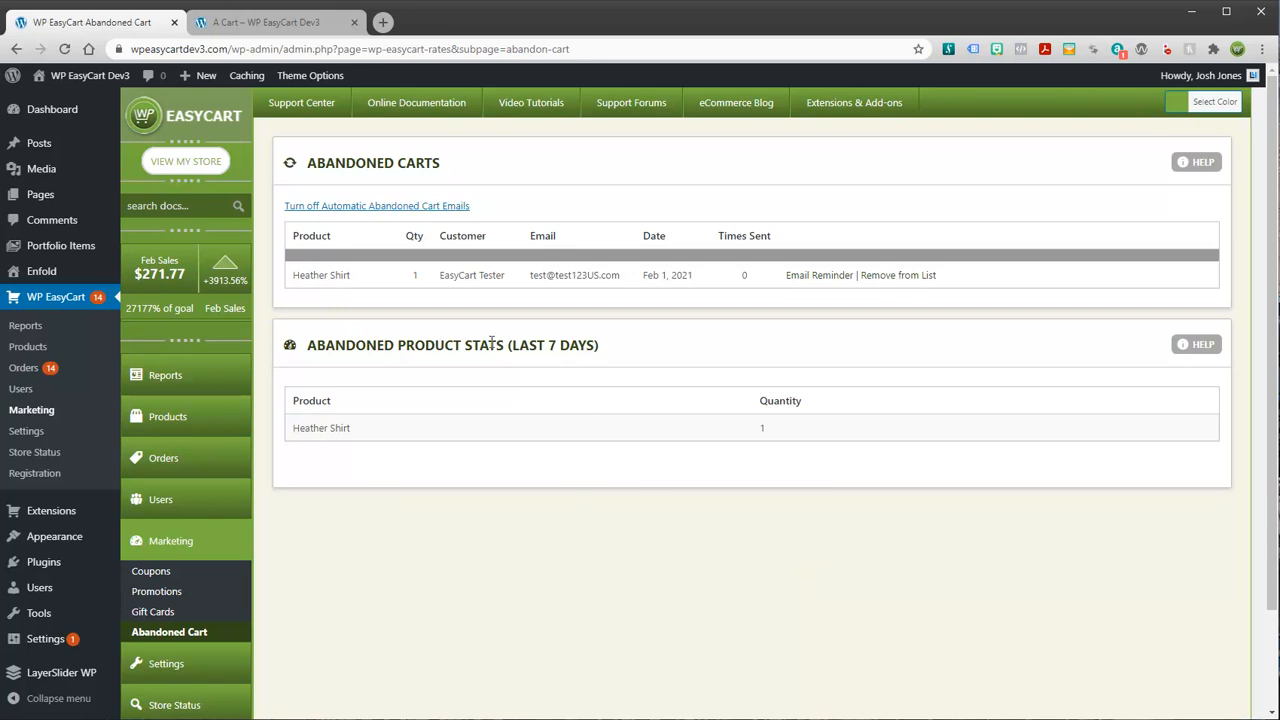
{"action": "mouse_move", "coordinate": [620, 363]}
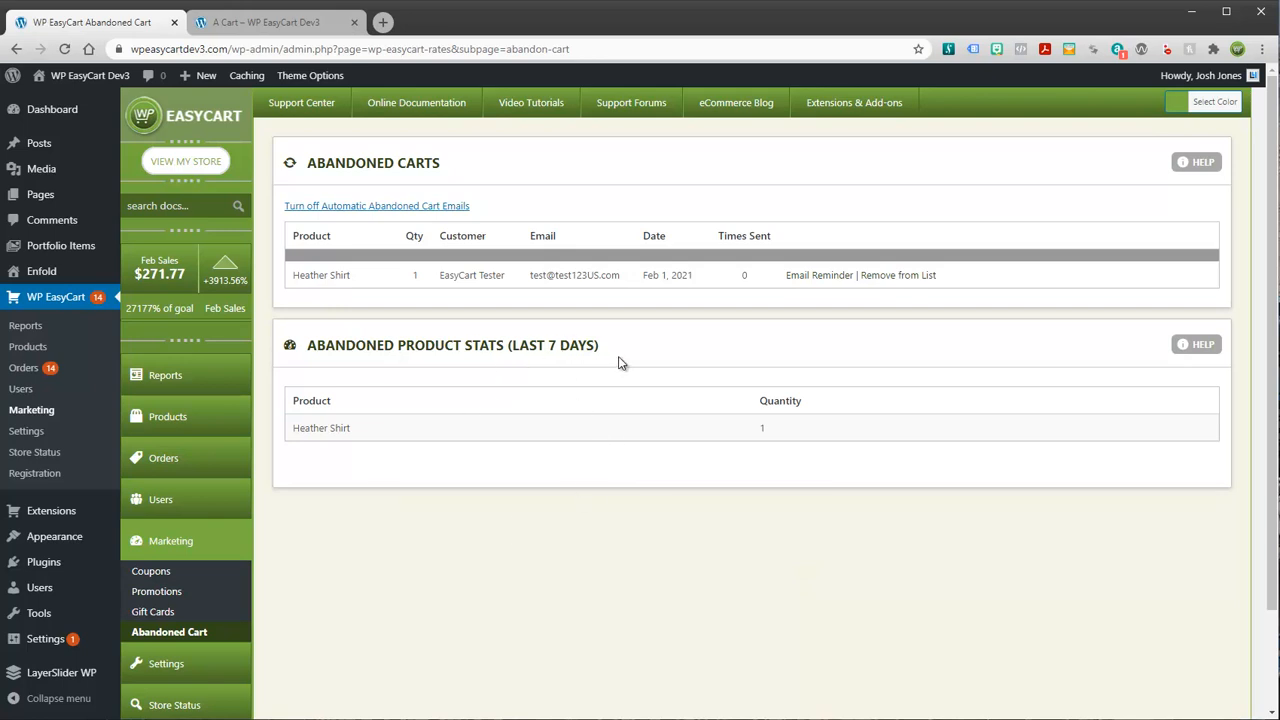
{"action": "mouse_move", "coordinate": [338, 464]}
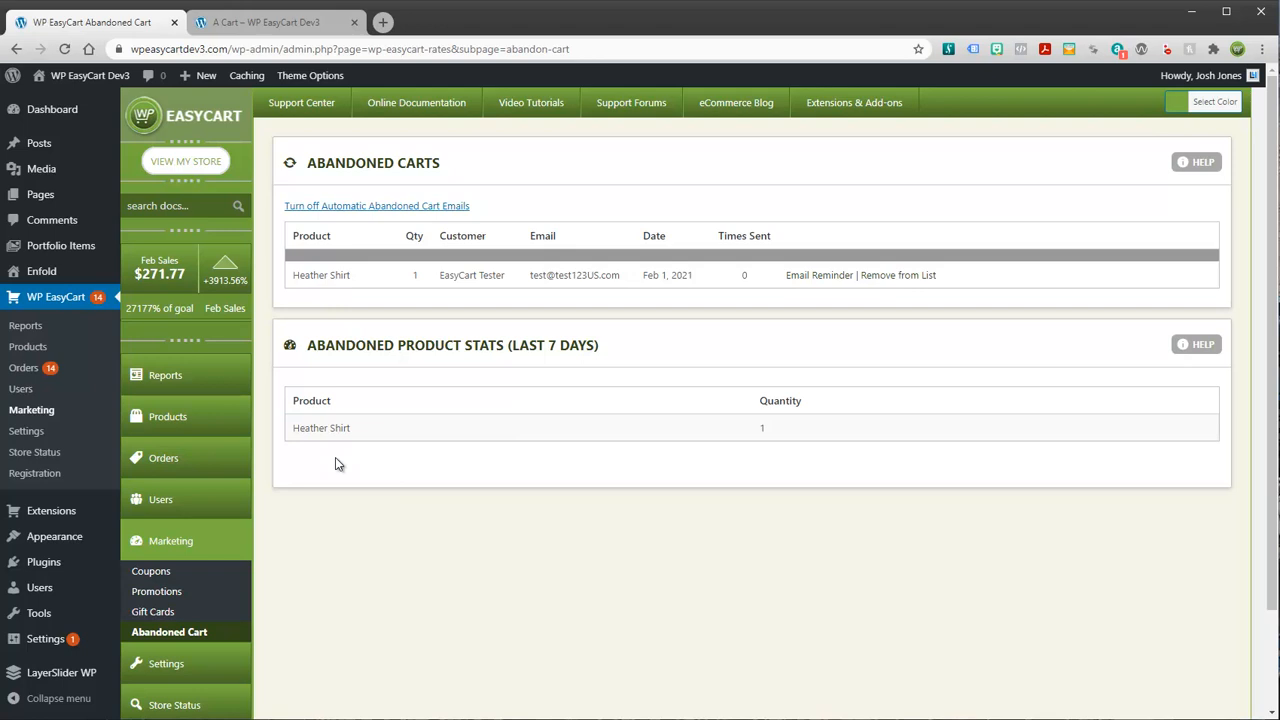
{"action": "mouse_move", "coordinate": [516, 484]}
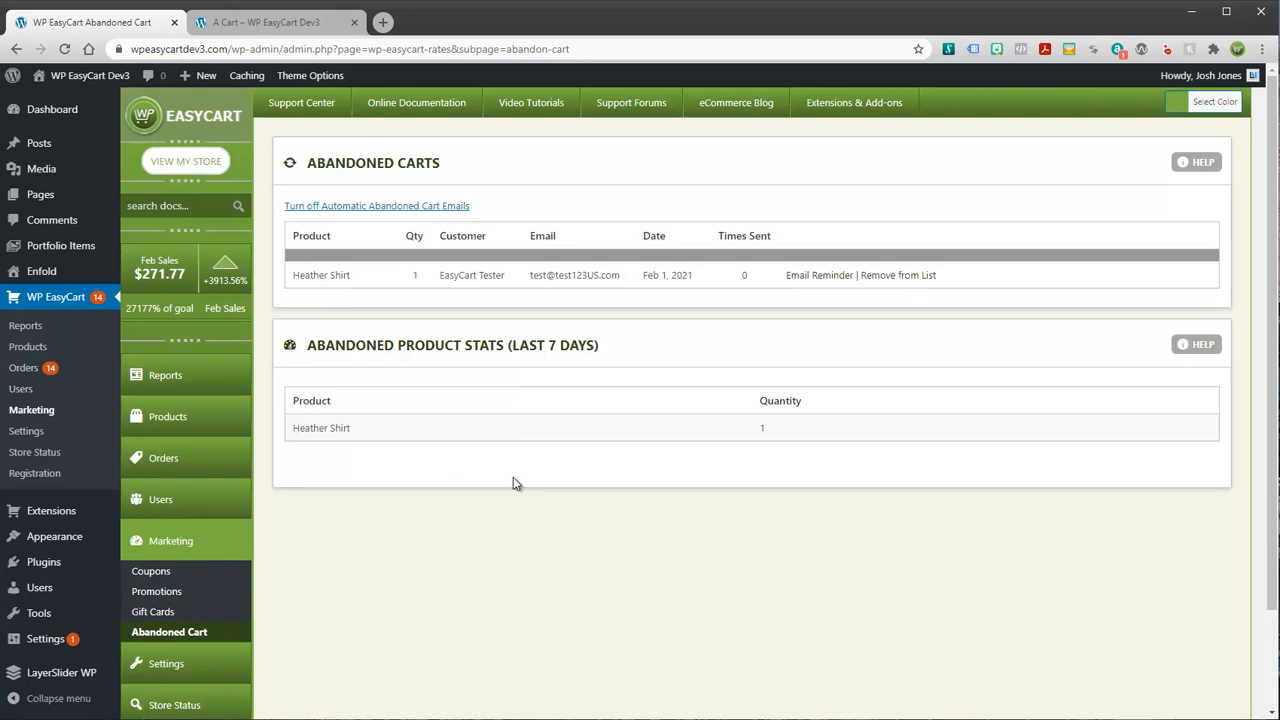
{"action": "mouse_move", "coordinate": [330, 452]}
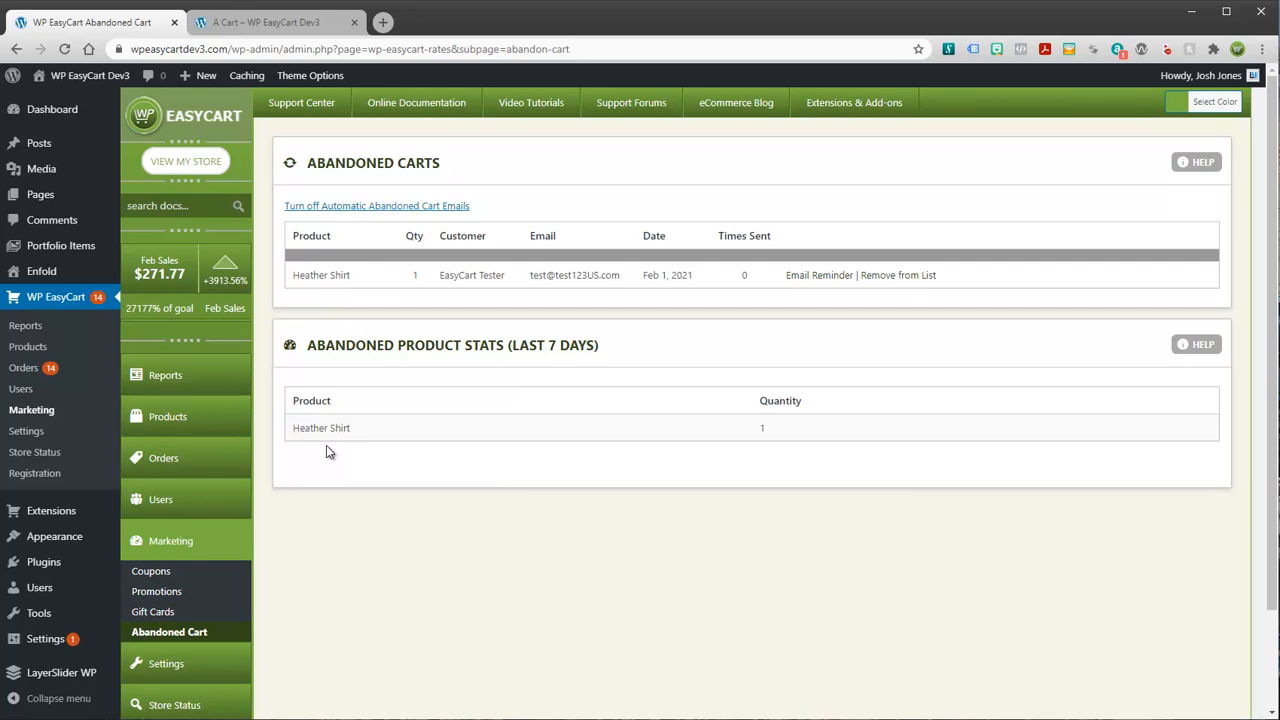
{"action": "mouse_move", "coordinate": [433, 478]}
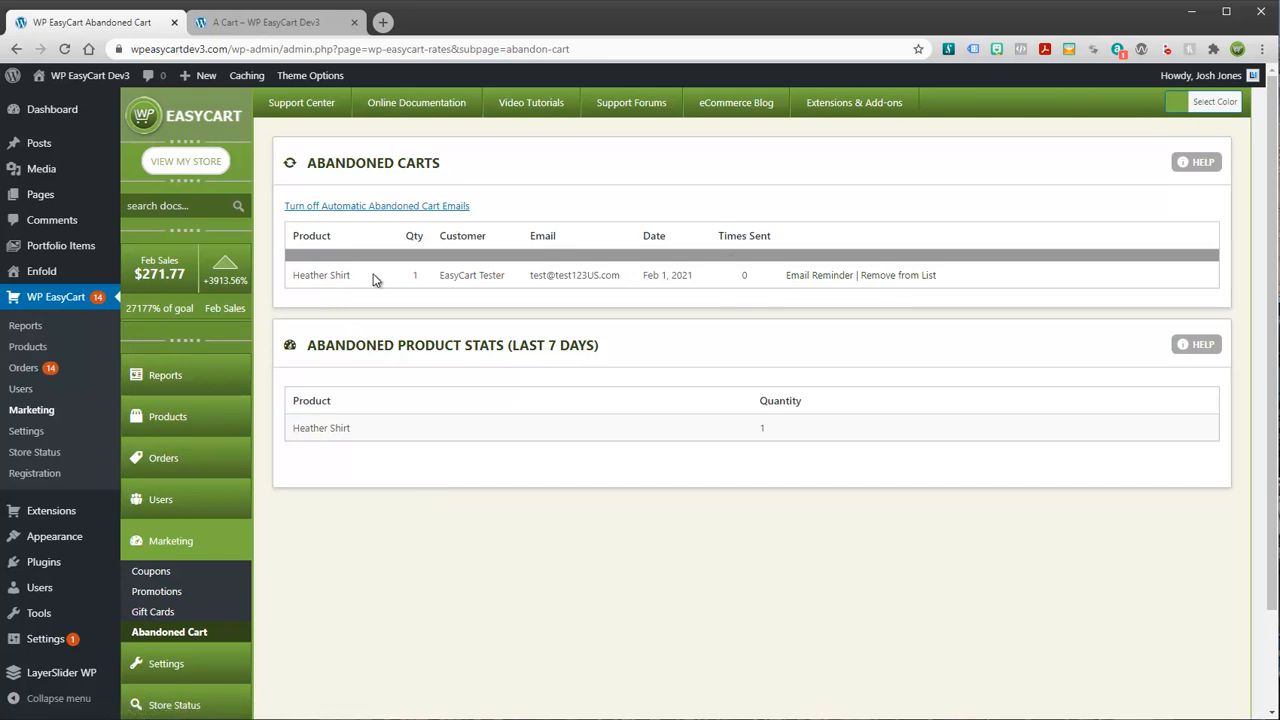
{"action": "mouse_move", "coordinate": [540, 252]}
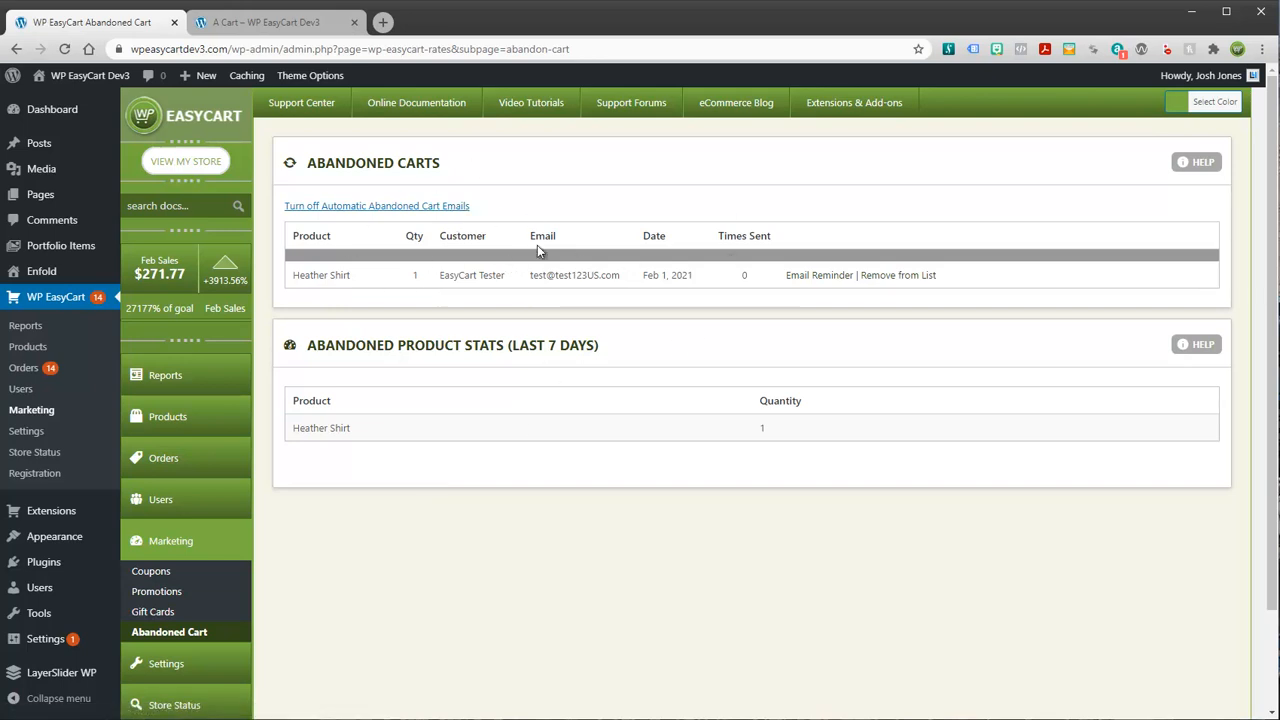
{"action": "mouse_move", "coordinate": [215, 268]}
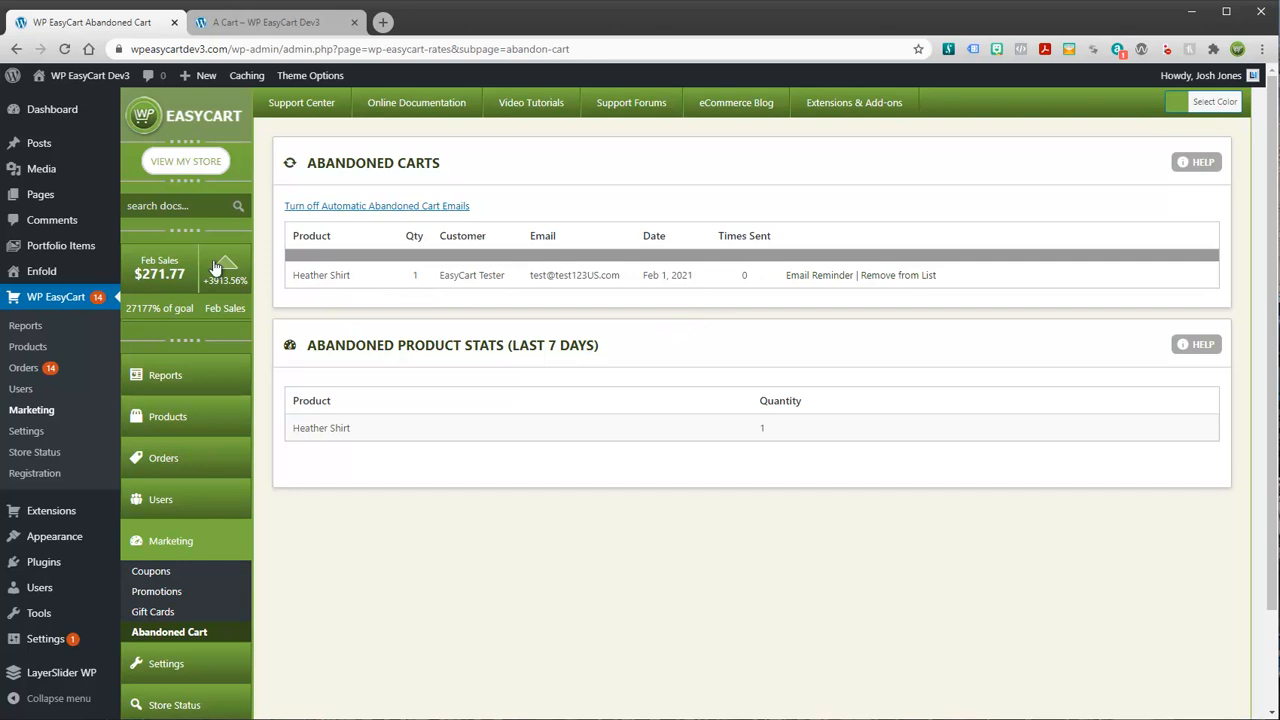
Read the 'You Left Items in Your Cart' email and follow its checkout link.
{"action": "left_click", "coordinate": [819, 275]}
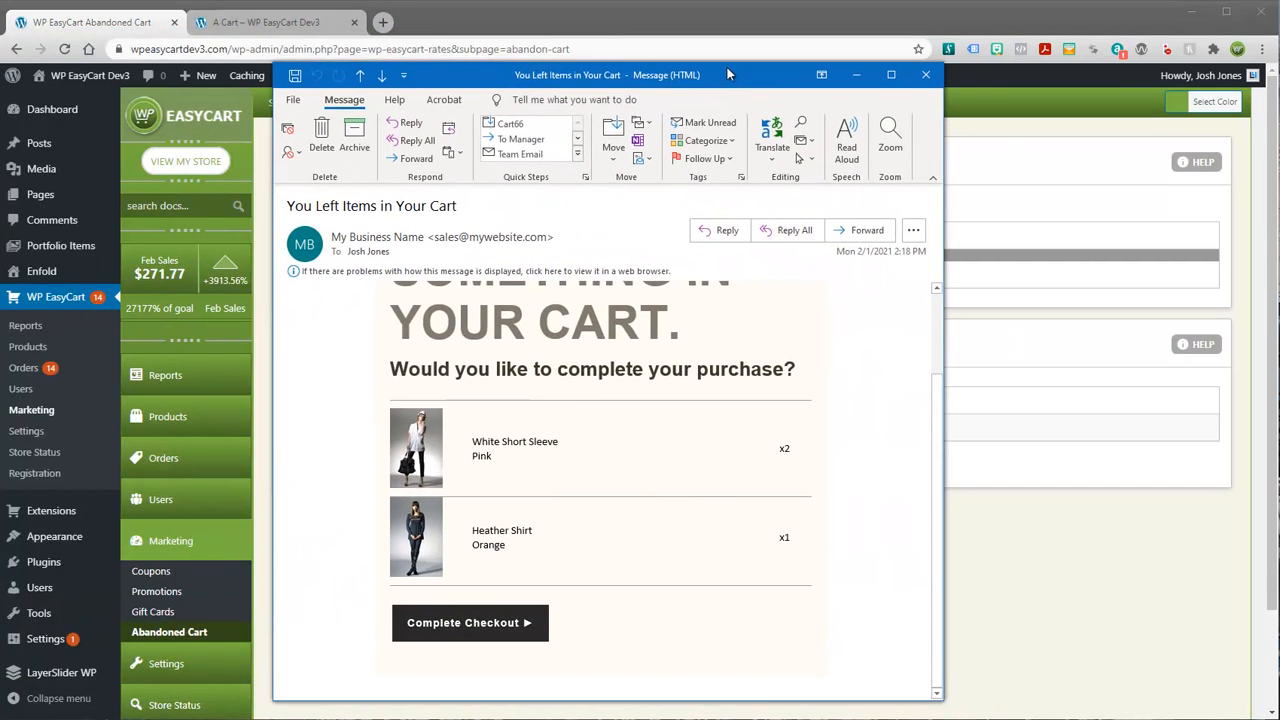
{"action": "scroll", "scroll_direction": "up", "scroll_amount": 3}
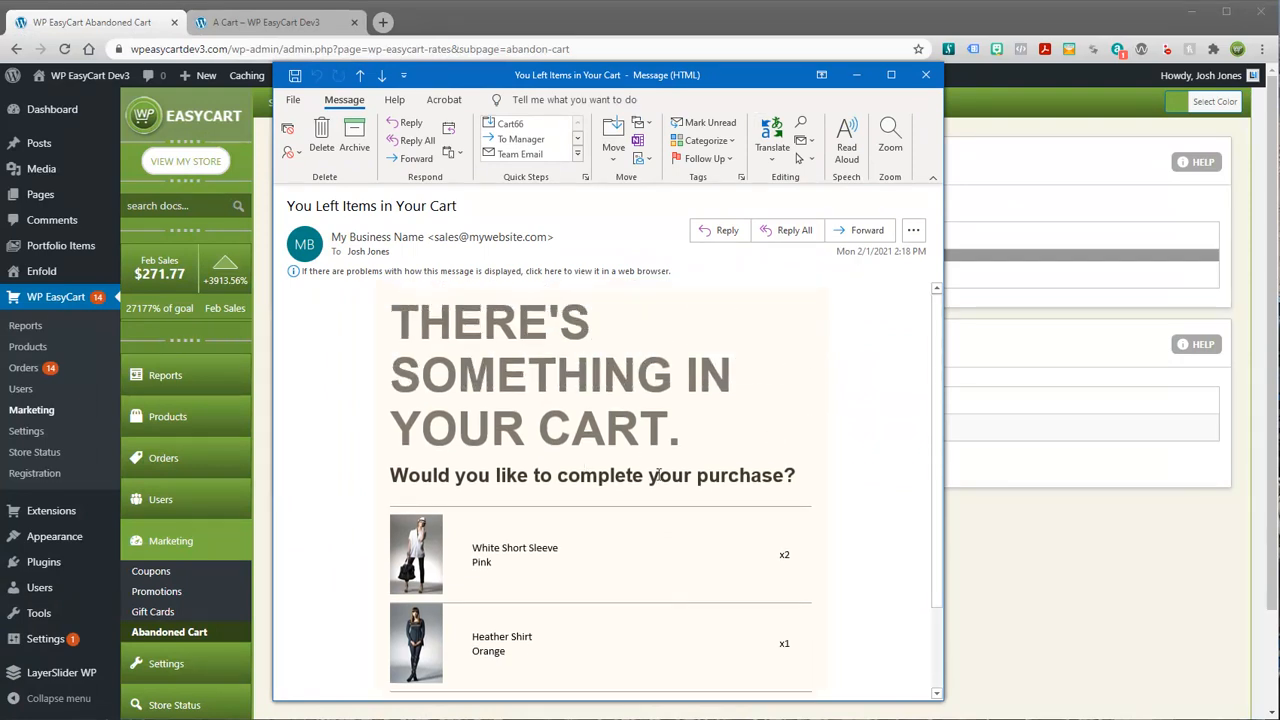
{"action": "scroll", "scroll_direction": "down", "scroll_amount": 3}
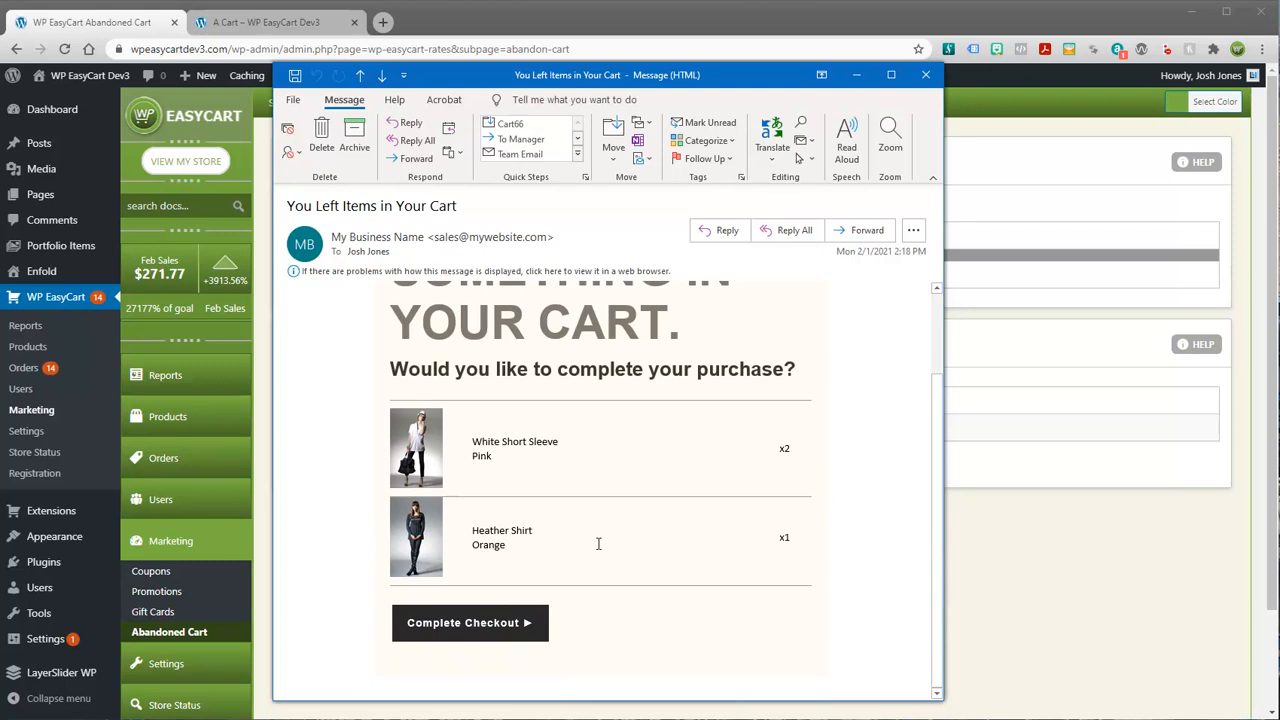
{"action": "mouse_move", "coordinate": [489, 687]}
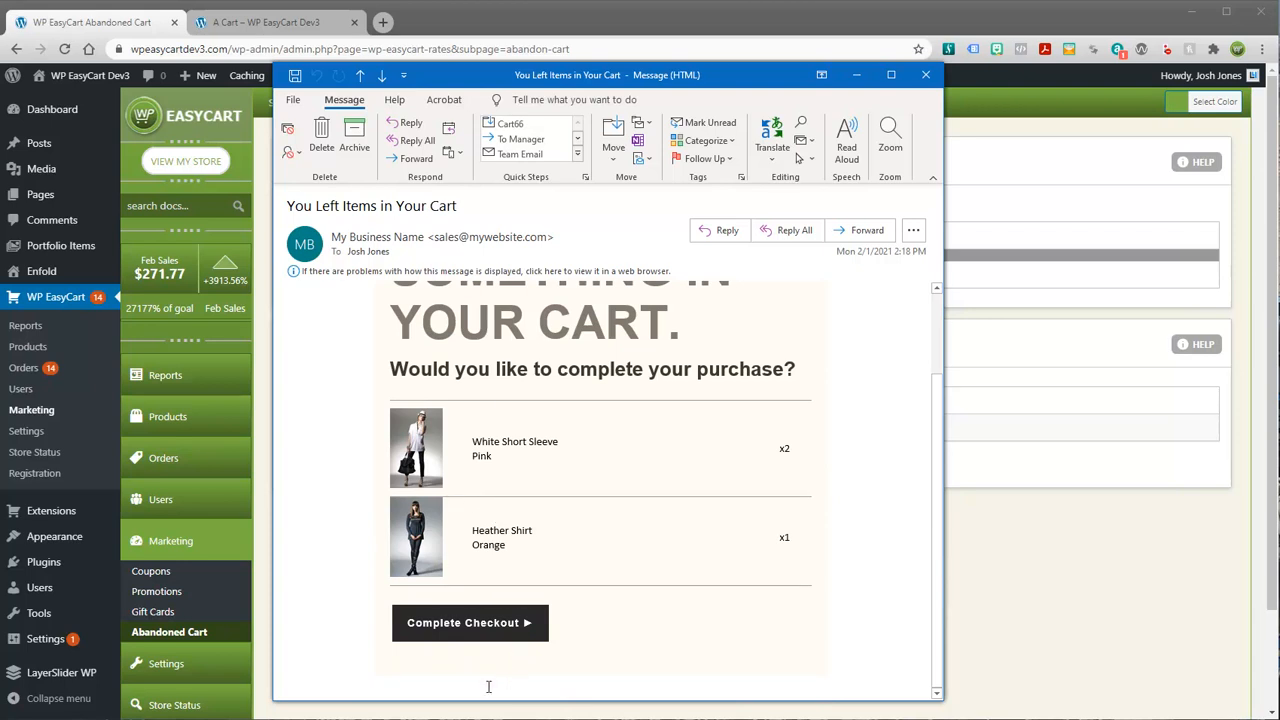
{"action": "left_click", "coordinate": [470, 622]}
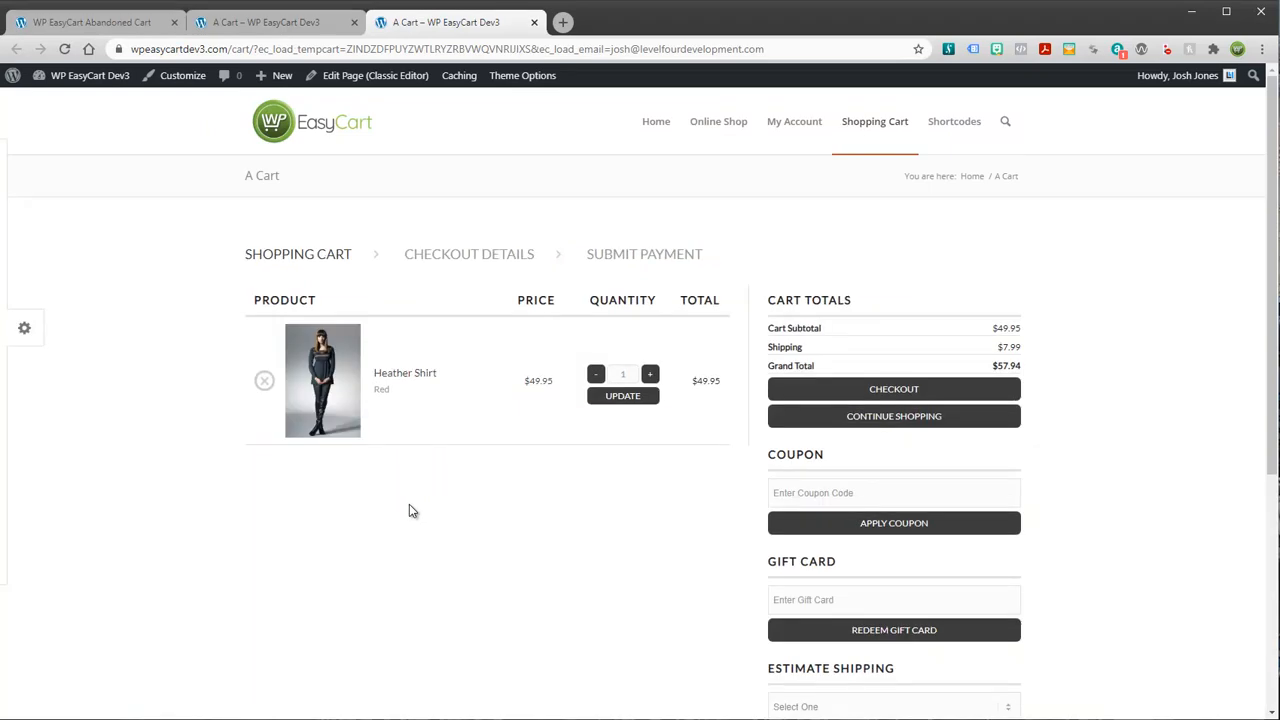
{"action": "mouse_move", "coordinate": [505, 186]}
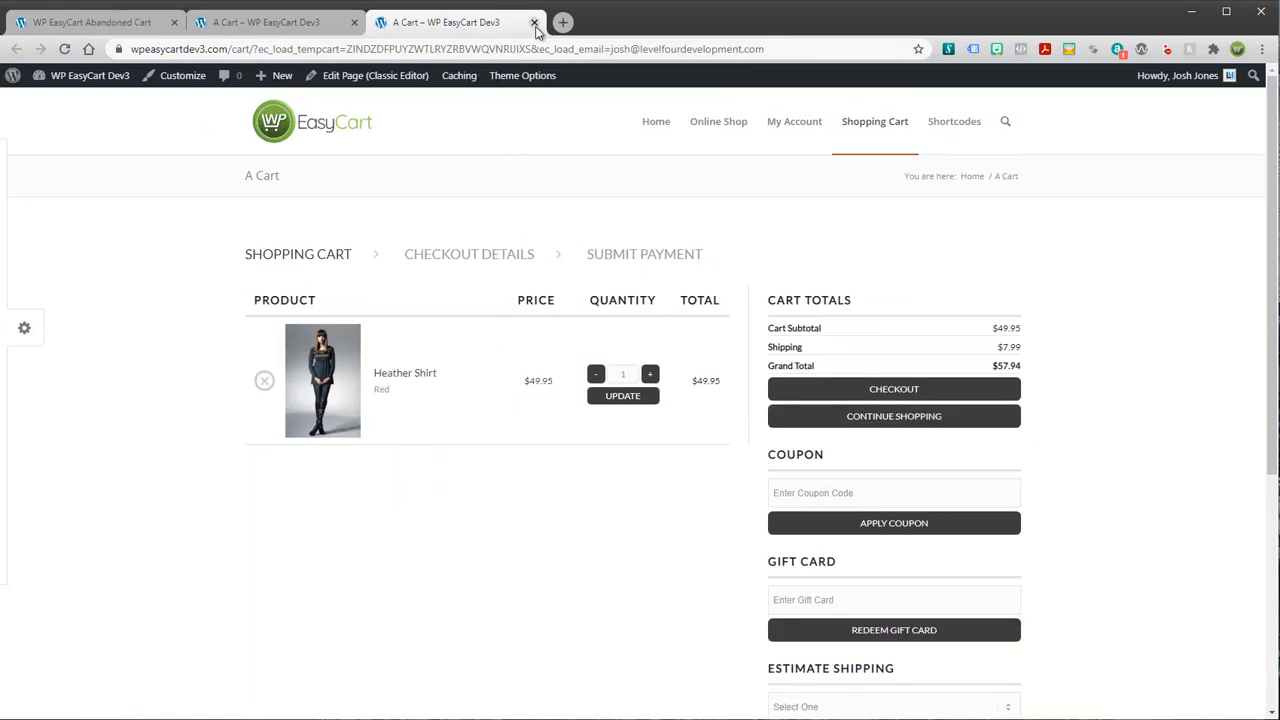
{"action": "mouse_move", "coordinate": [534, 22]}
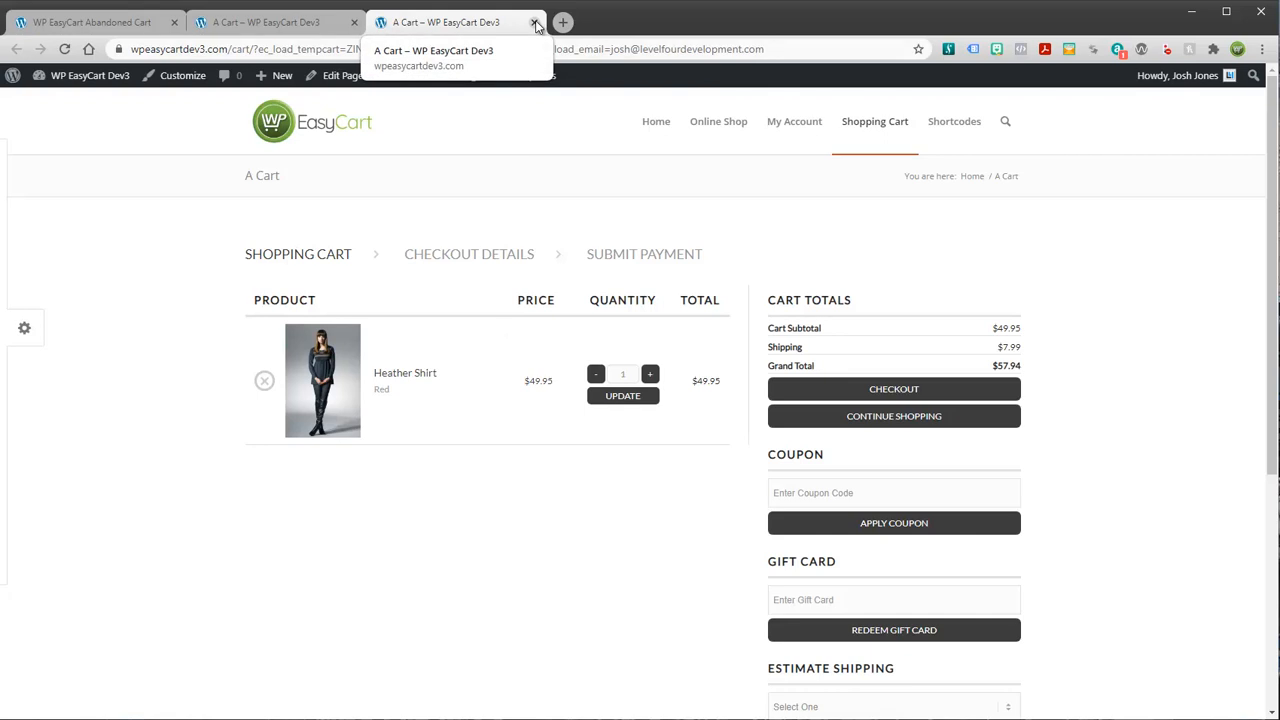
Close the restored cart, return to Abandoned Carts, and bring the reminder email forward.
{"action": "left_click", "coordinate": [534, 22]}
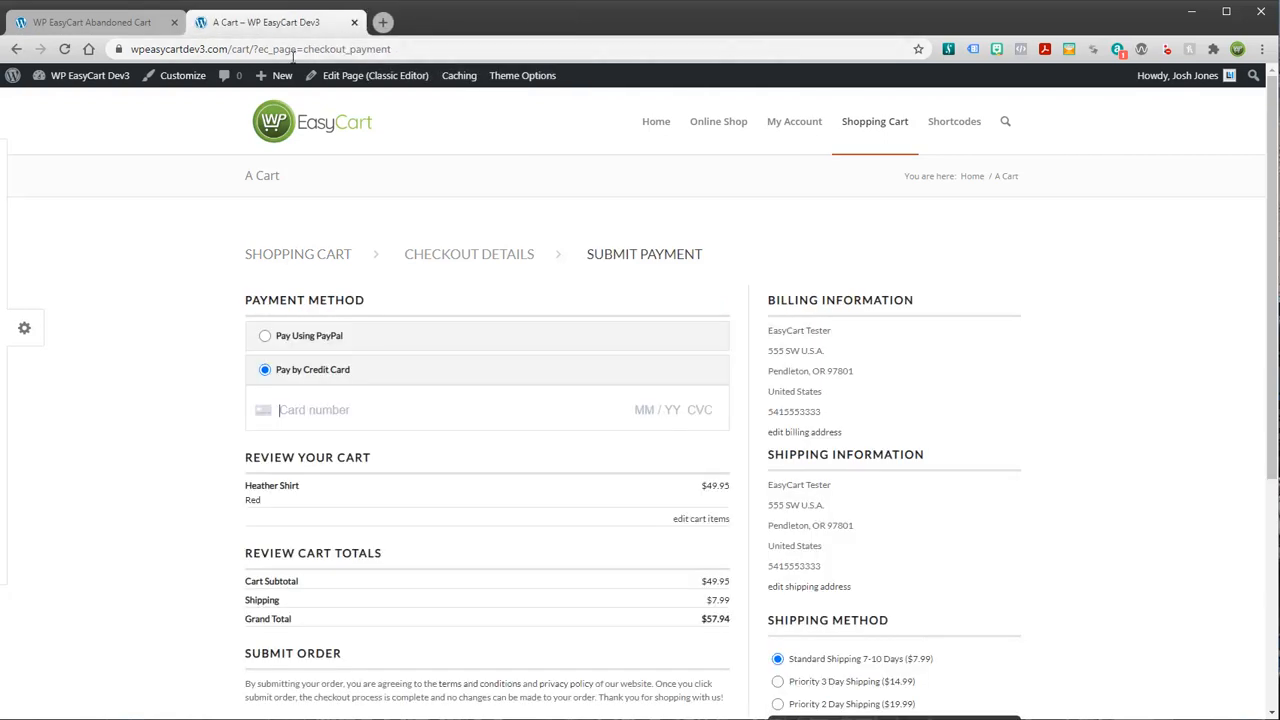
{"action": "left_click", "coordinate": [90, 22]}
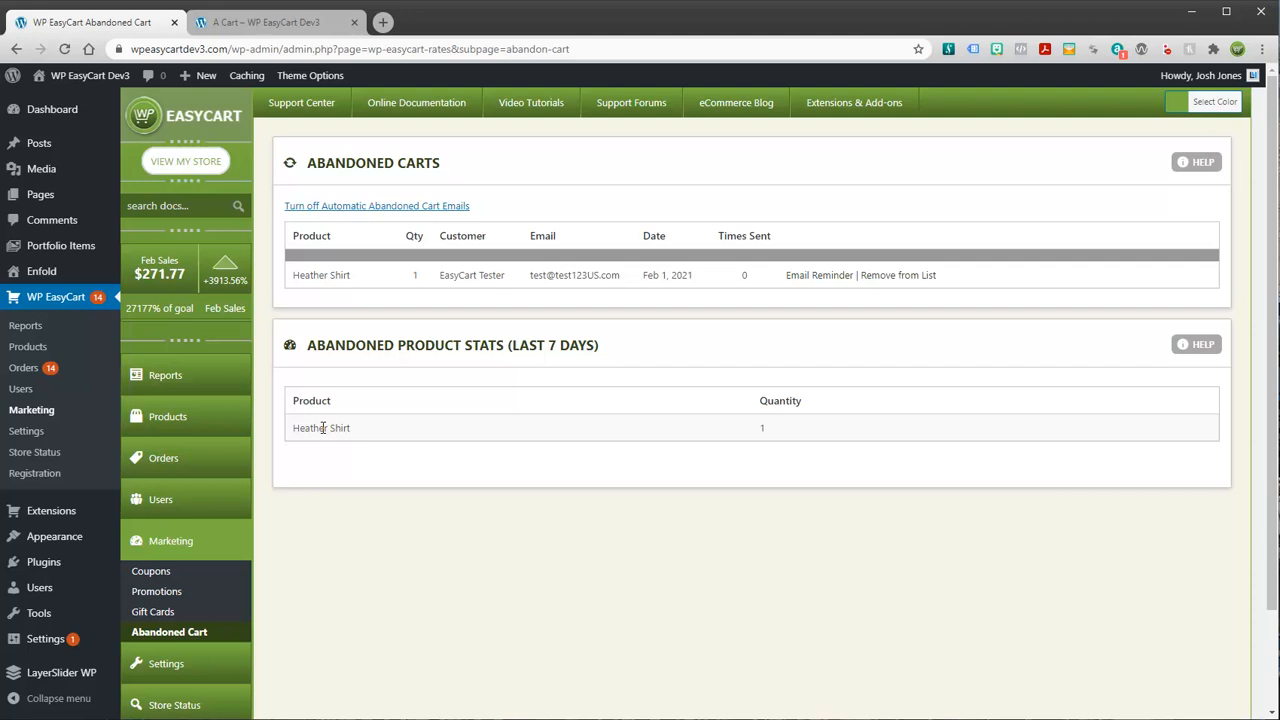
{"action": "mouse_move", "coordinate": [947, 505]}
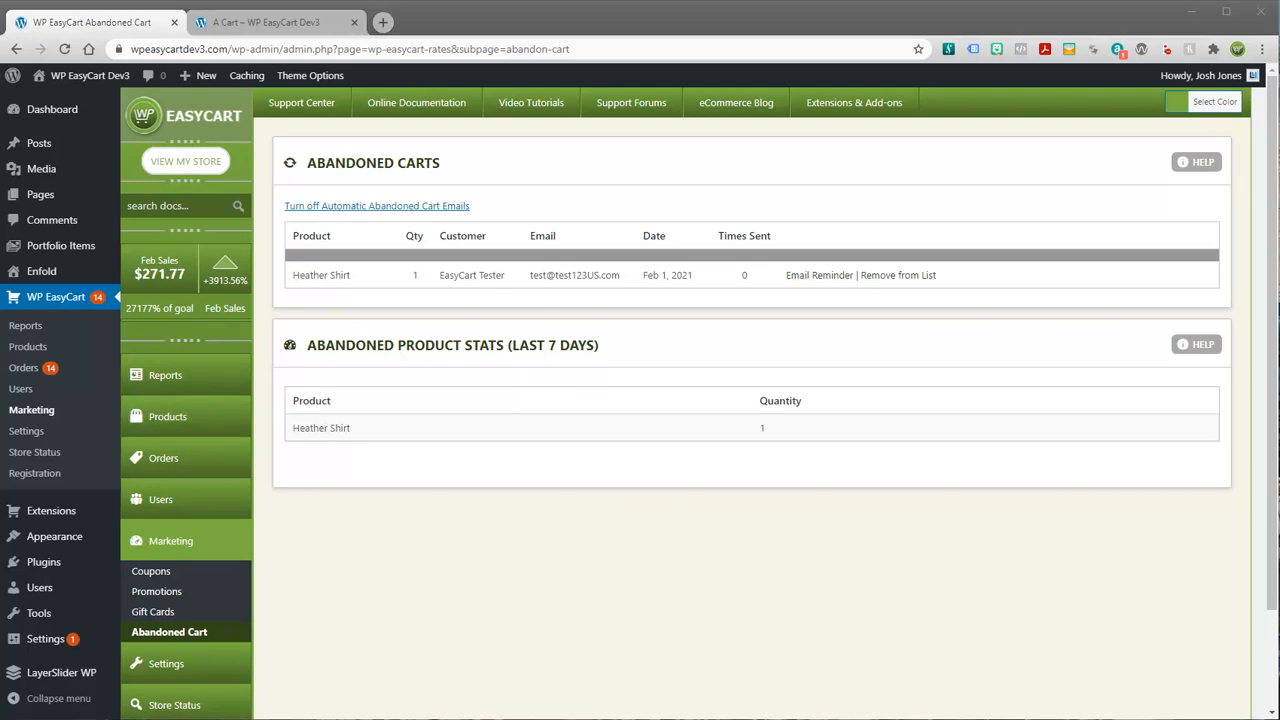
{"action": "left_click", "coordinate": [819, 275]}
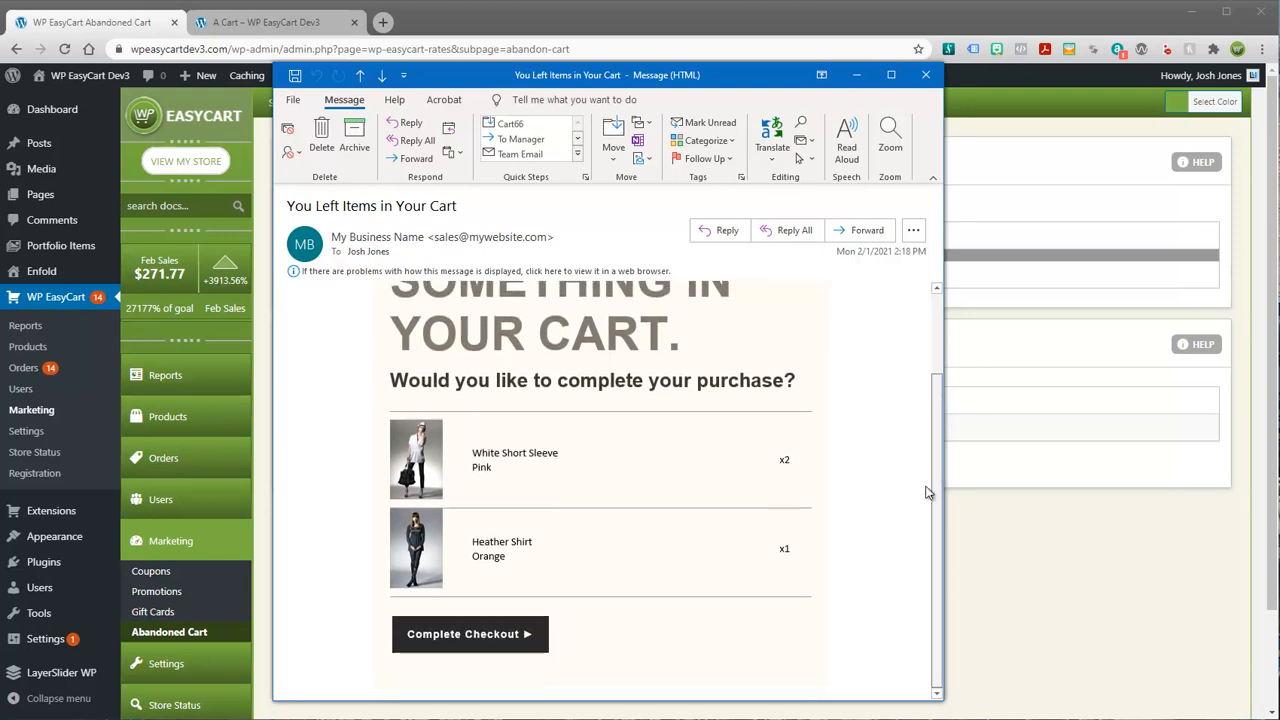
Scroll through the reminder email's products, then minimize the Outlook message window.
{"action": "scroll", "scroll_direction": "down", "scroll_amount": 3}
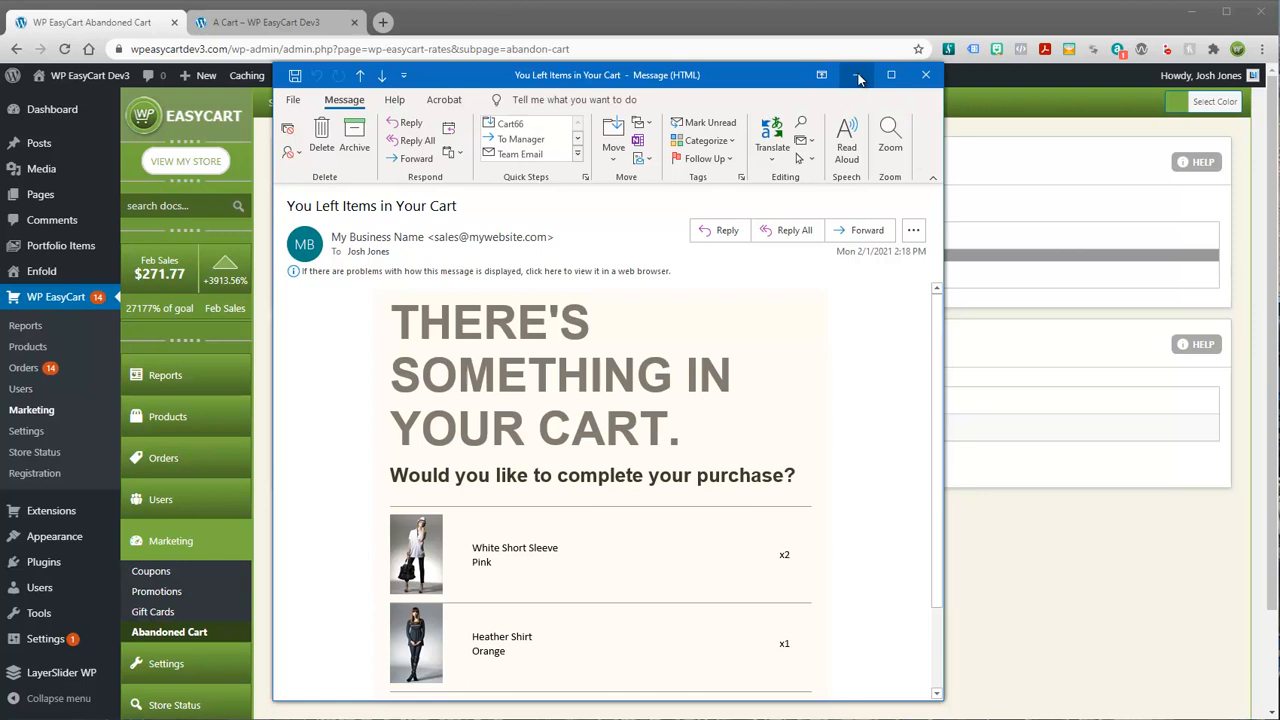
{"action": "left_click", "coordinate": [925, 74]}
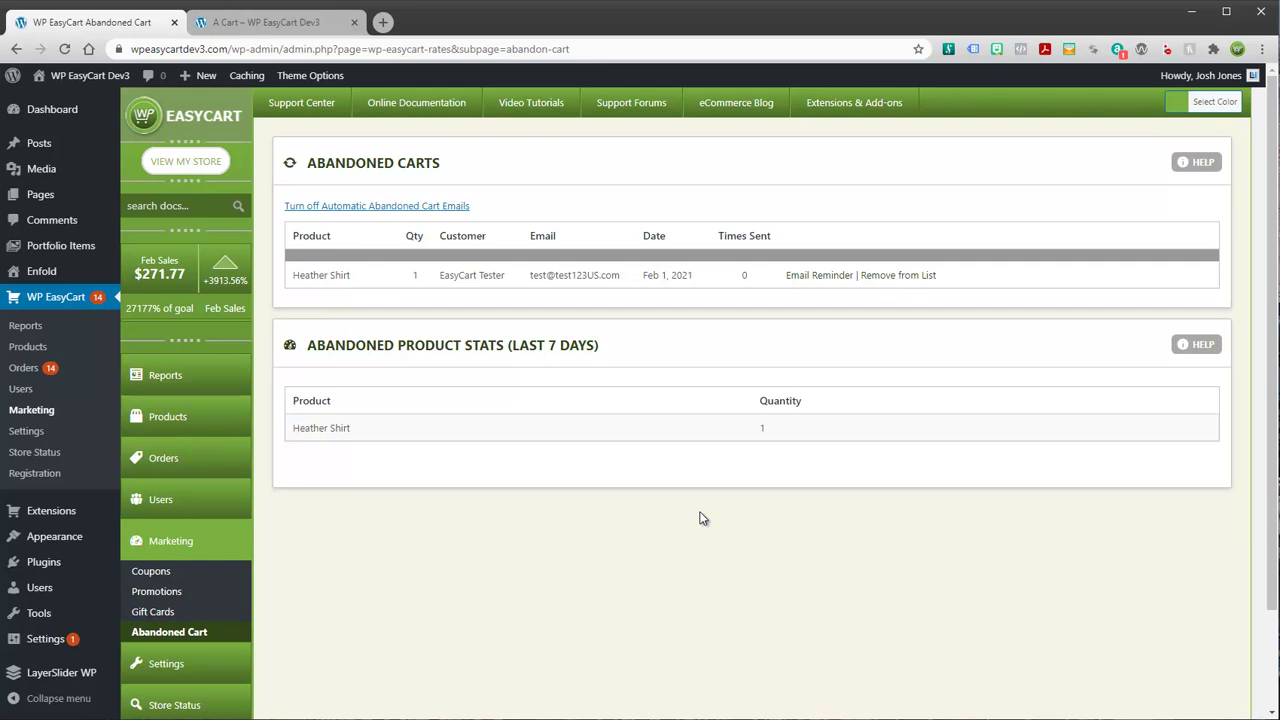
In Settings > Additional Settings, change the Abandoned Cart Email delay from 3 to 1.
{"action": "scroll", "scroll_direction": "down", "scroll_amount": 3}
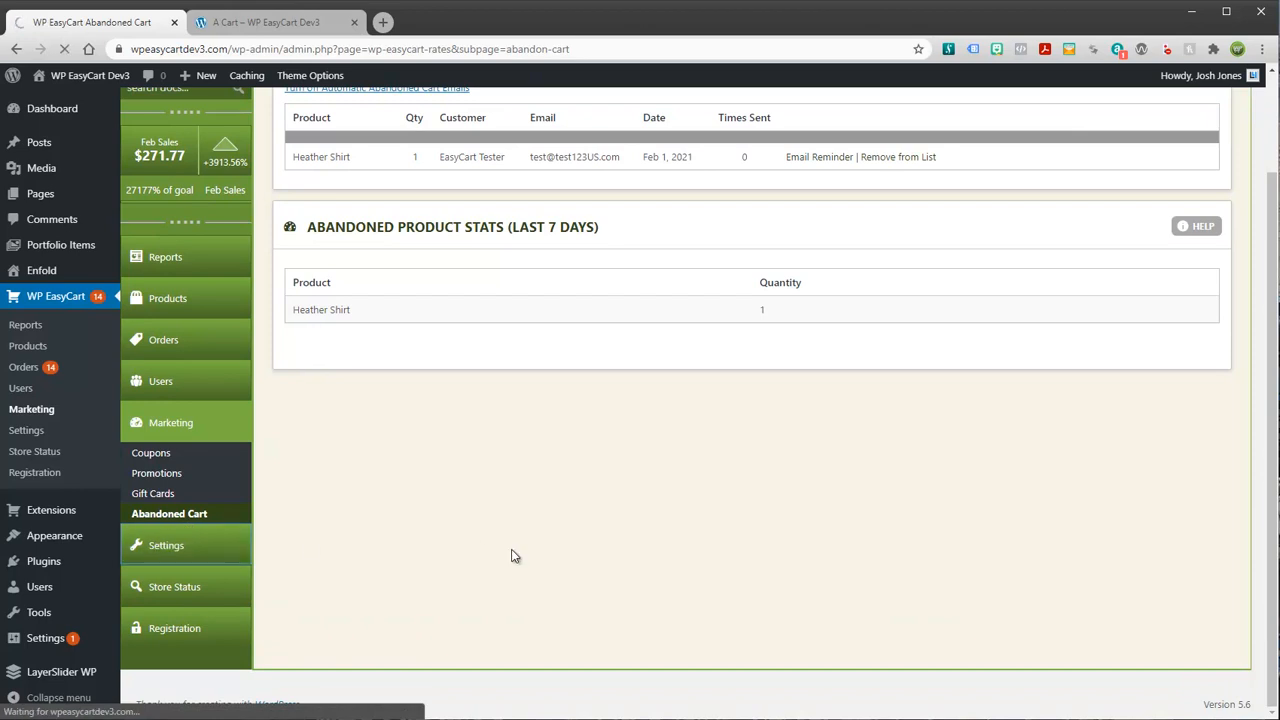
{"action": "left_click", "coordinate": [166, 431]}
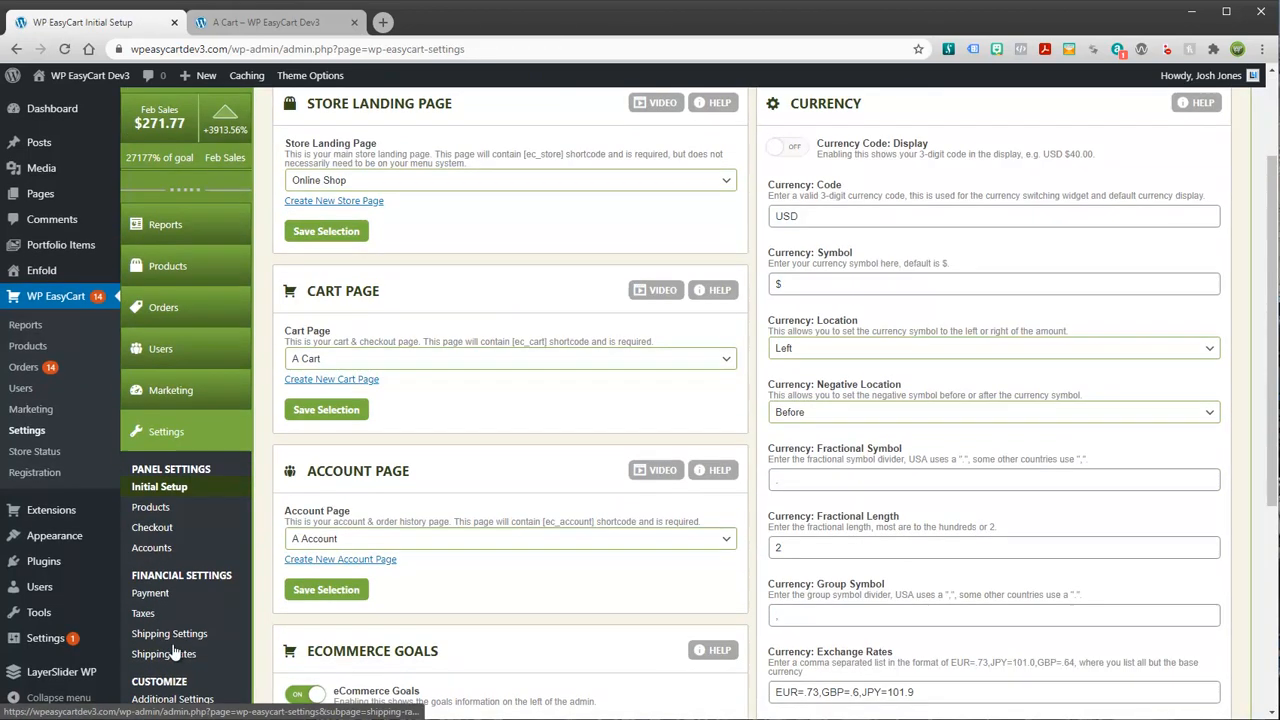
{"action": "scroll", "scroll_direction": "down", "scroll_amount": 3}
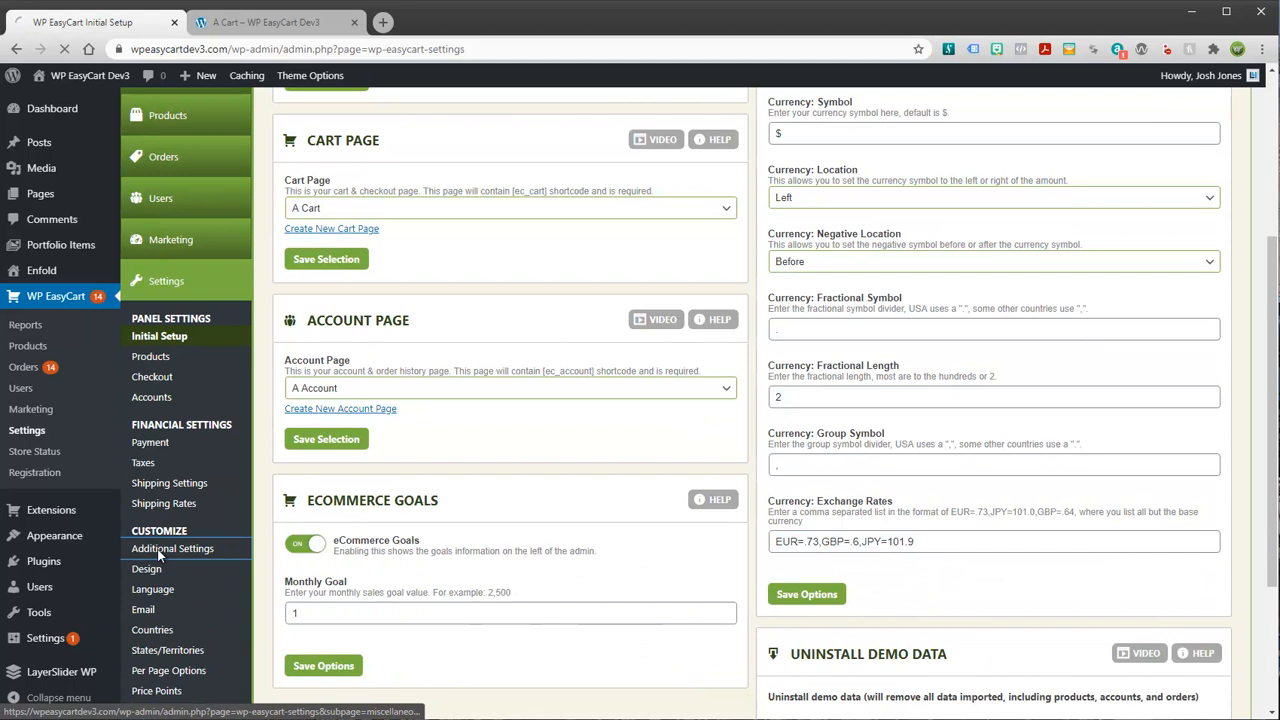
{"action": "left_click", "coordinate": [172, 548]}
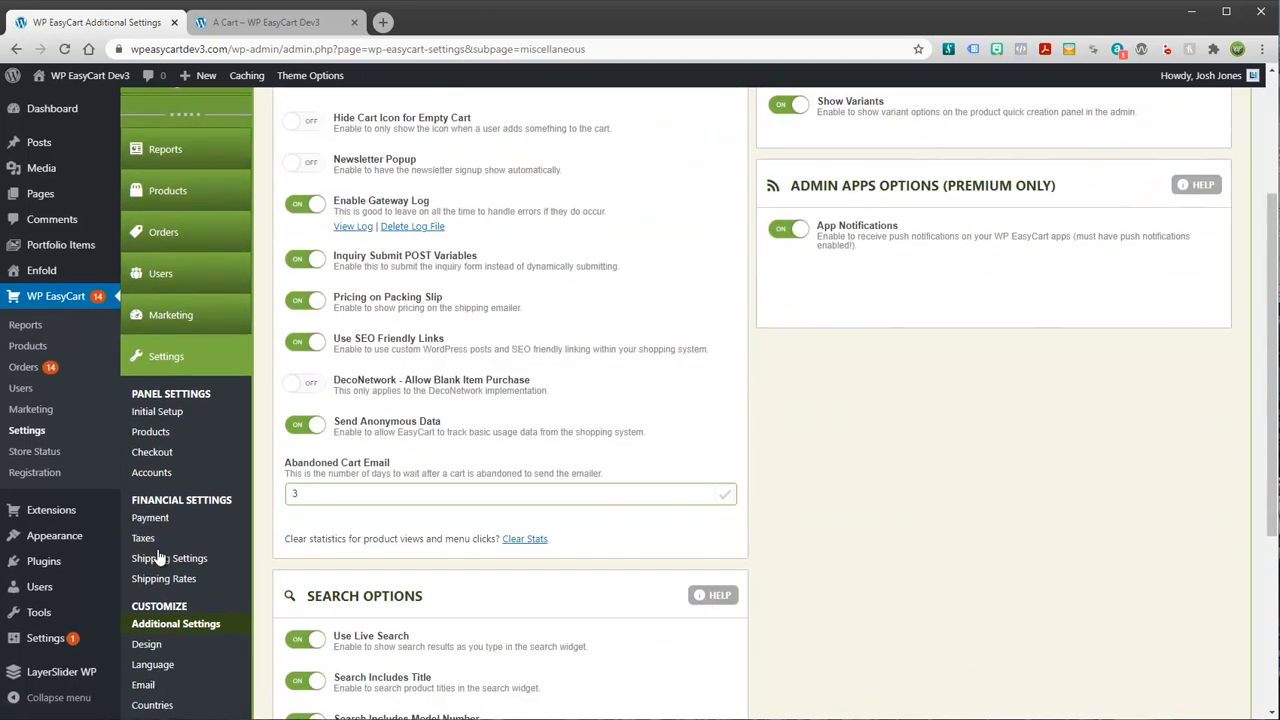
{"action": "scroll", "scroll_direction": "down", "scroll_amount": 3}
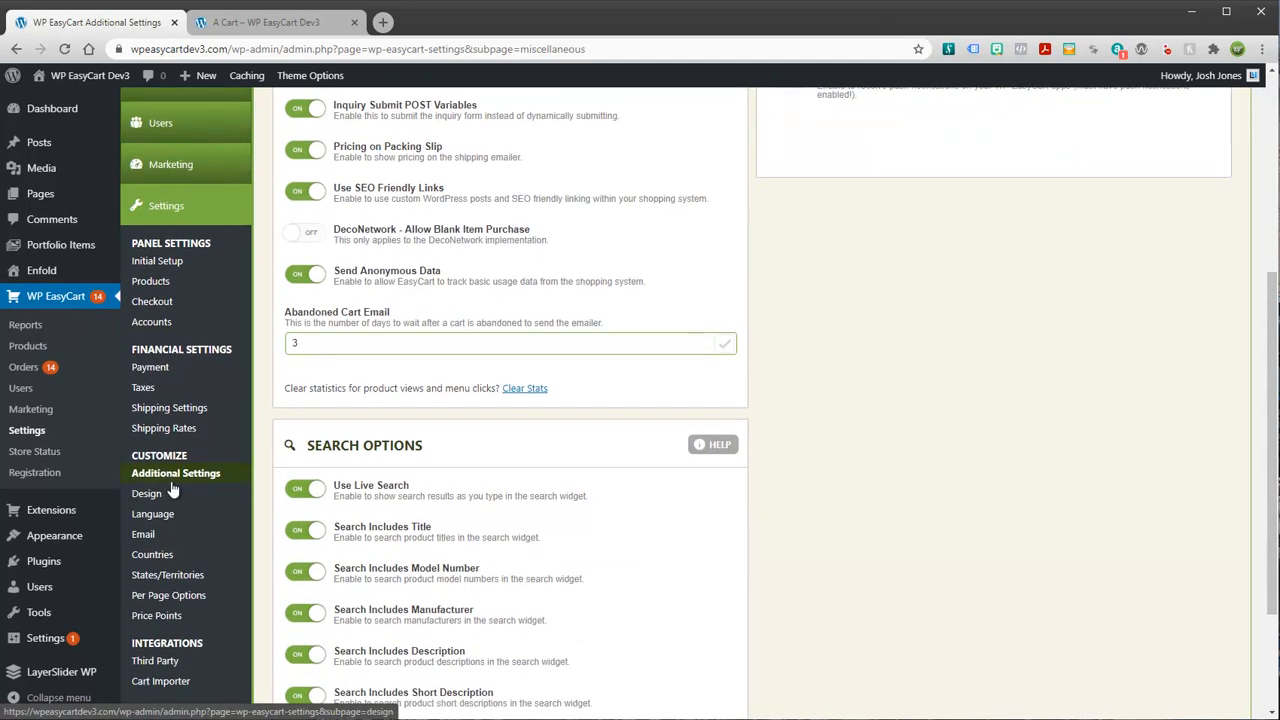
{"action": "mouse_move", "coordinate": [378, 418]}
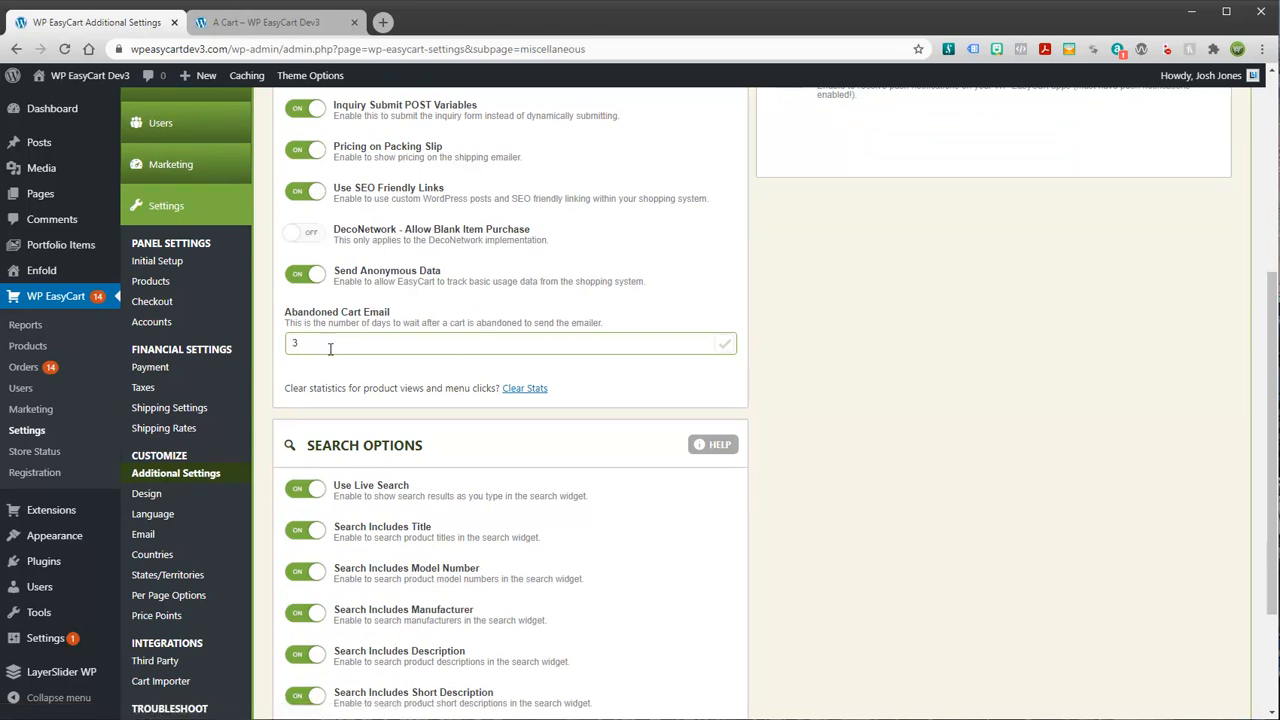
{"action": "mouse_move", "coordinate": [515, 337]}
{"action": "type", "text": "1"}
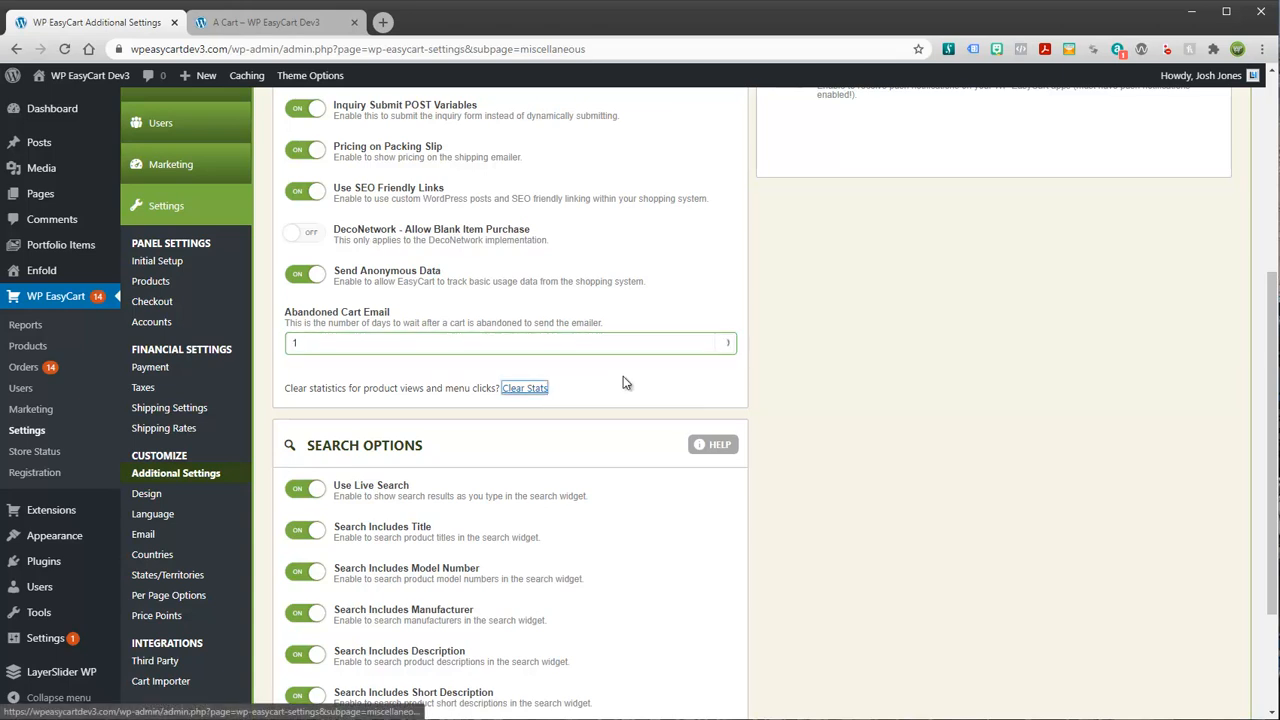
{"action": "scroll", "scroll_direction": "up", "scroll_amount": 3}
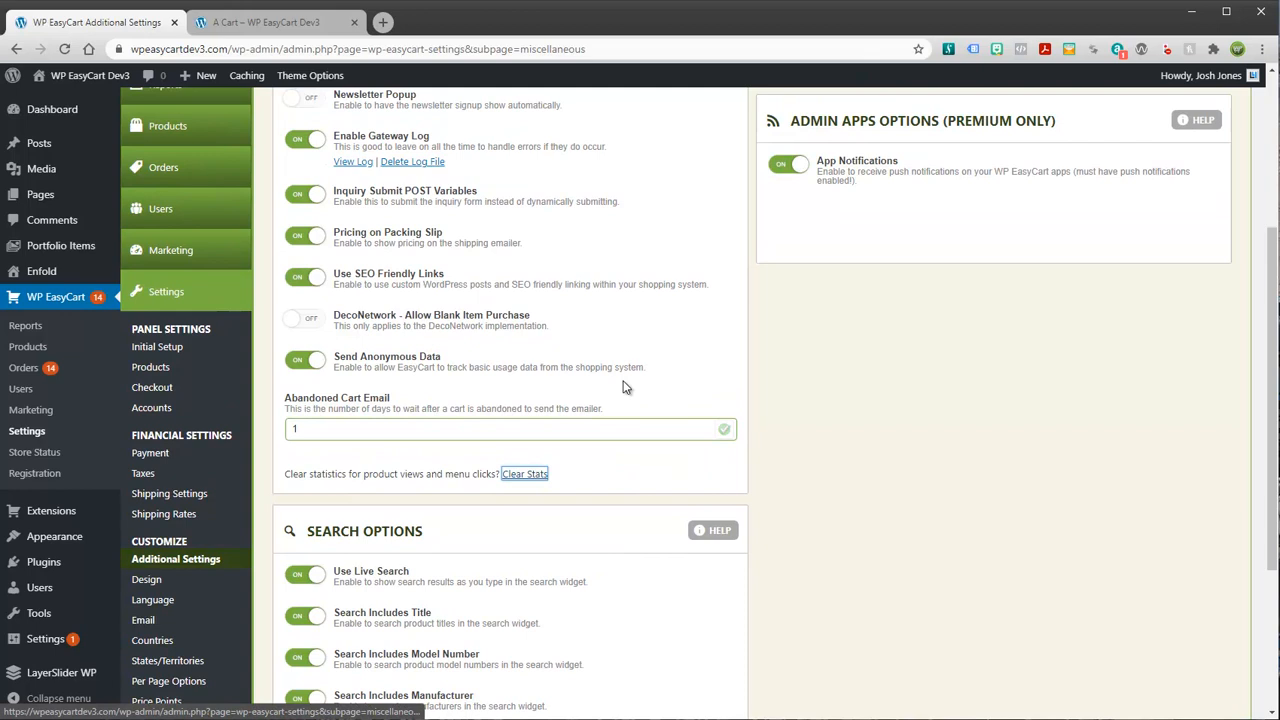
{"action": "scroll", "scroll_direction": "up", "scroll_amount": 3}
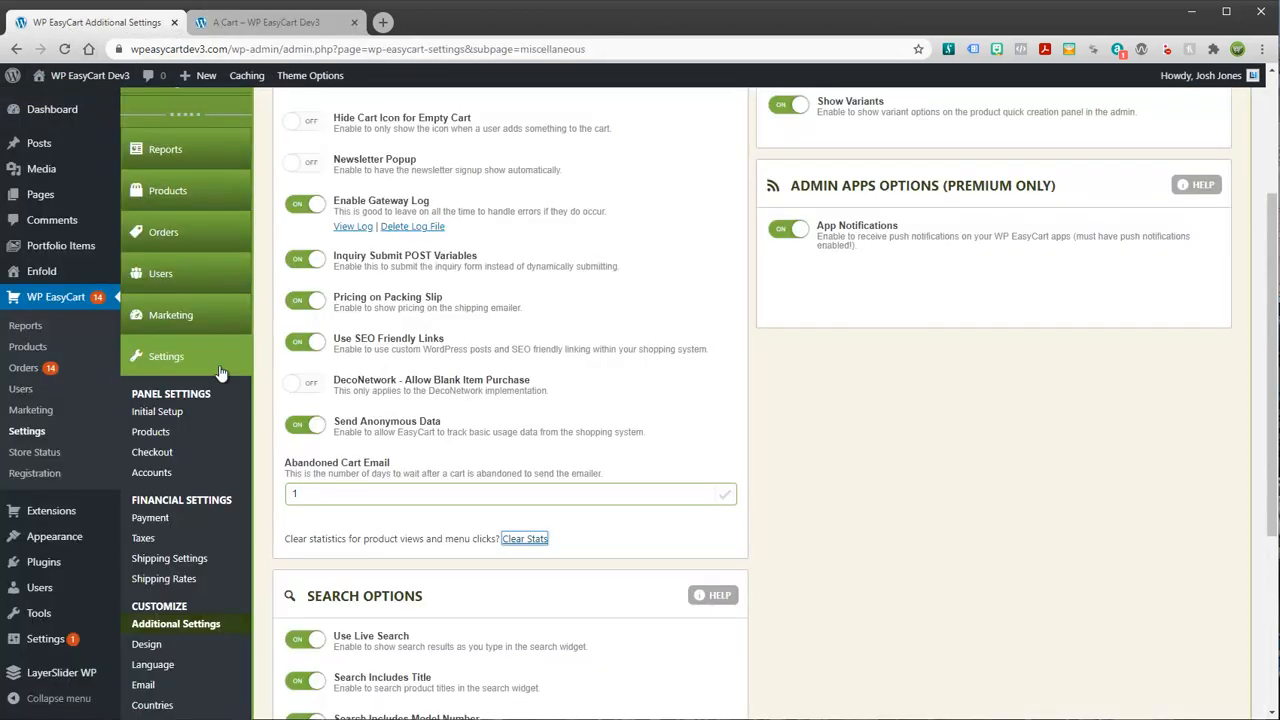
Go to Marketing > Abandoned Cart to view the Heather Shirt cart's Email Reminder.
{"action": "left_click", "coordinate": [170, 314]}
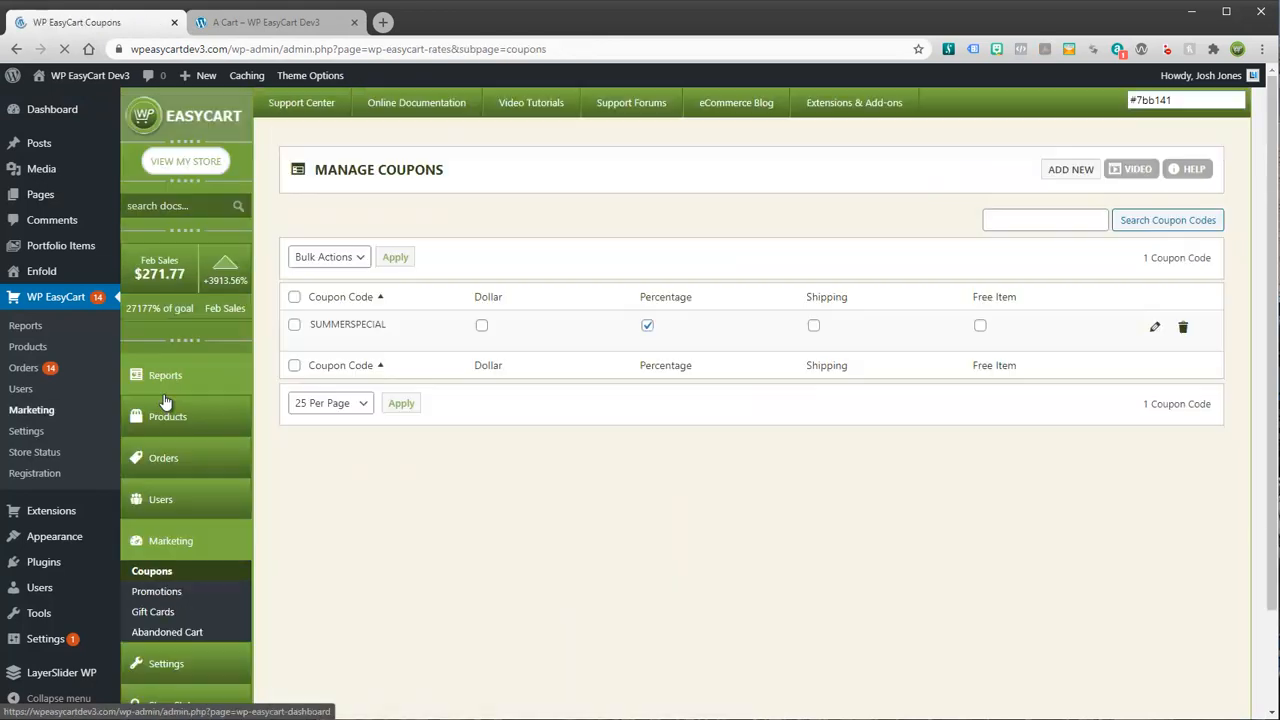
{"action": "mouse_move", "coordinate": [167, 632]}
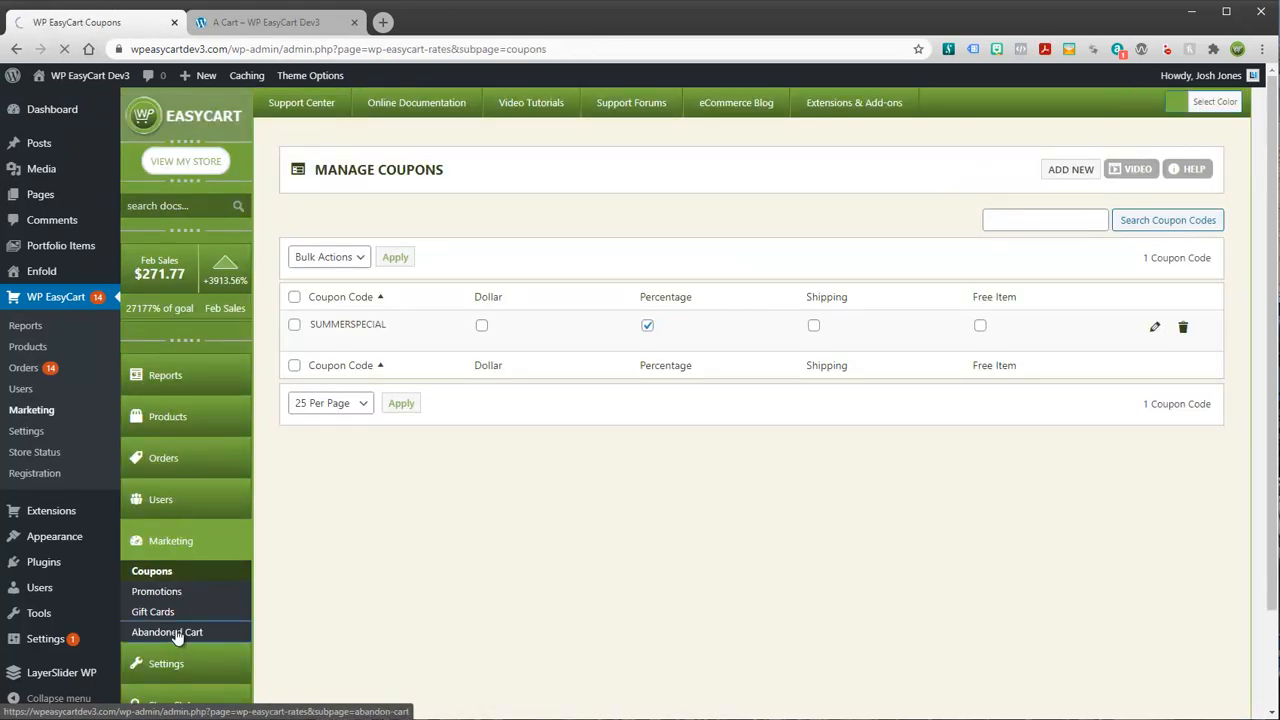
{"action": "left_click", "coordinate": [167, 631]}
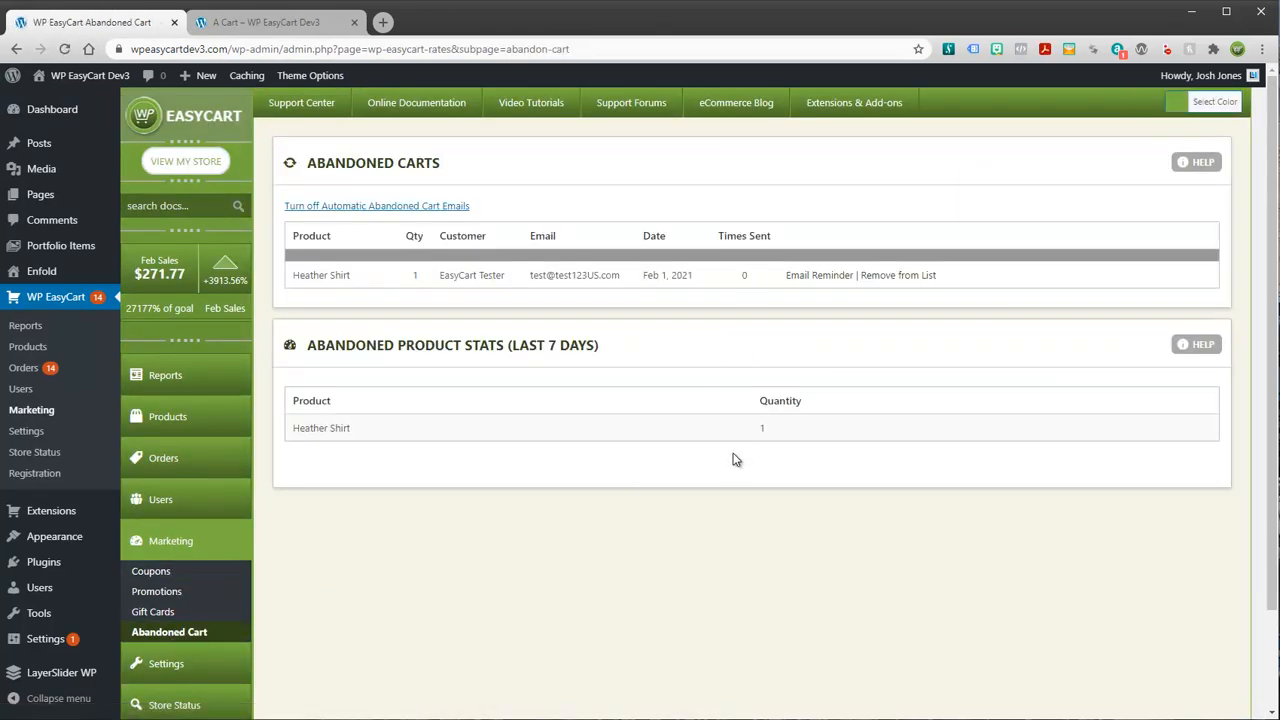
{"action": "mouse_move", "coordinate": [740, 270]}
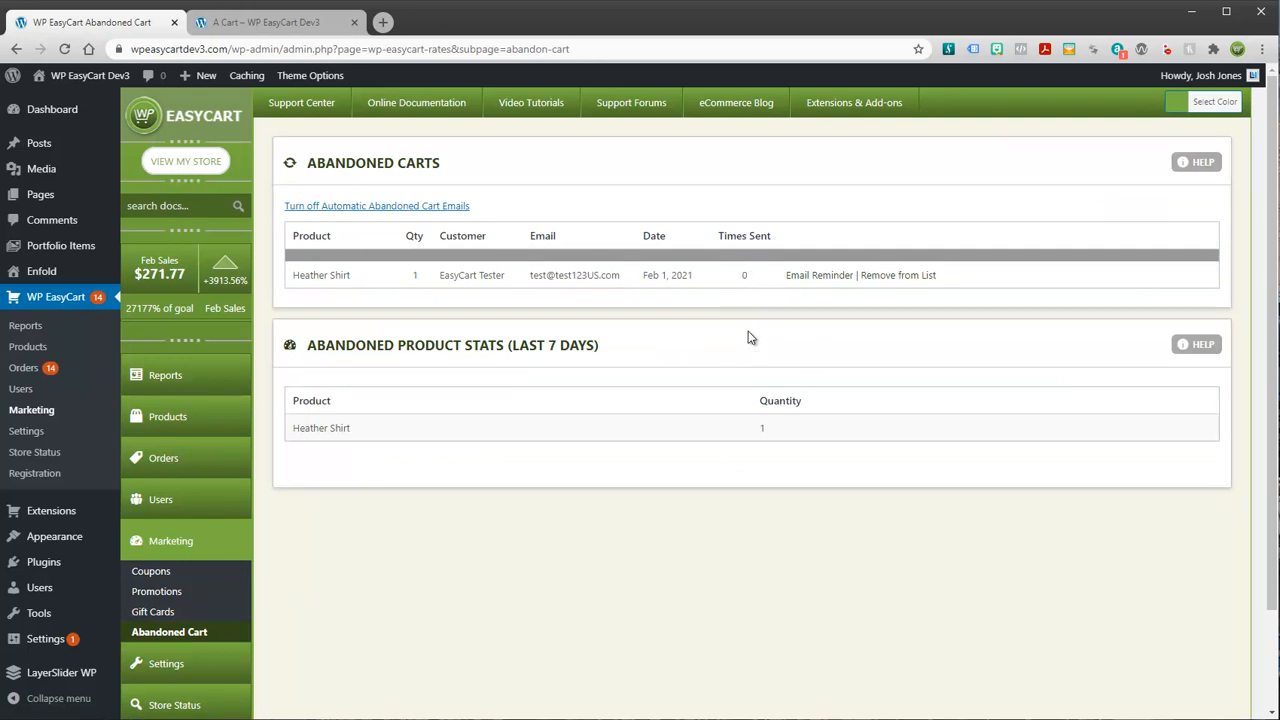
{"action": "mouse_move", "coordinate": [753, 305]}
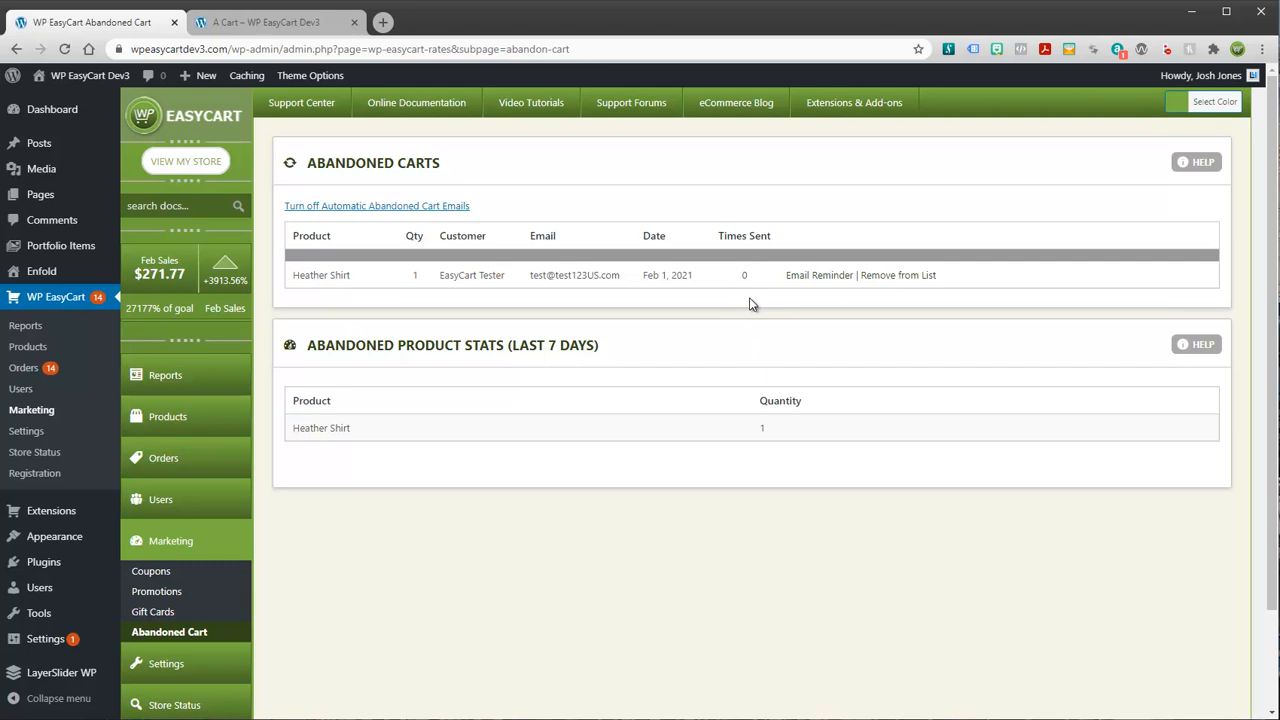
{"action": "mouse_move", "coordinate": [523, 283]}
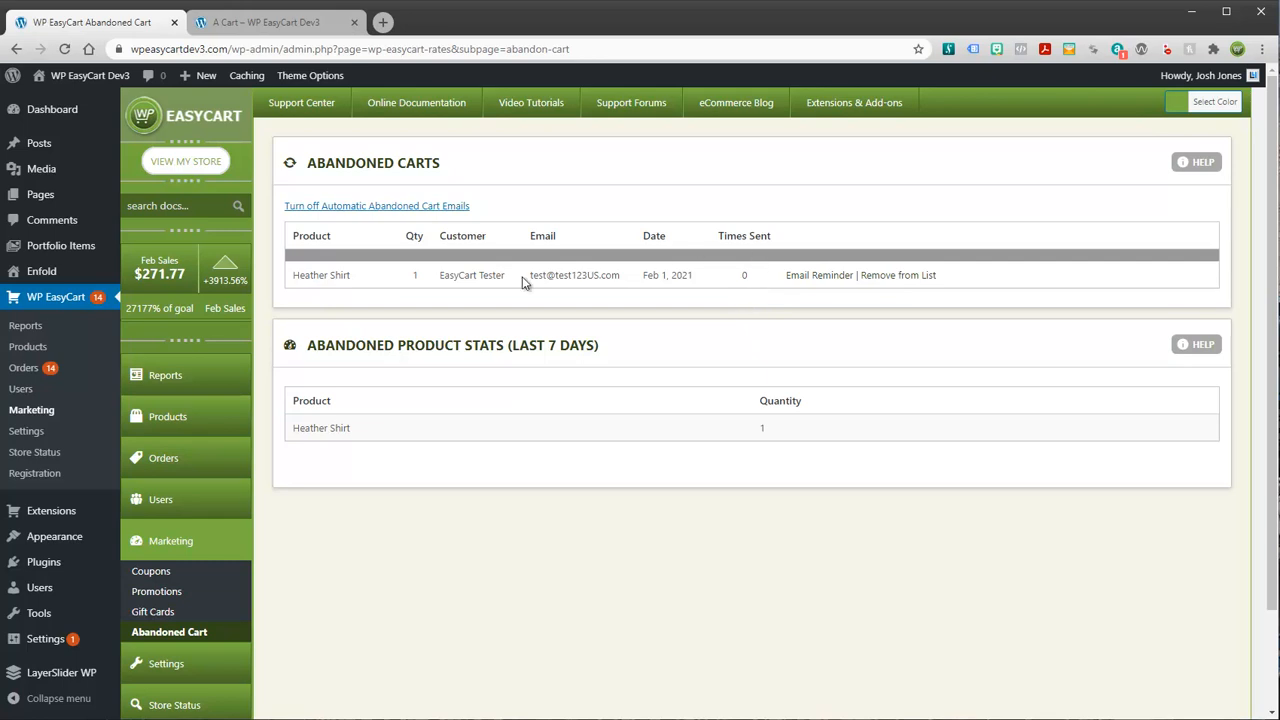
{"action": "mouse_move", "coordinate": [622, 281]}
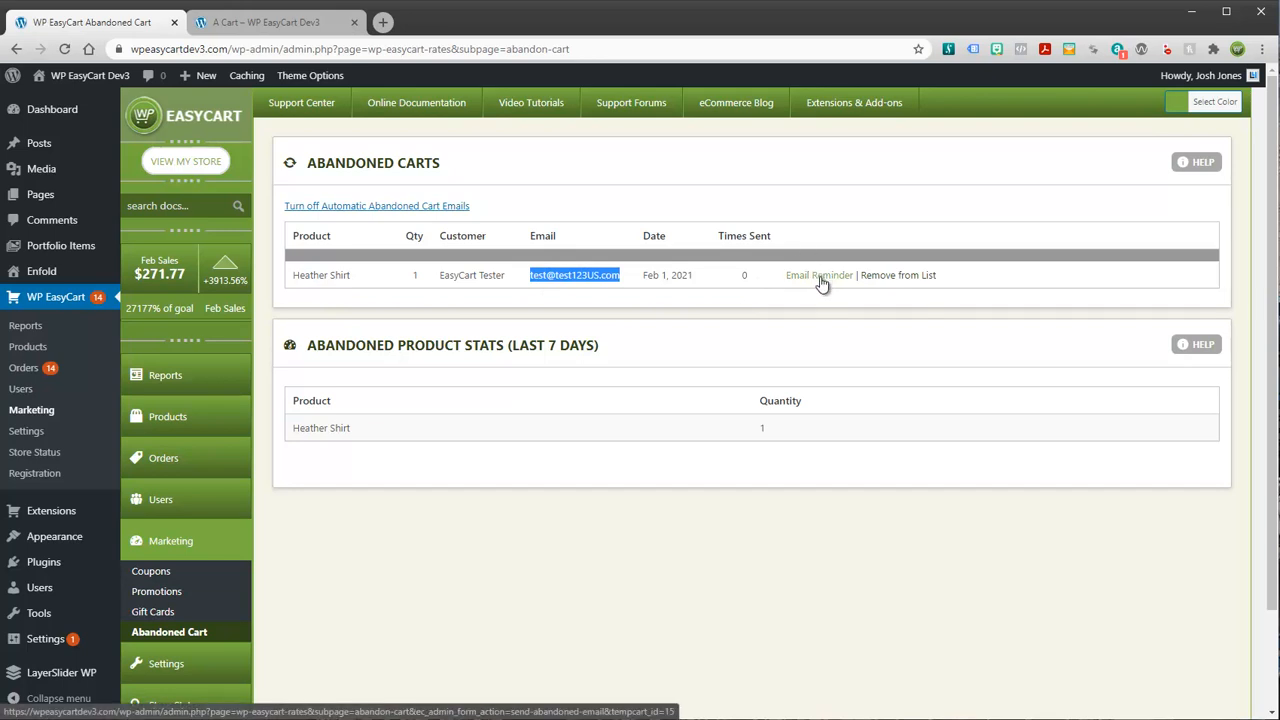
{"action": "mouse_move", "coordinate": [645, 511]}
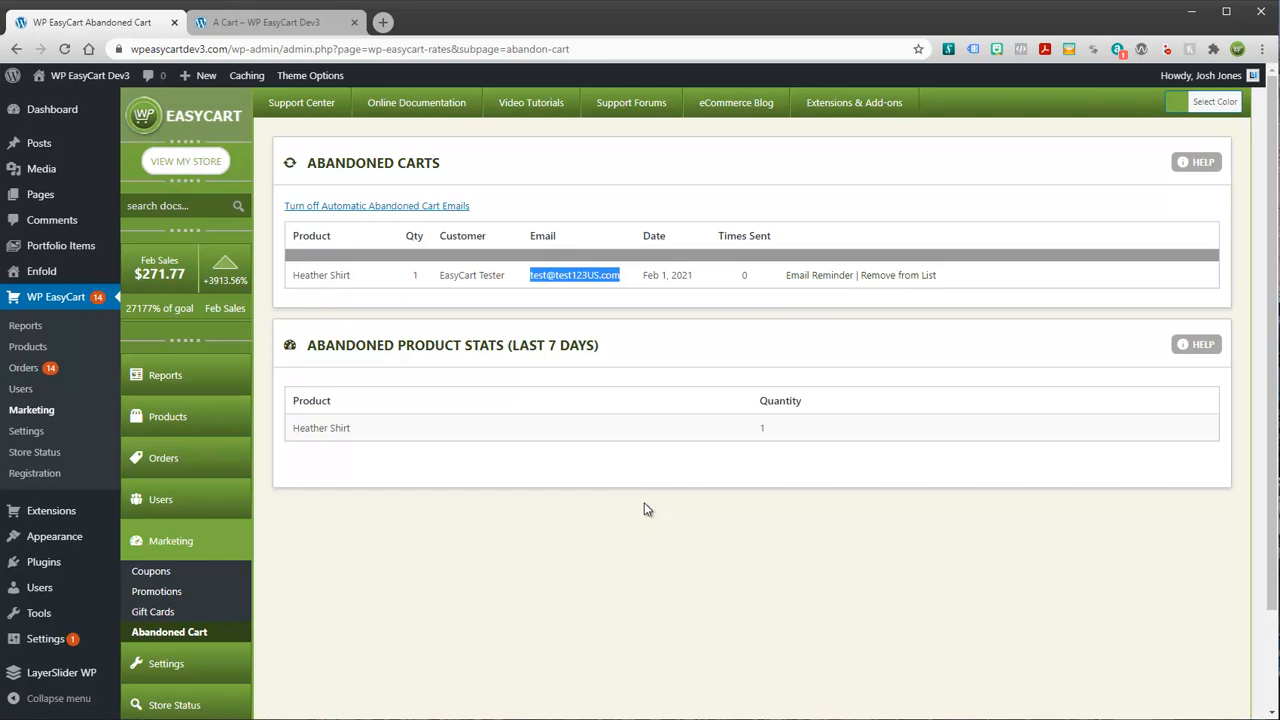
{"action": "mouse_move", "coordinate": [792, 484]}
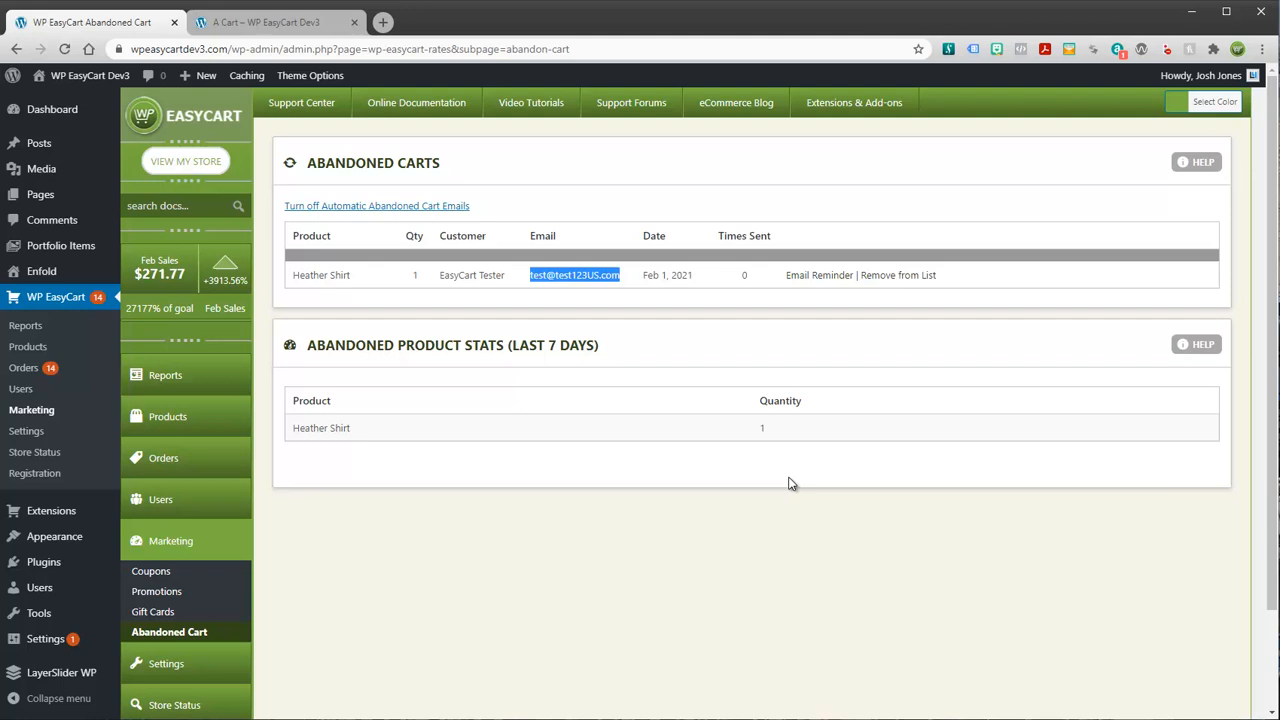
{"action": "mouse_move", "coordinate": [509, 471]}
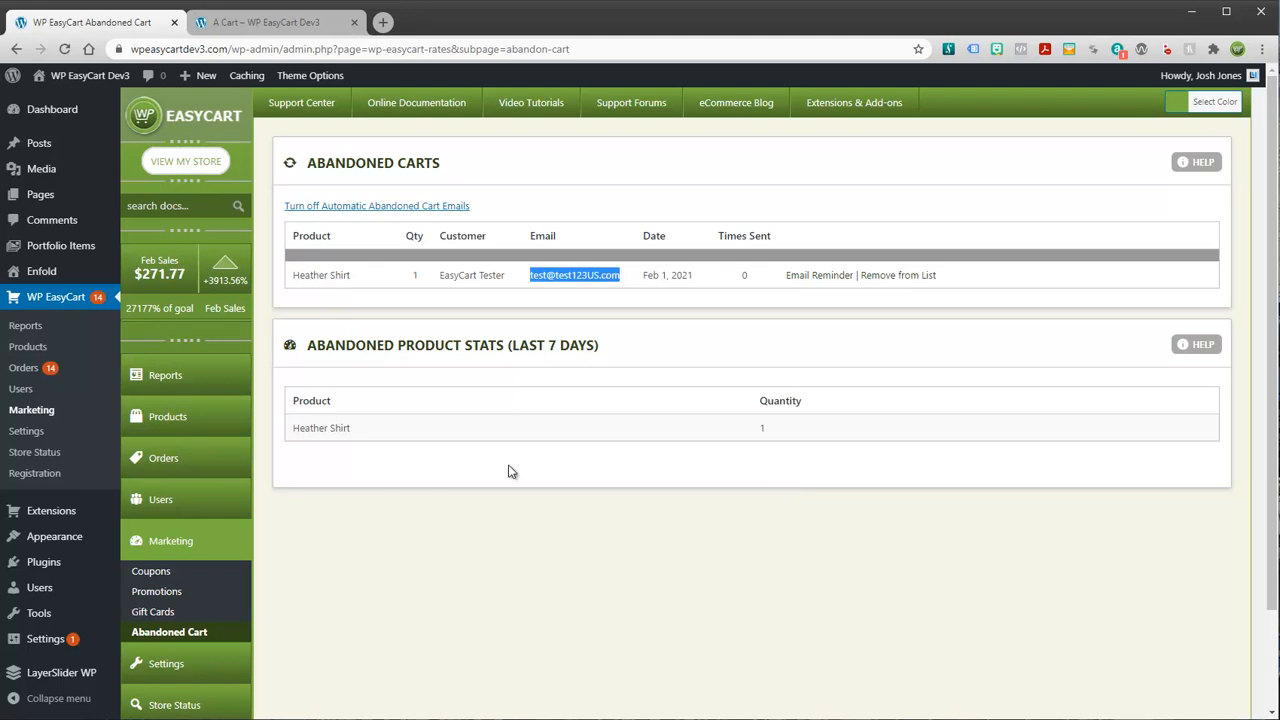
{"action": "mouse_move", "coordinate": [280, 503]}
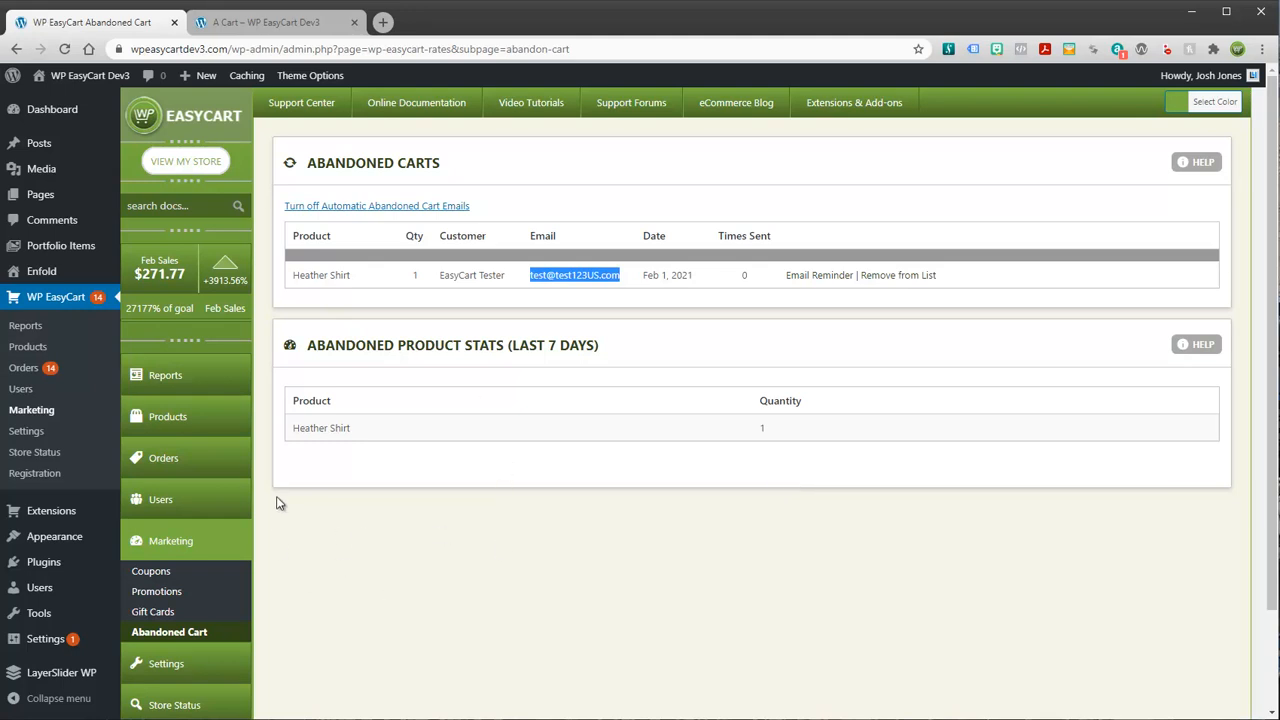
{"action": "mouse_move", "coordinate": [265, 297]}
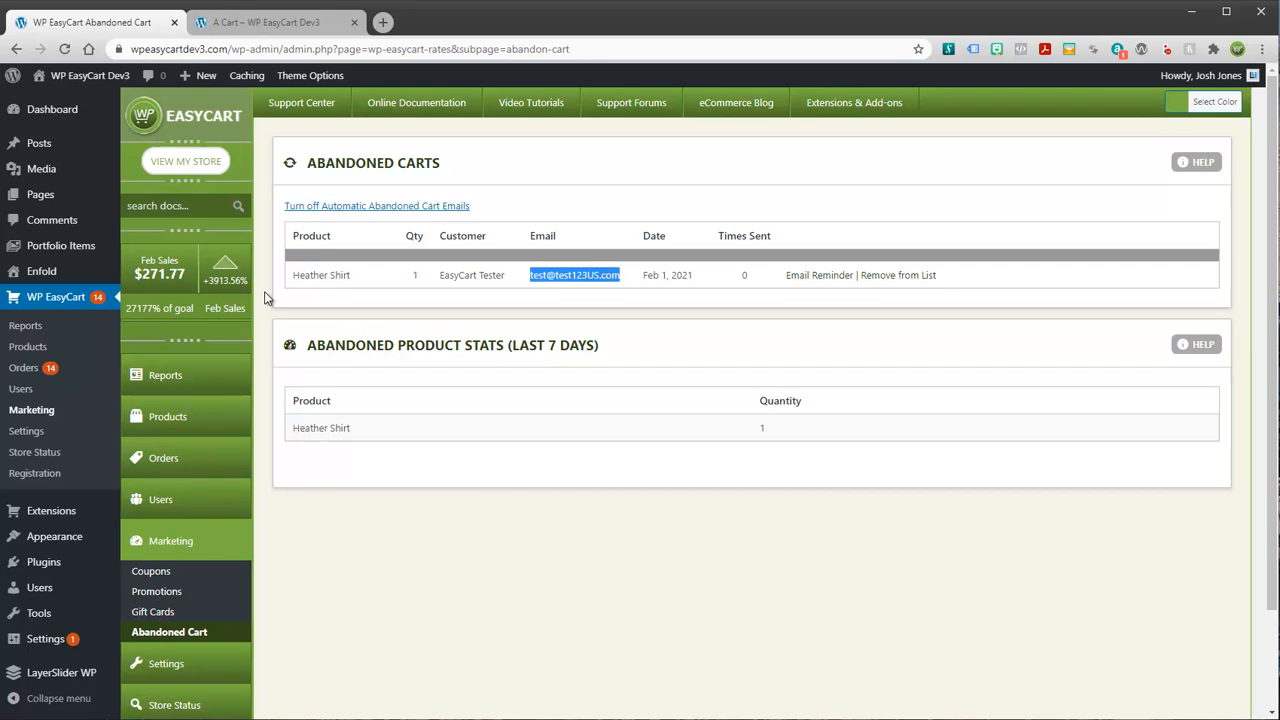
{"action": "mouse_move", "coordinate": [148, 622]}
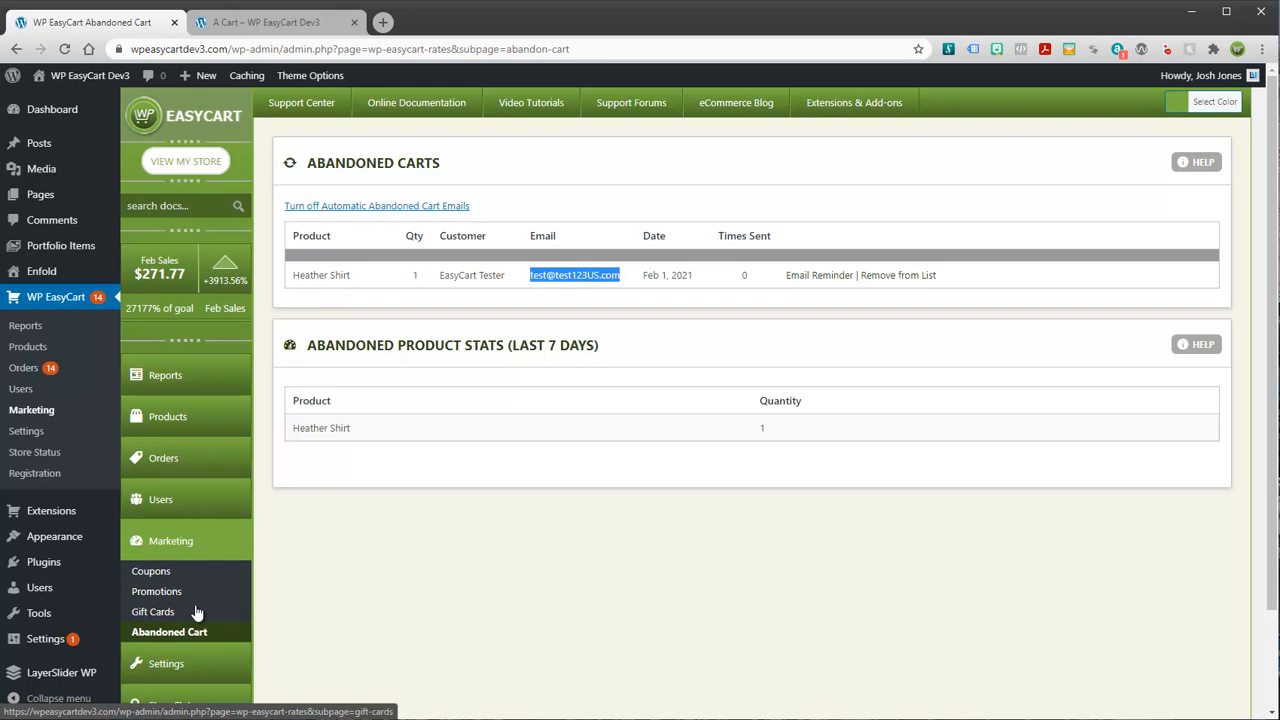
{"action": "mouse_move", "coordinate": [1175, 607]}
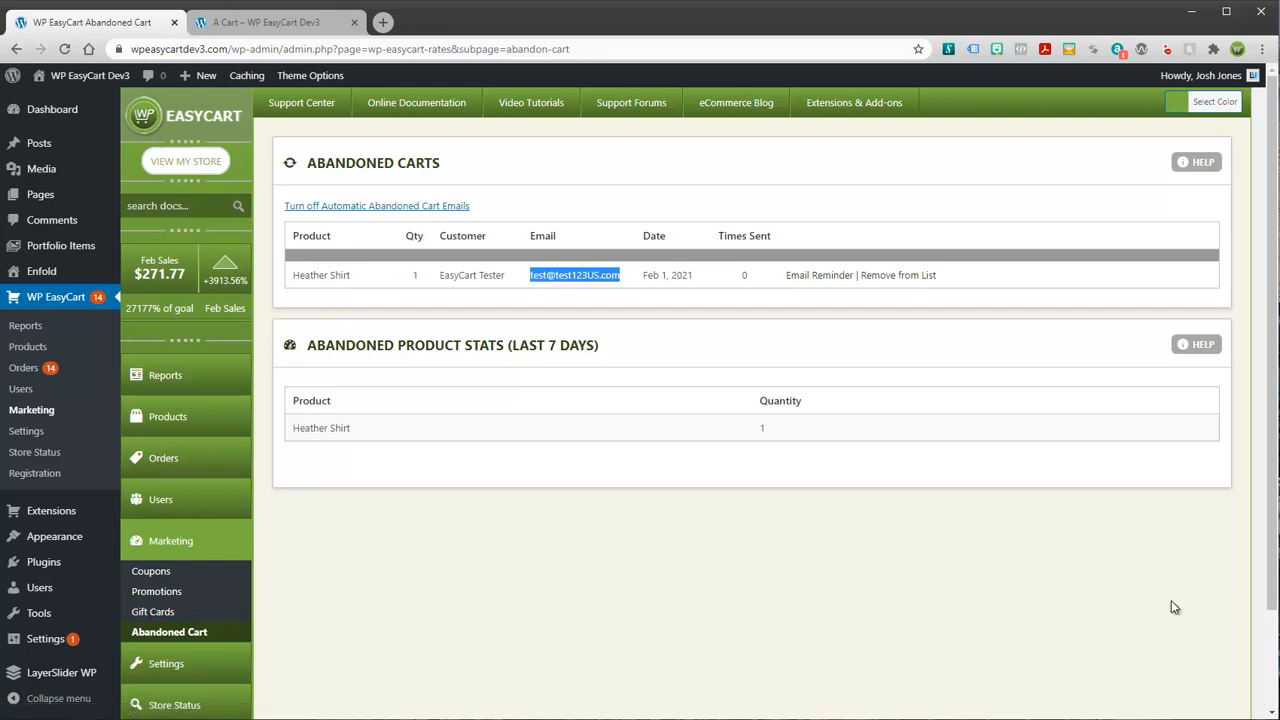